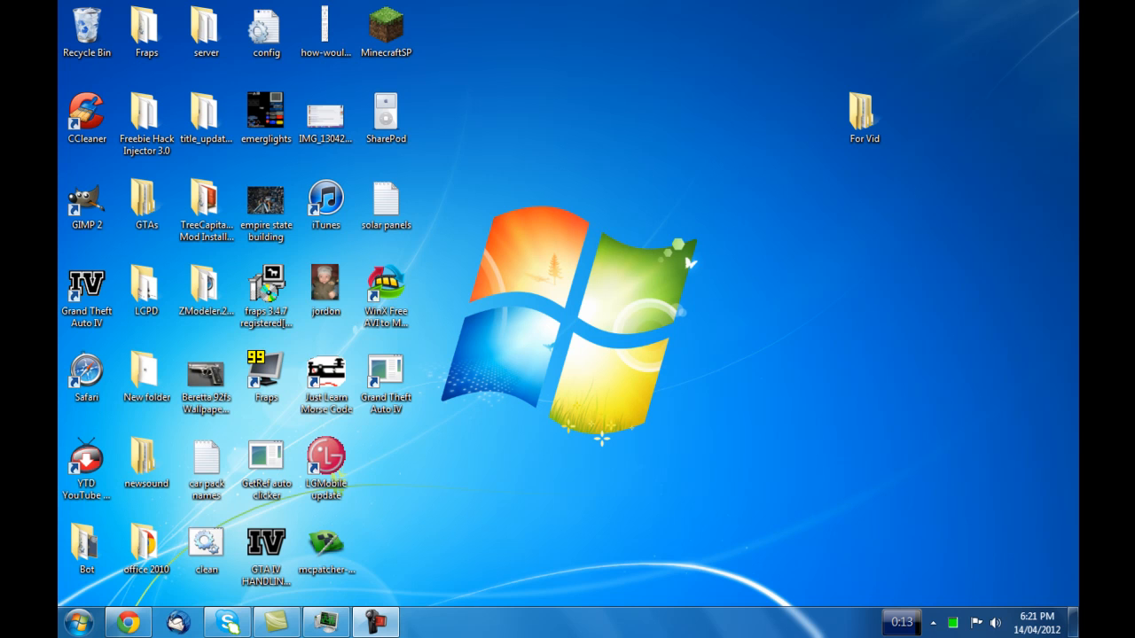
Navigate Explorer into For Vid\spark and select the SparkIV application
click(863, 116)
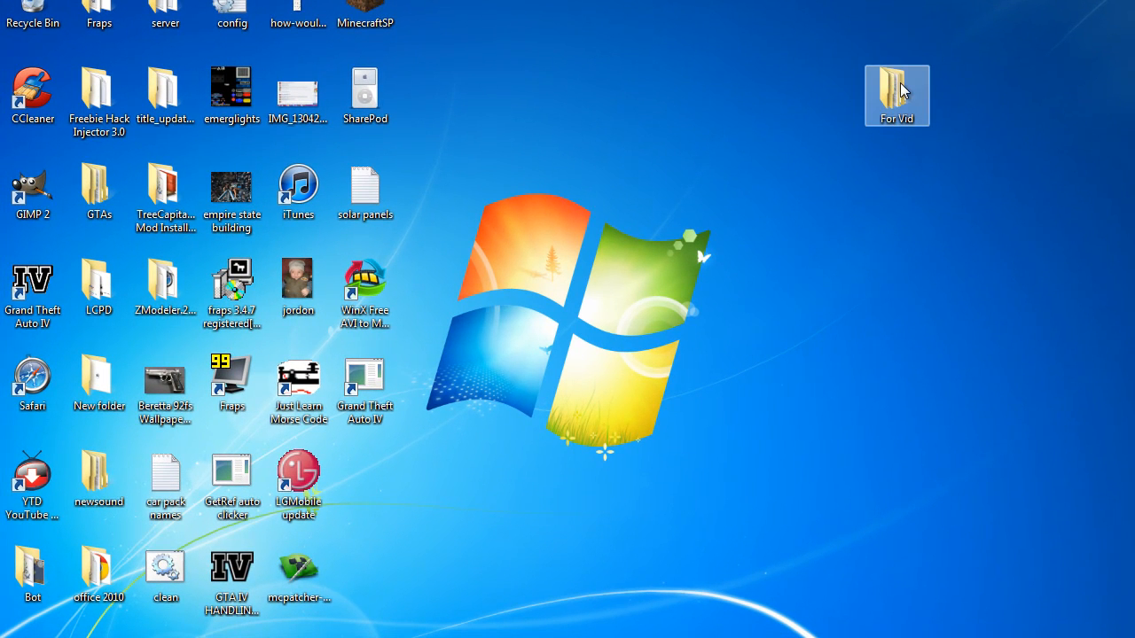
double_click(896, 89)
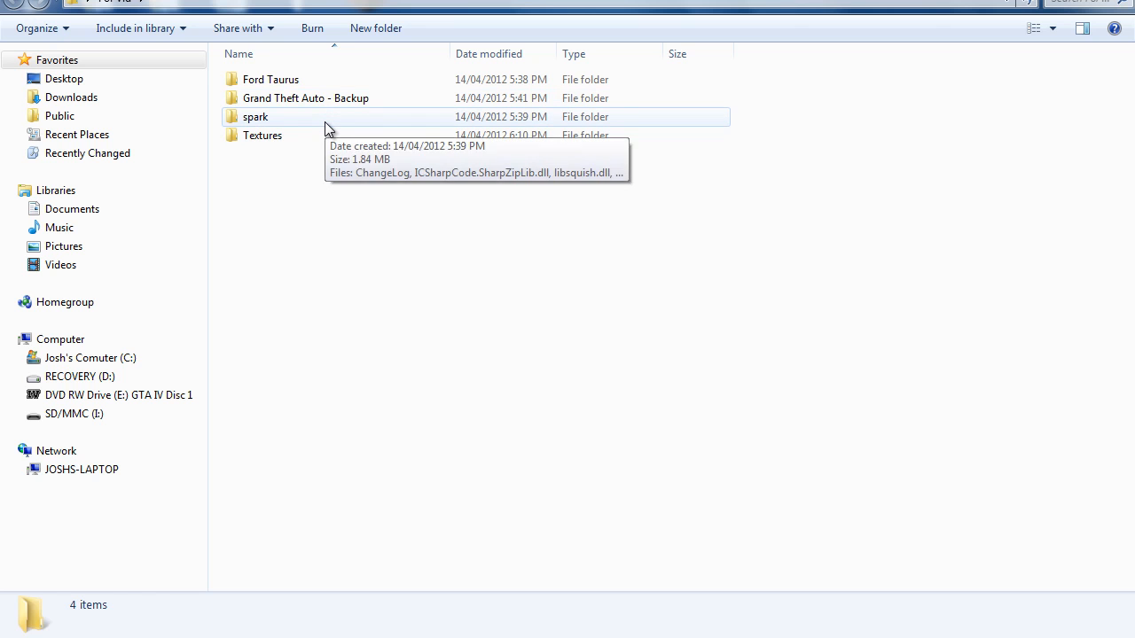
double_click(256, 116)
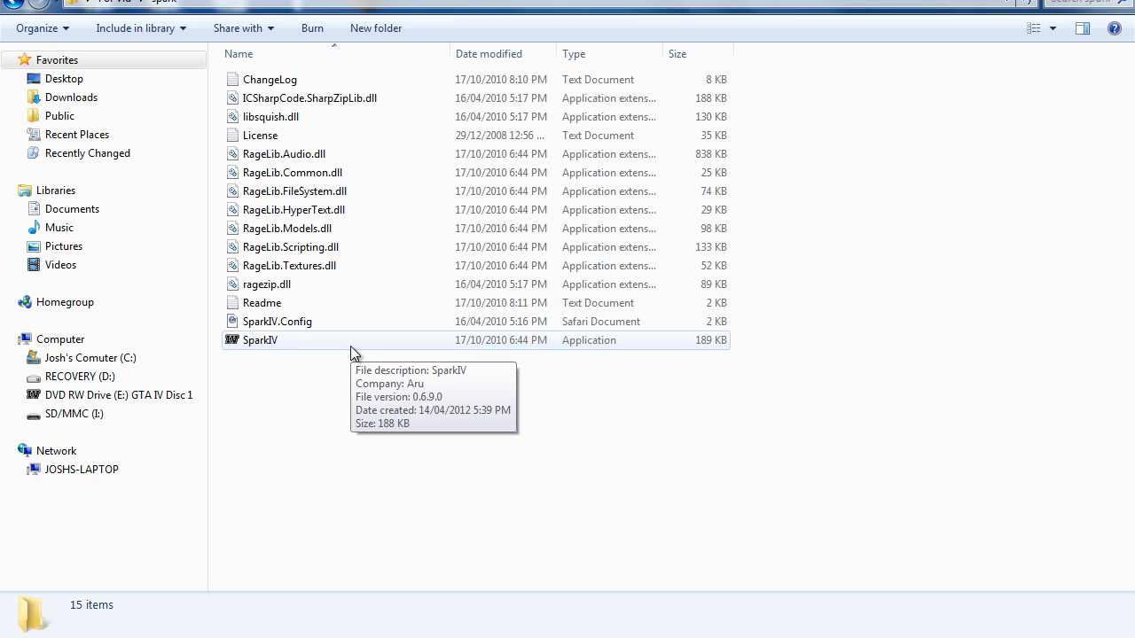
click(260, 339)
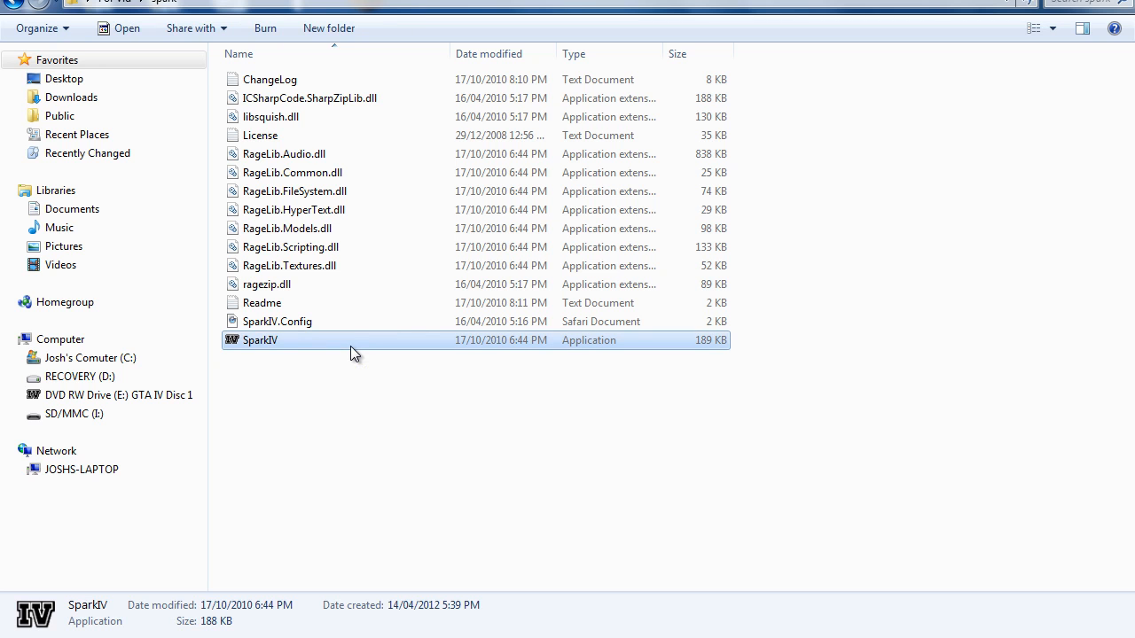
right_click(259, 339)
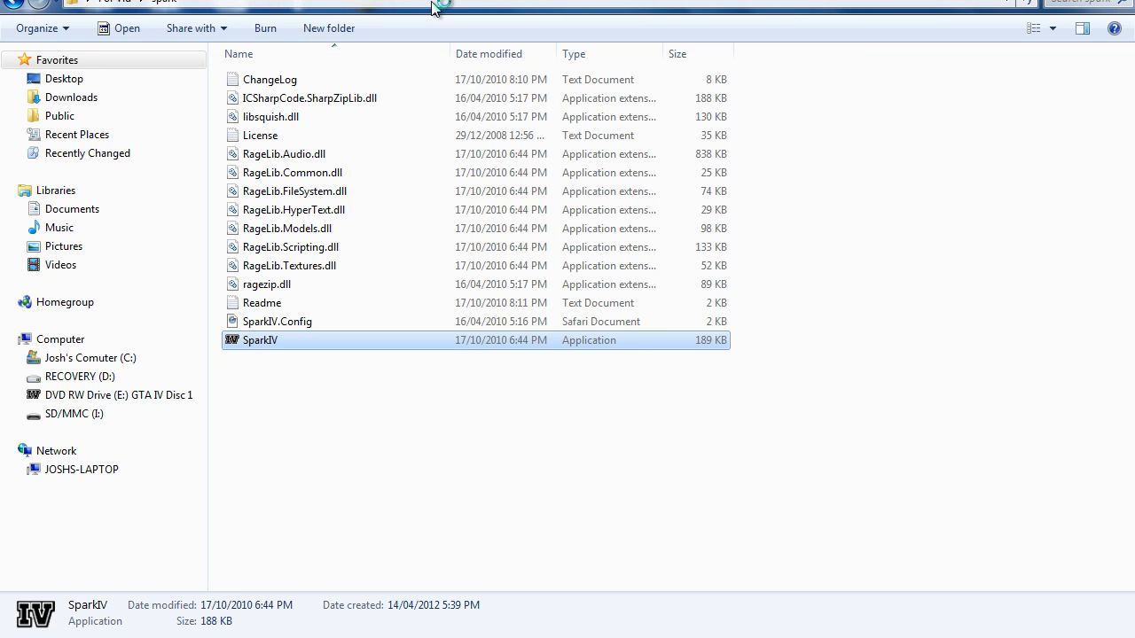
Launch SparkIV and load the Grand Theft Auto IV game directory
double_click(259, 340)
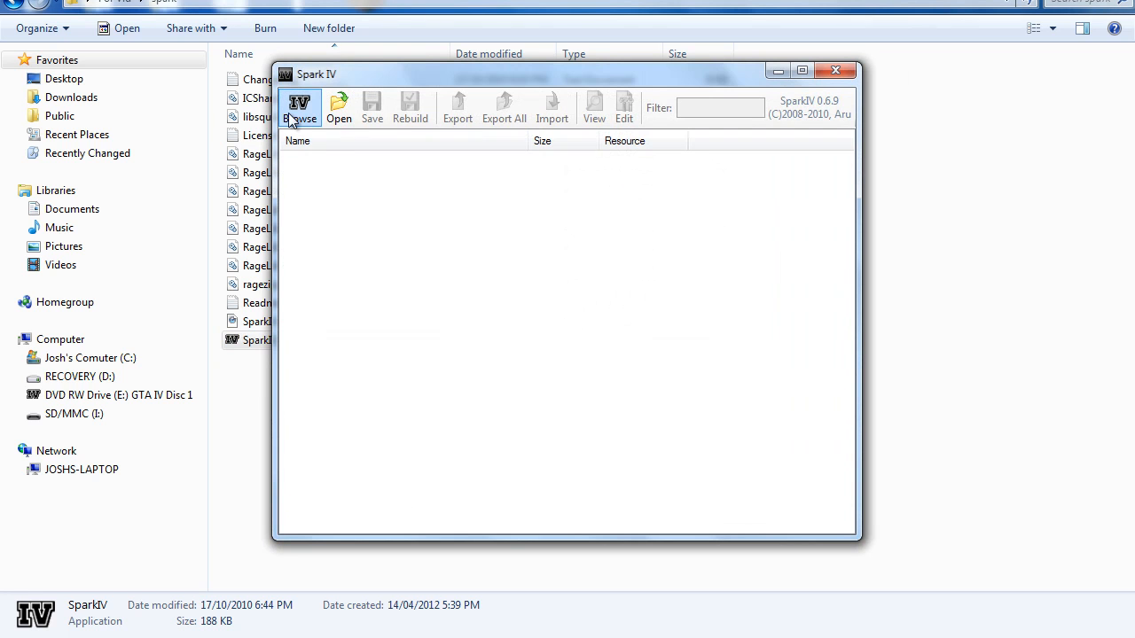
mouse_move(299, 106)
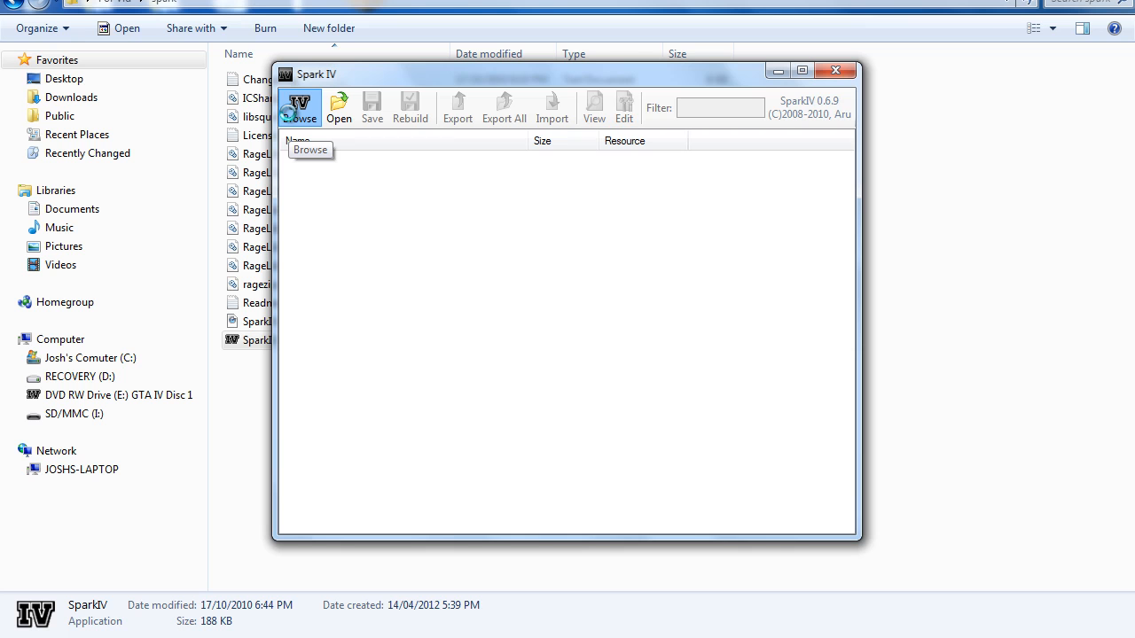
click(300, 107)
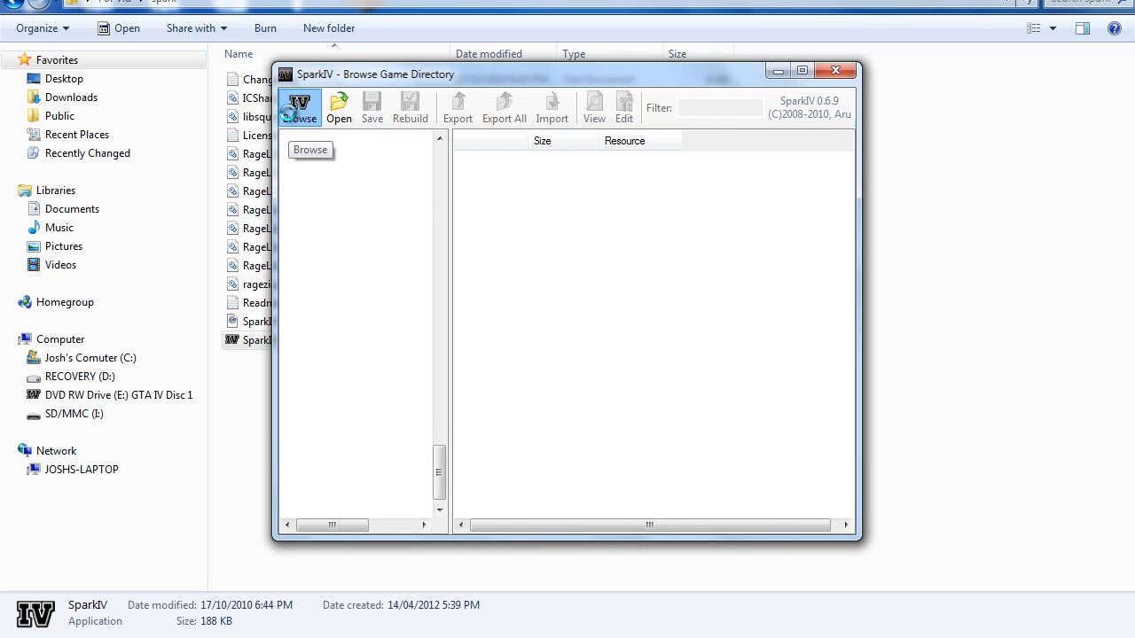
click(298, 106)
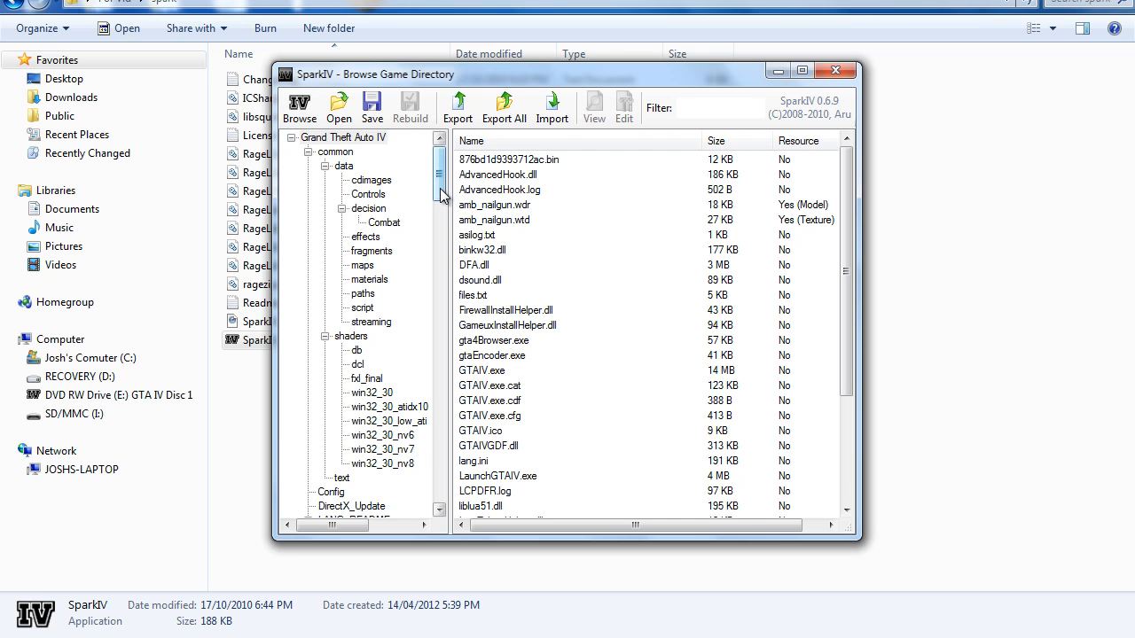
Expand the models folder and show cdimages with its six archives
scroll(down, 3)
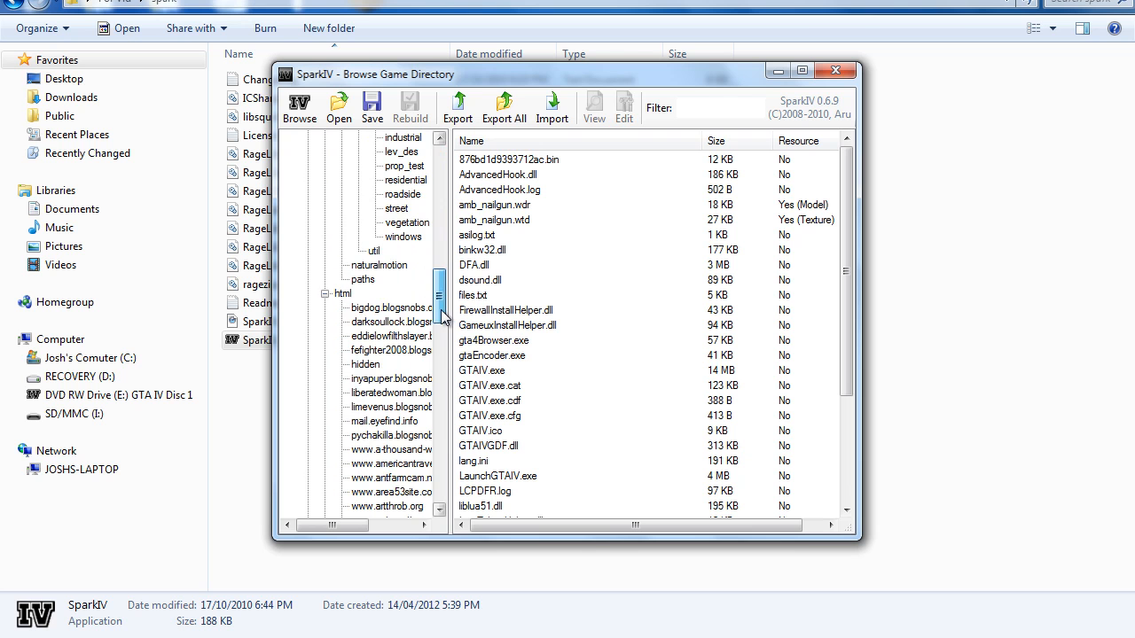
scroll(down, 3)
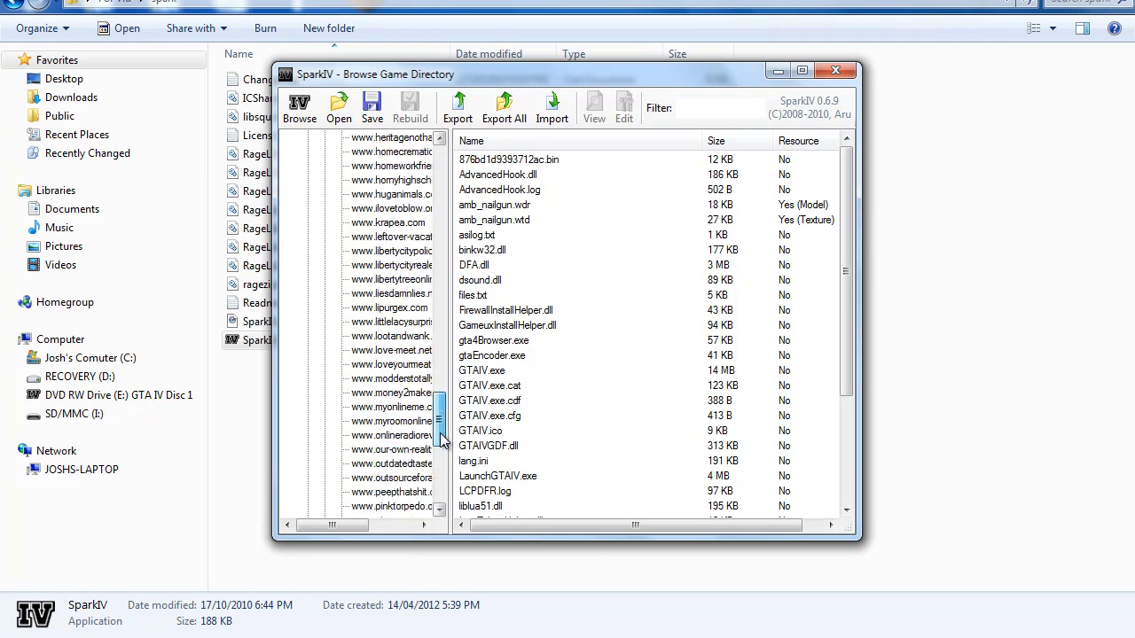
scroll(down, 3)
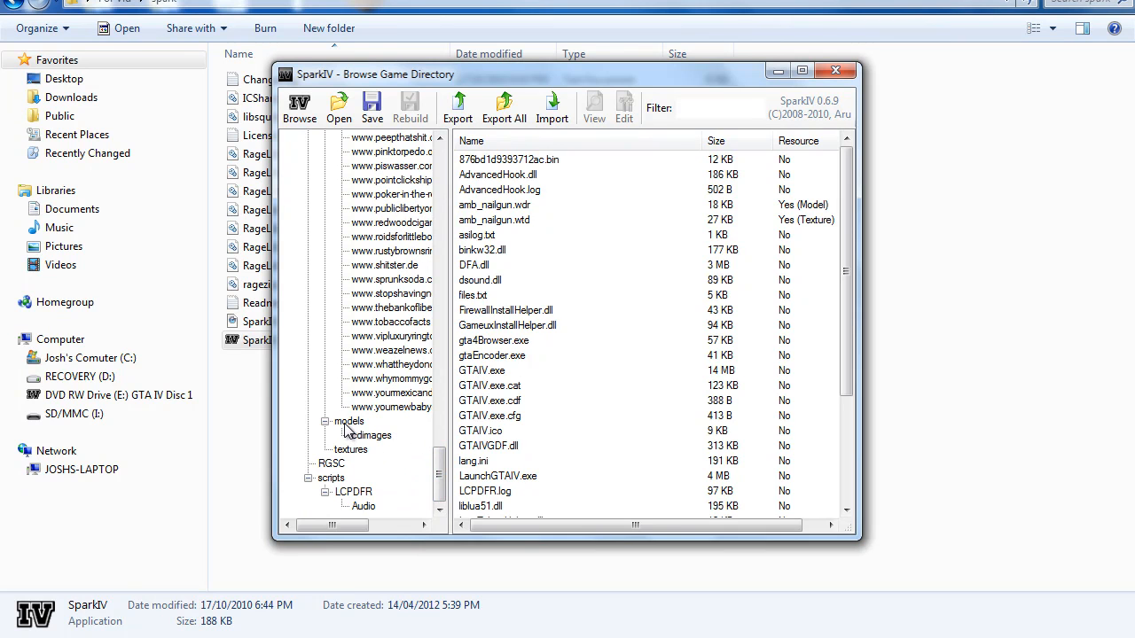
click(349, 421)
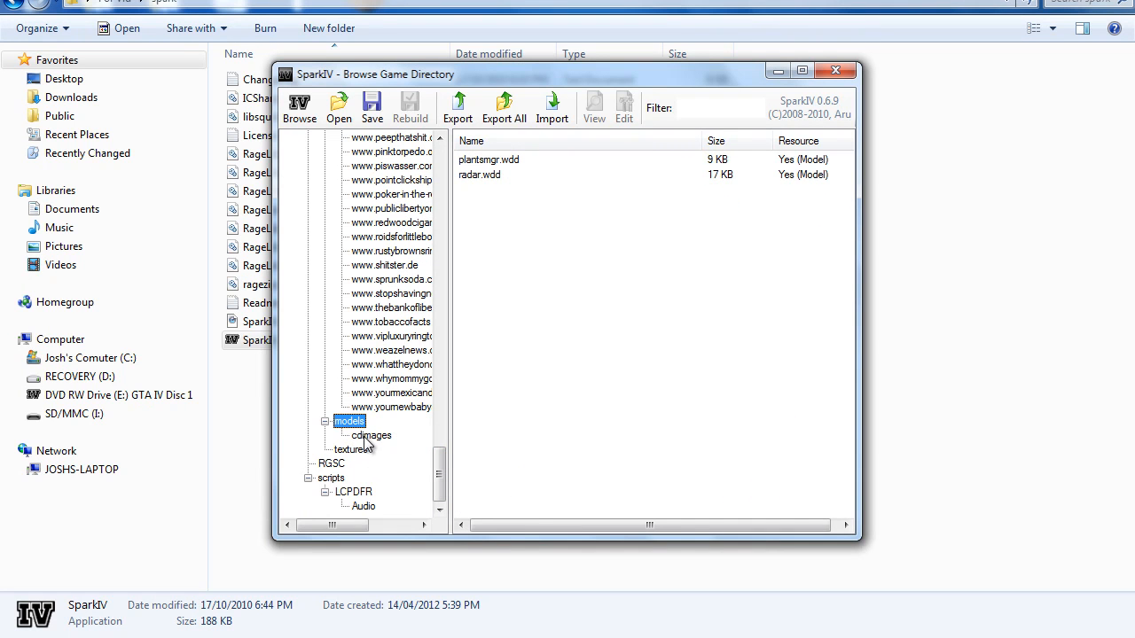
click(370, 435)
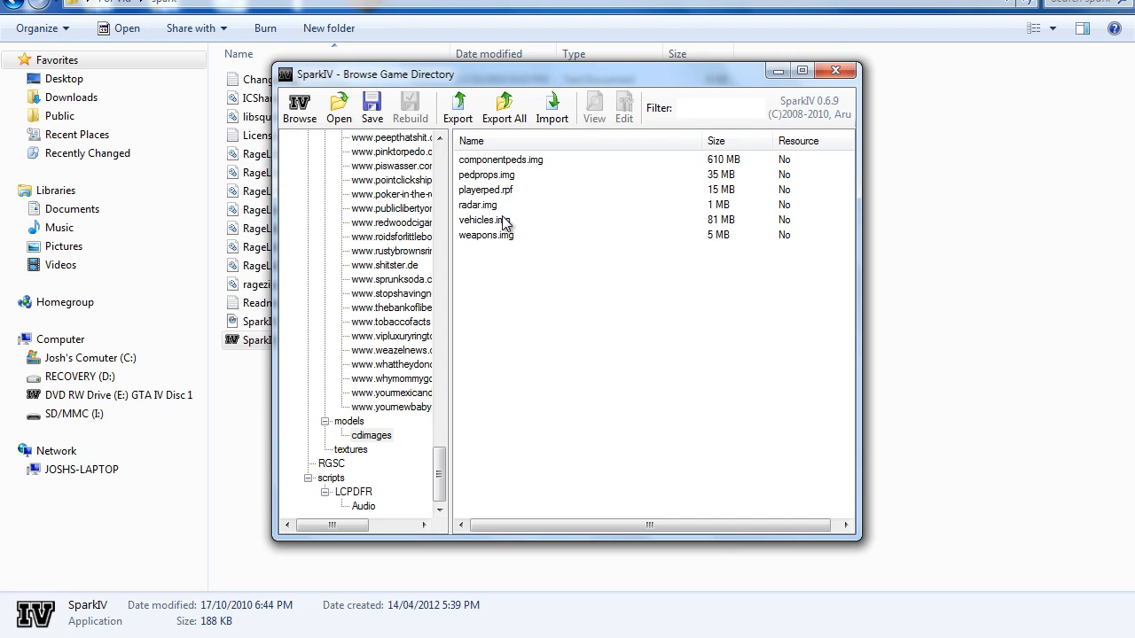
mouse_move(508, 231)
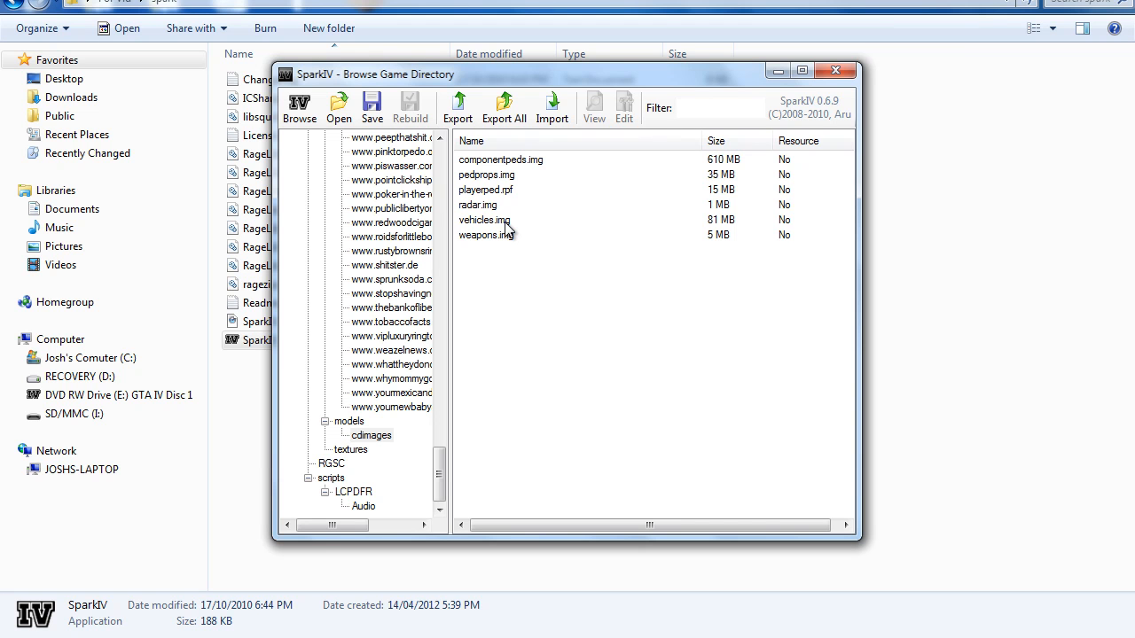
Open vehicles.img and select the police.wtd texture file
double_click(484, 220)
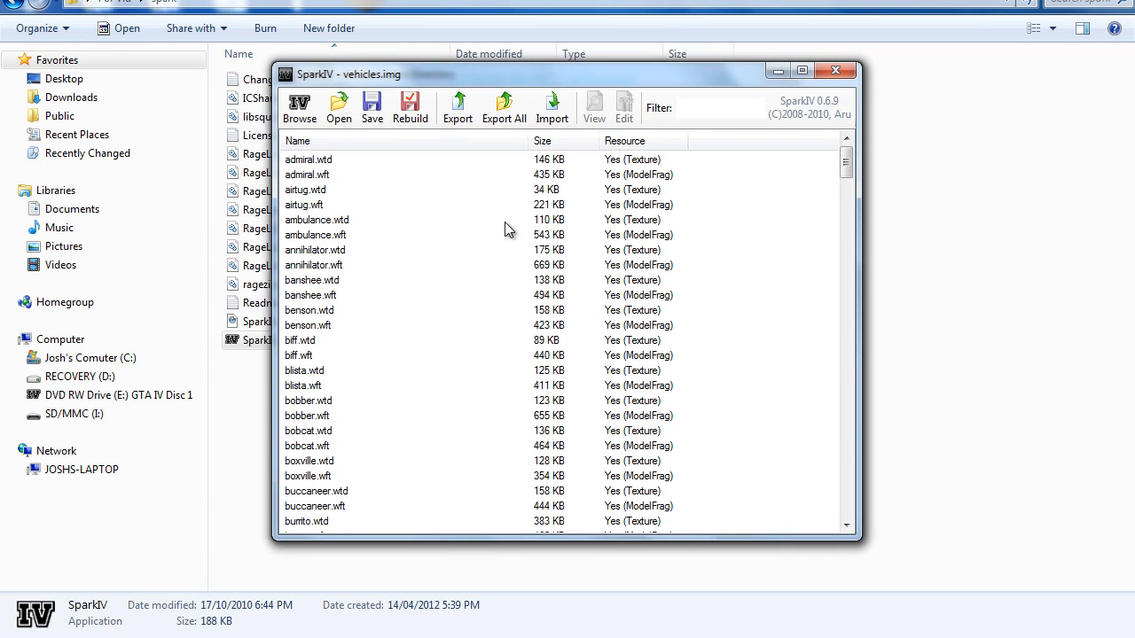
click(317, 219)
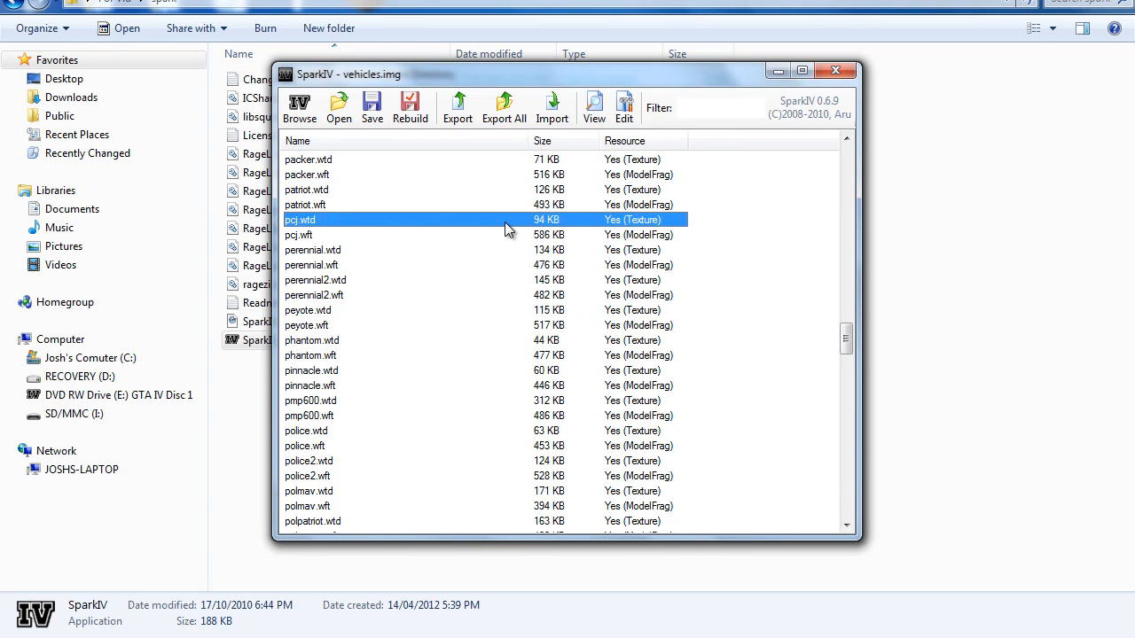
click(308, 476)
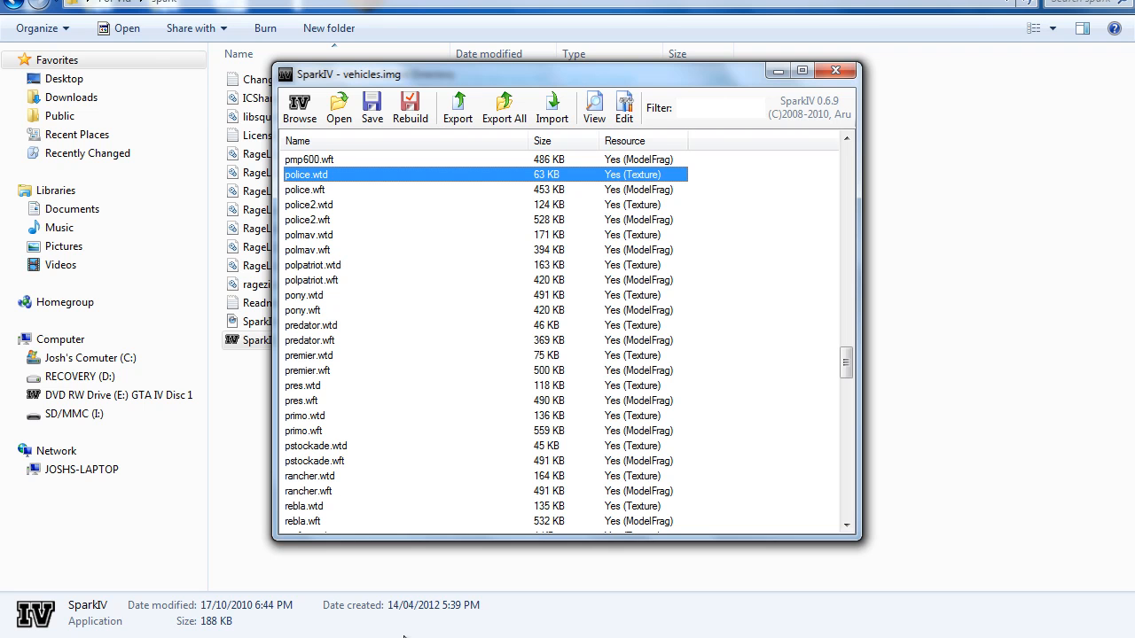
click(835, 70)
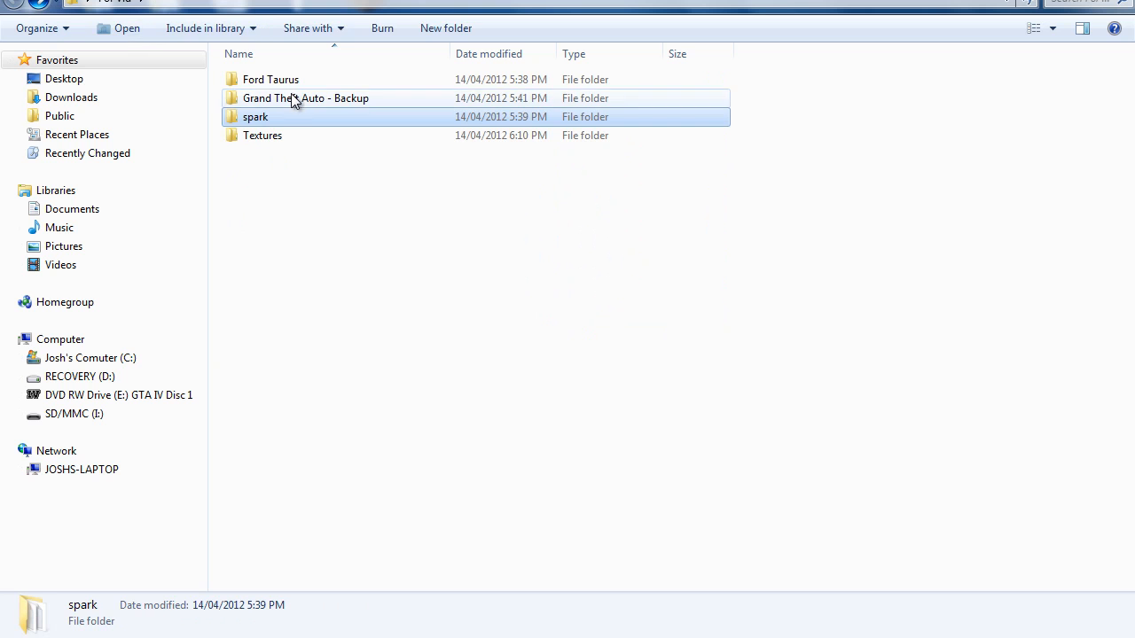
Rename fbi.wft and fbi.wtd in Ford Taurus to police.wft and police.wtd
double_click(270, 79)
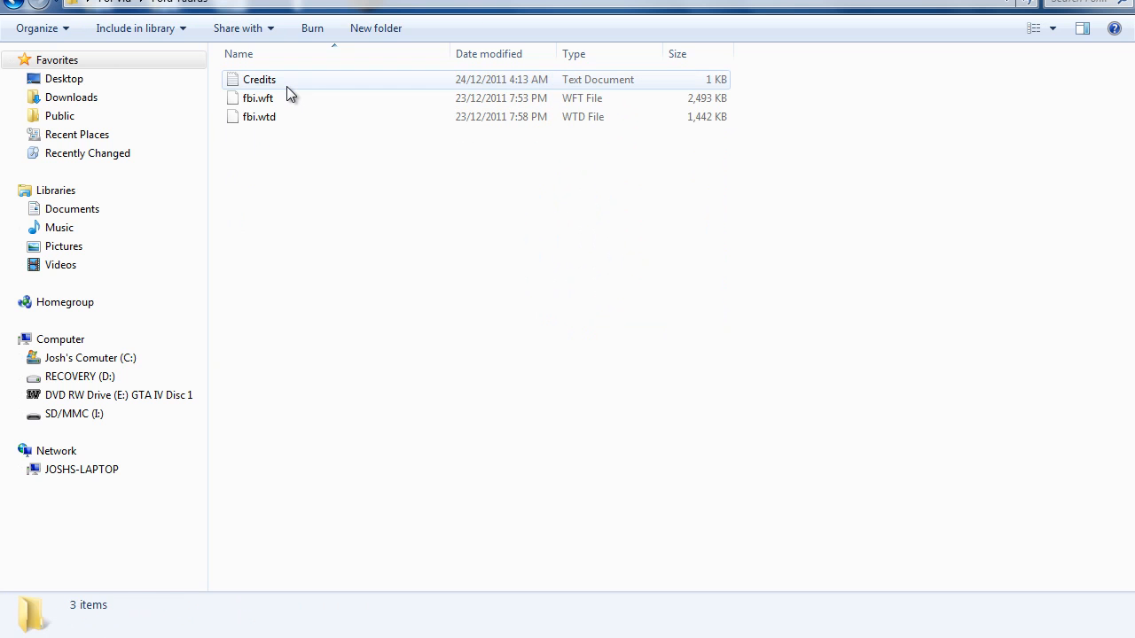
right_click(257, 98)
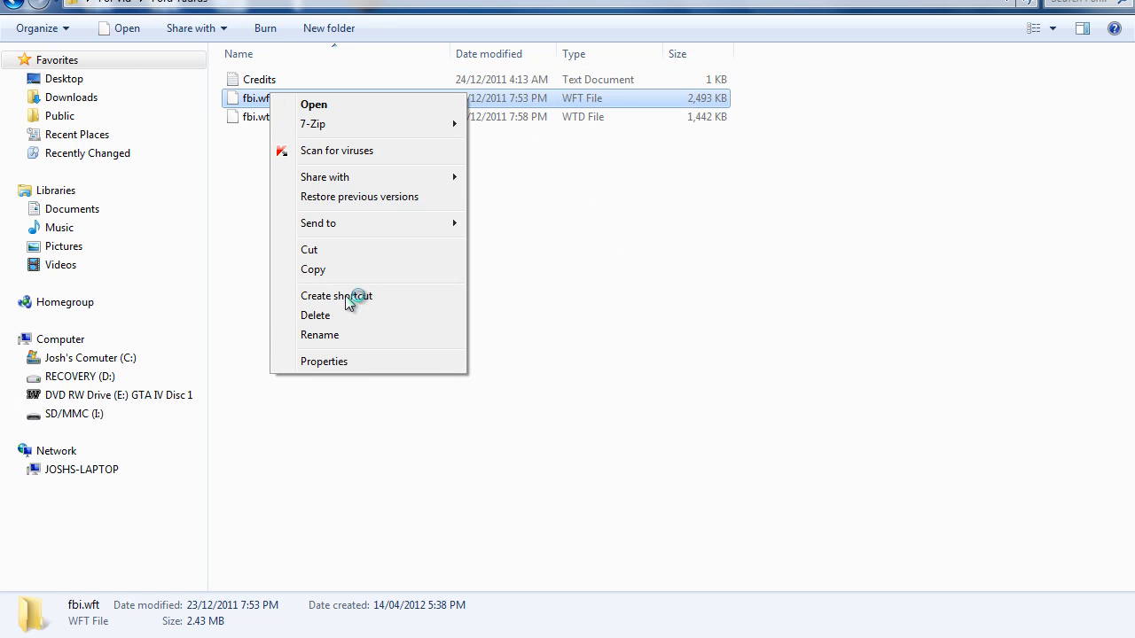
click(319, 334)
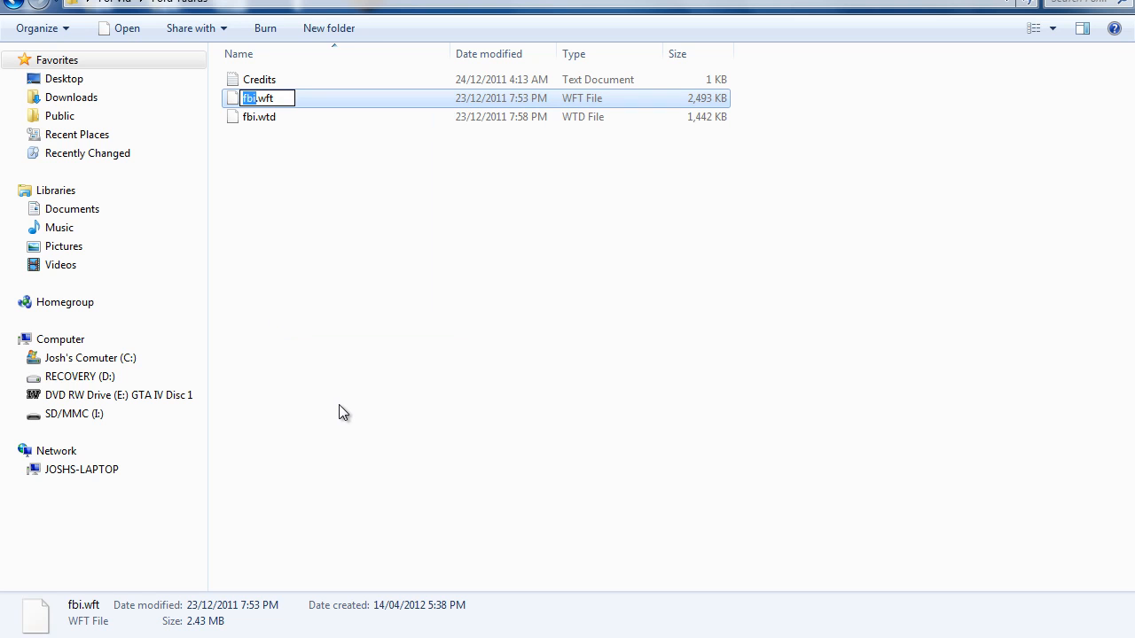
text(police)
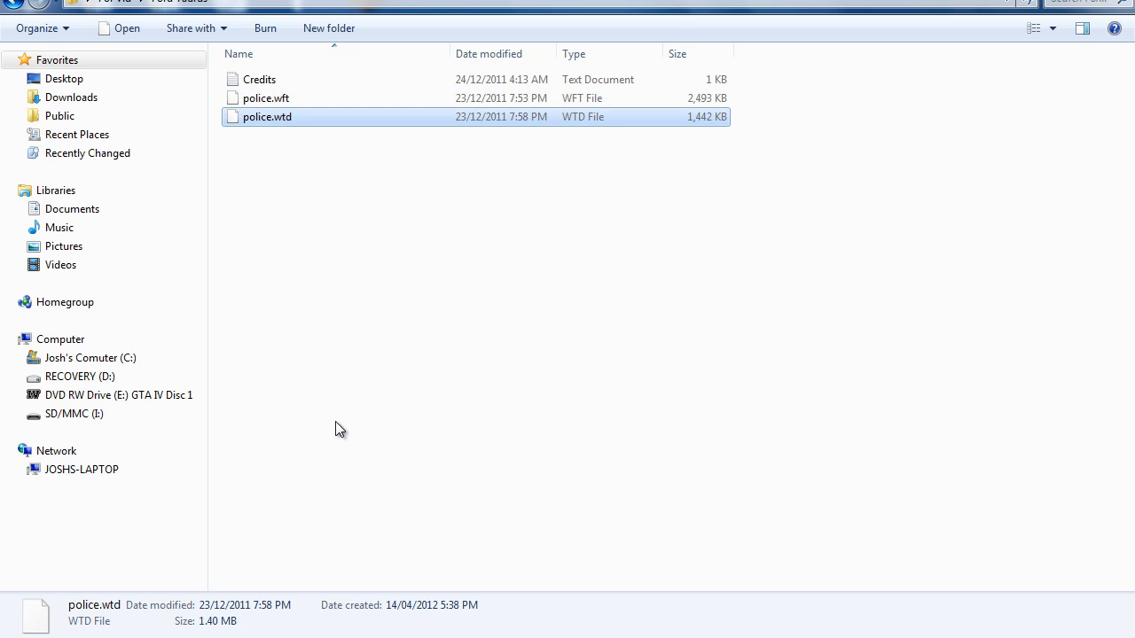
mouse_move(335, 356)
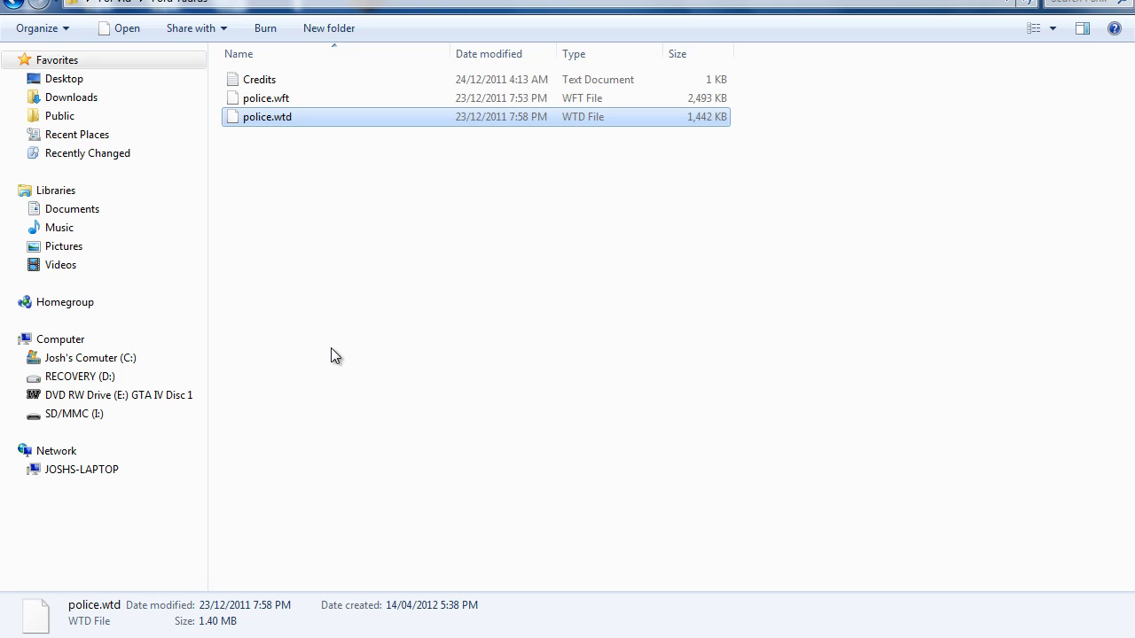
double_click(266, 117)
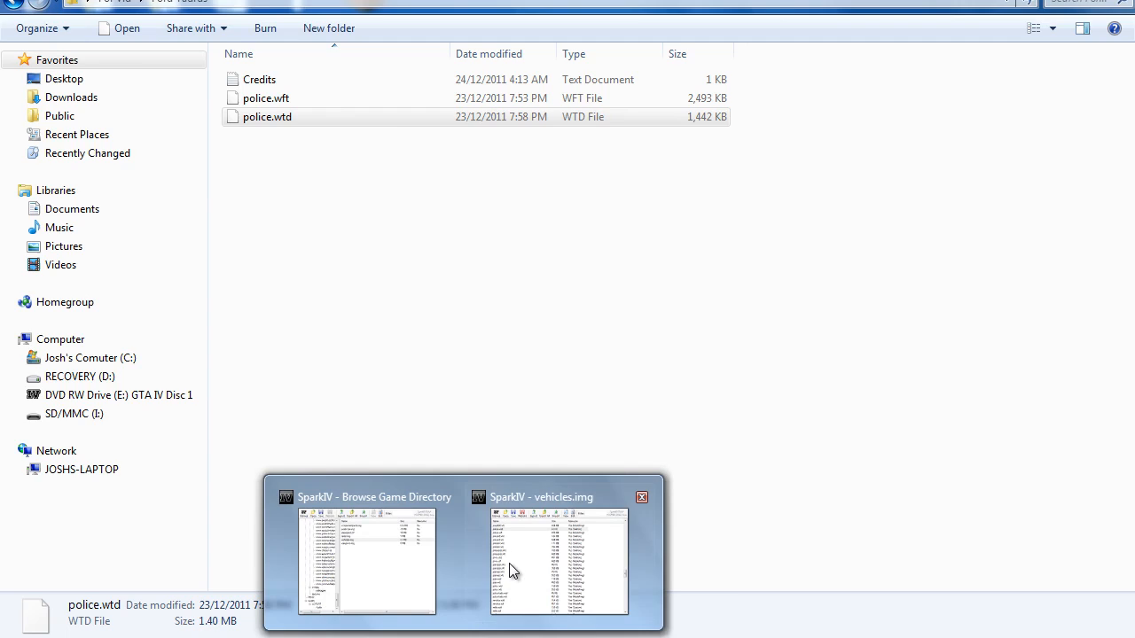
Import into vehicles.img, browsing to Desktop\For Vid\Ford Taurus for police.wtd
click(559, 558)
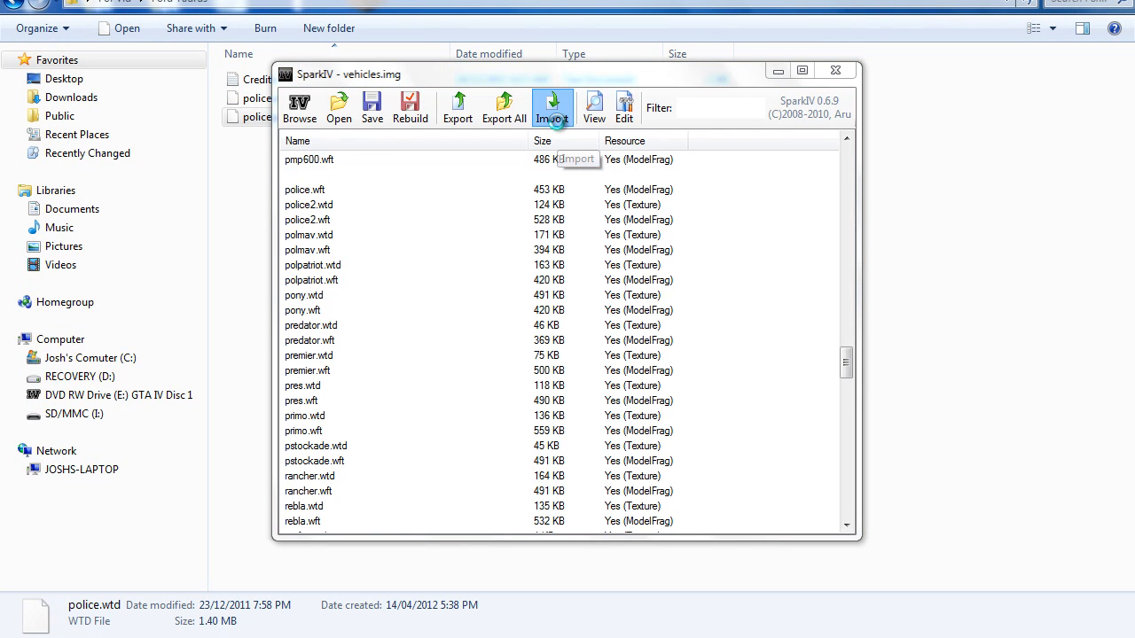
click(552, 107)
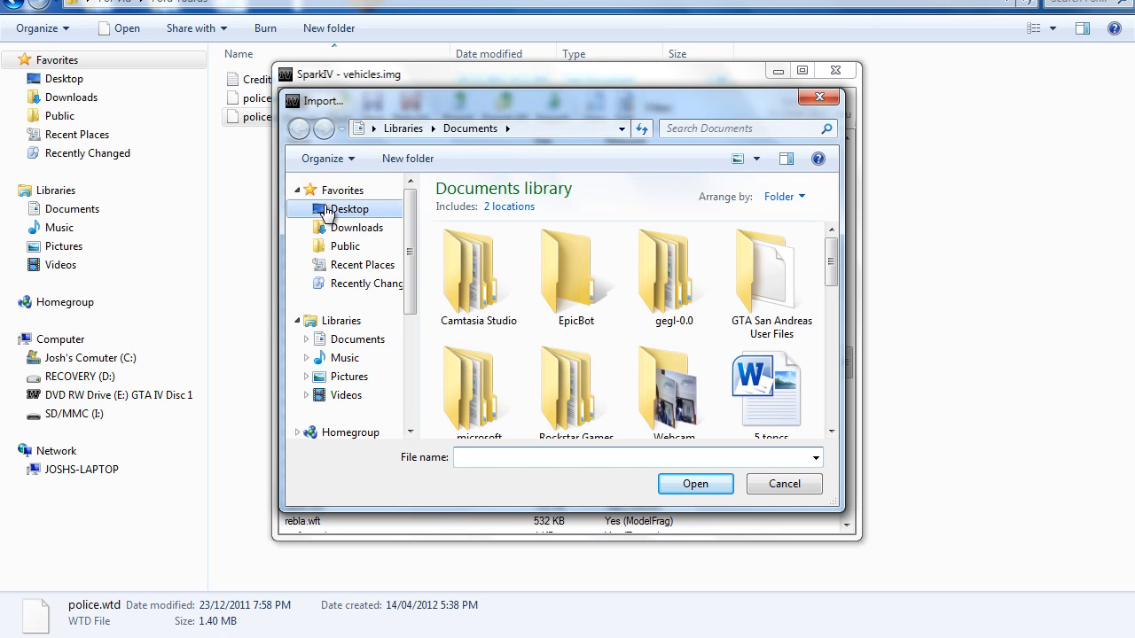
click(347, 208)
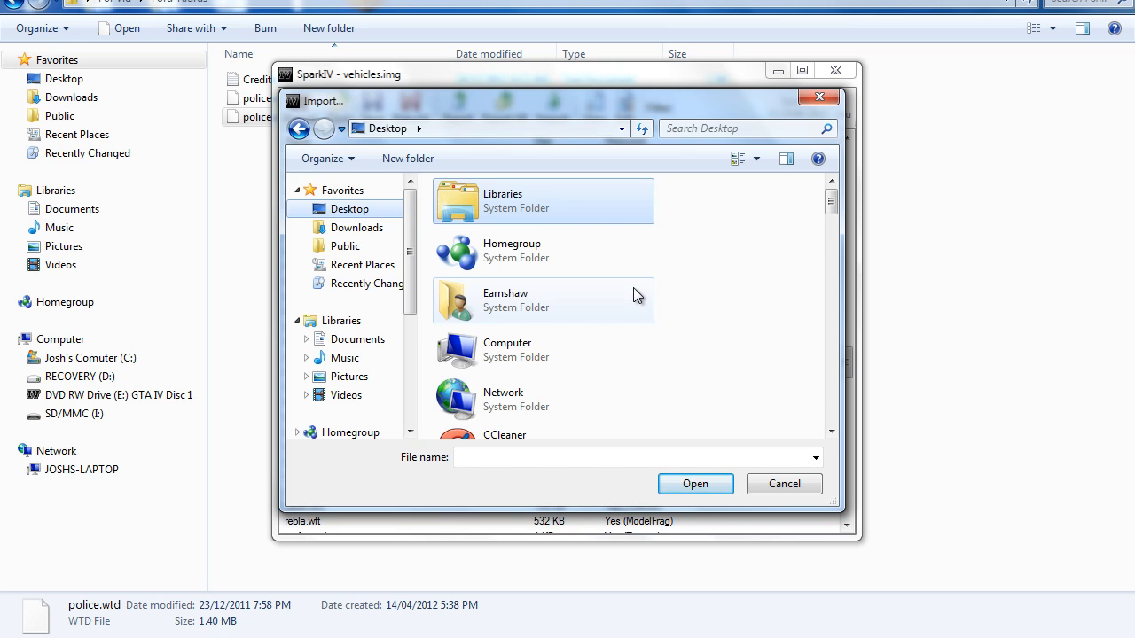
scroll(down, 3)
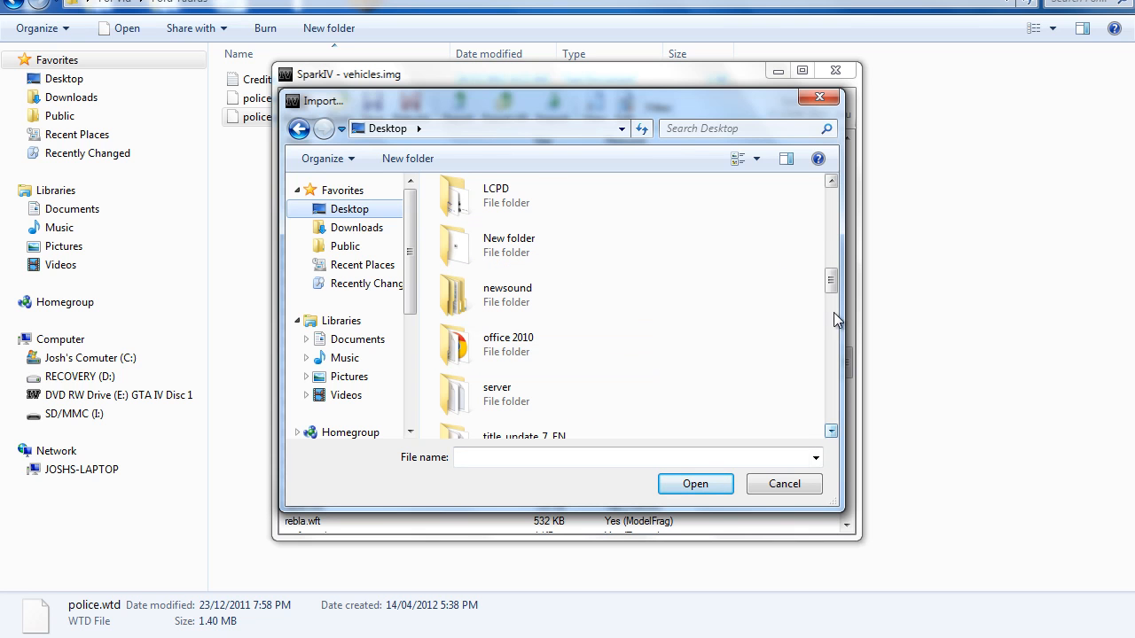
click(831, 183)
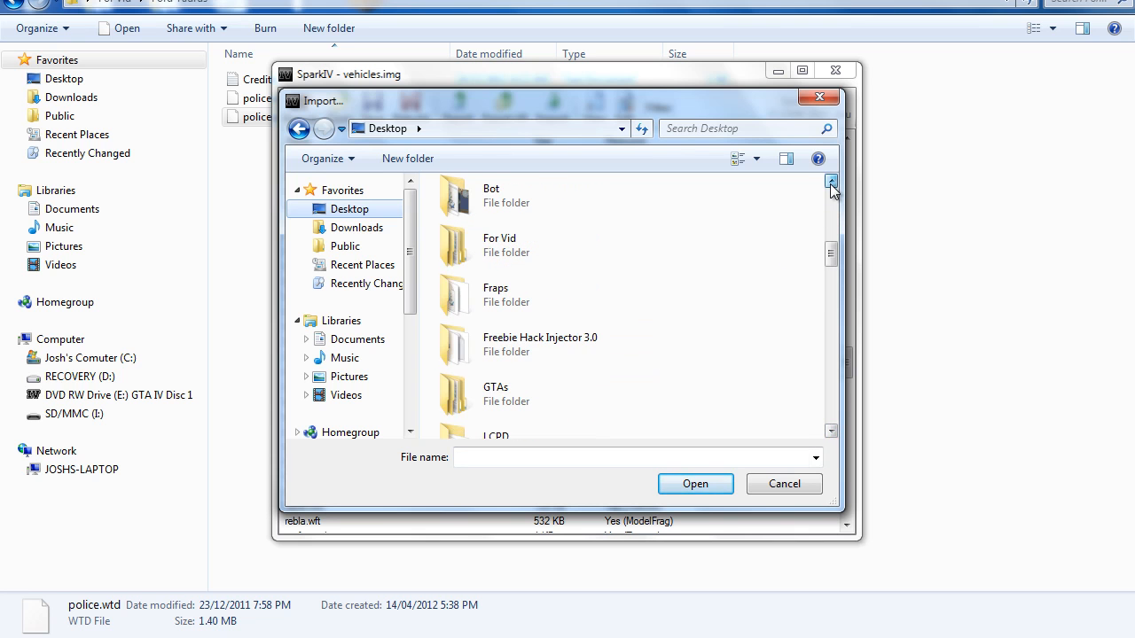
double_click(499, 245)
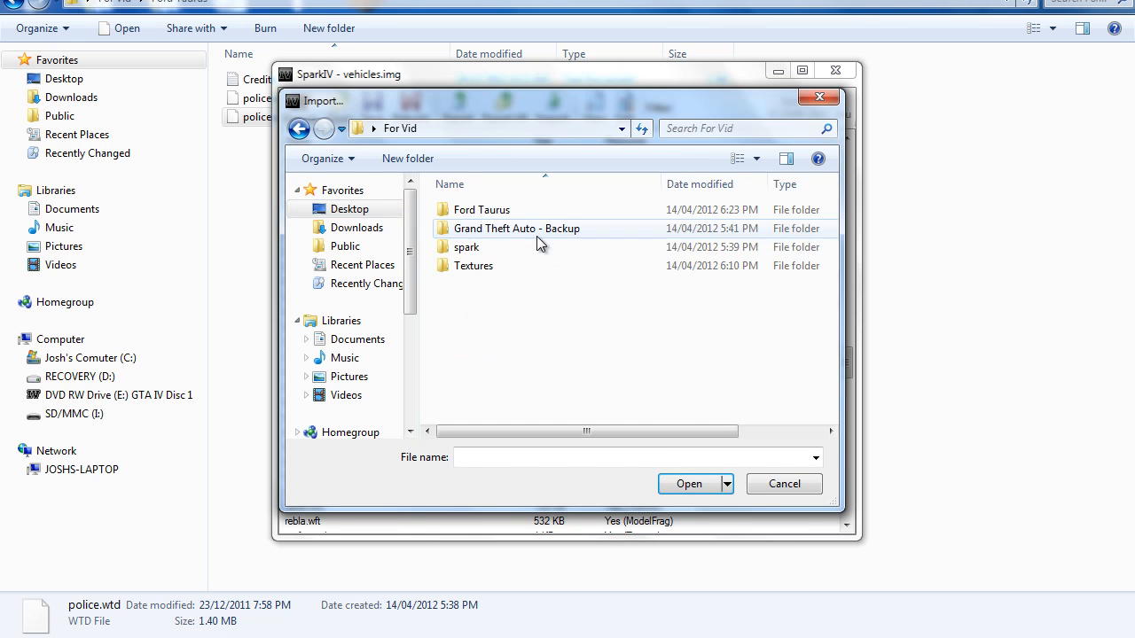
click(481, 210)
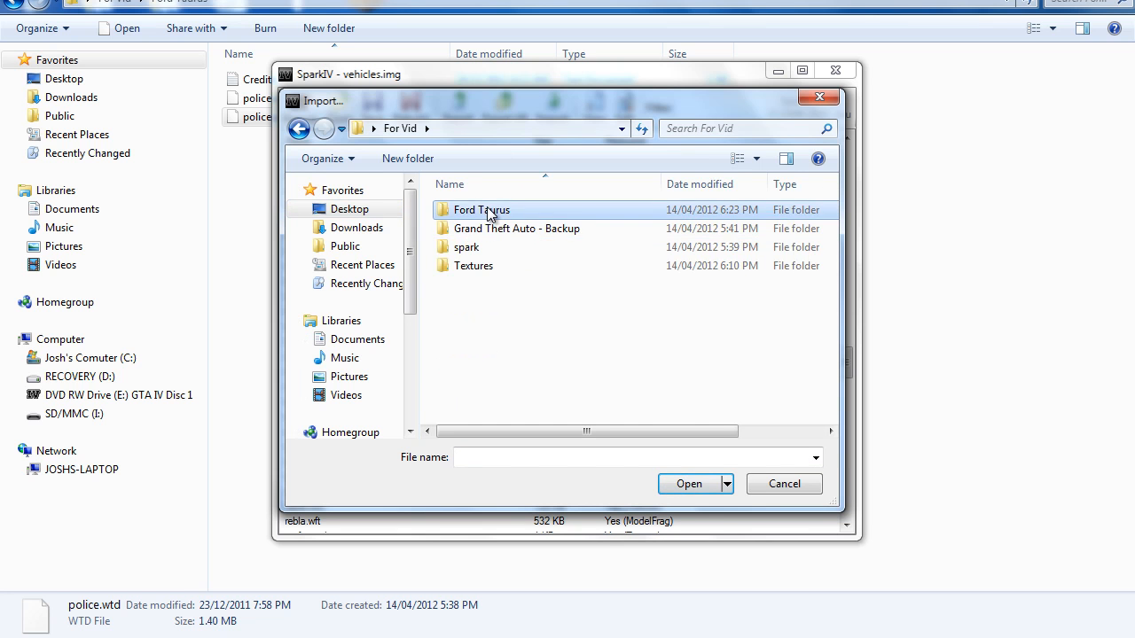
double_click(482, 210)
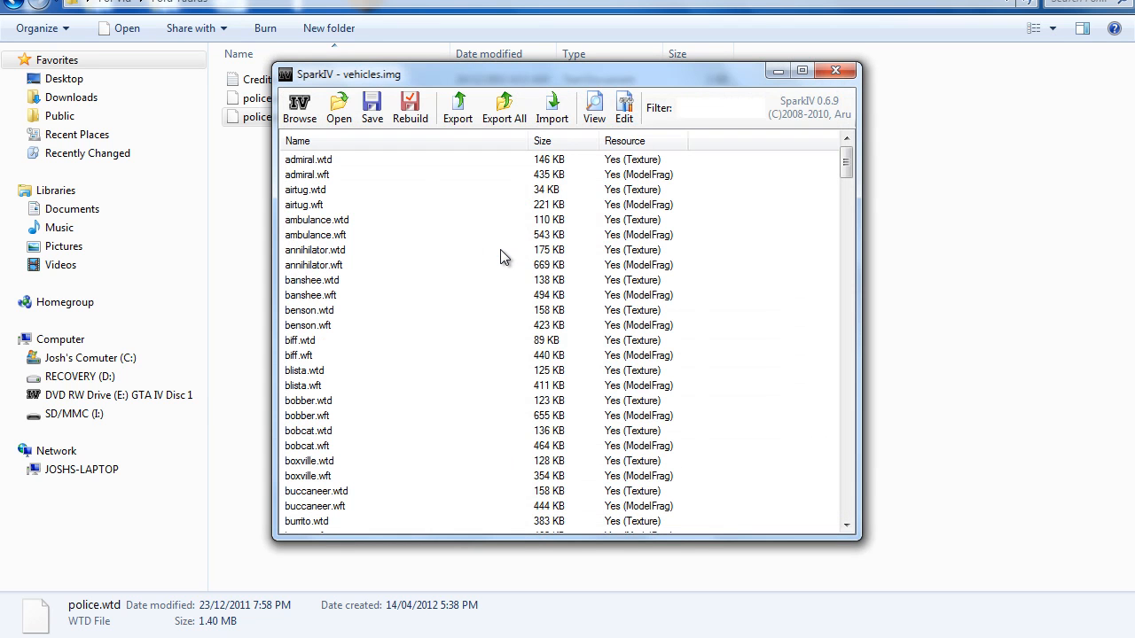
Replace police.wft in vehicles.img with the Ford Taurus police.wft
scroll(down, 3)
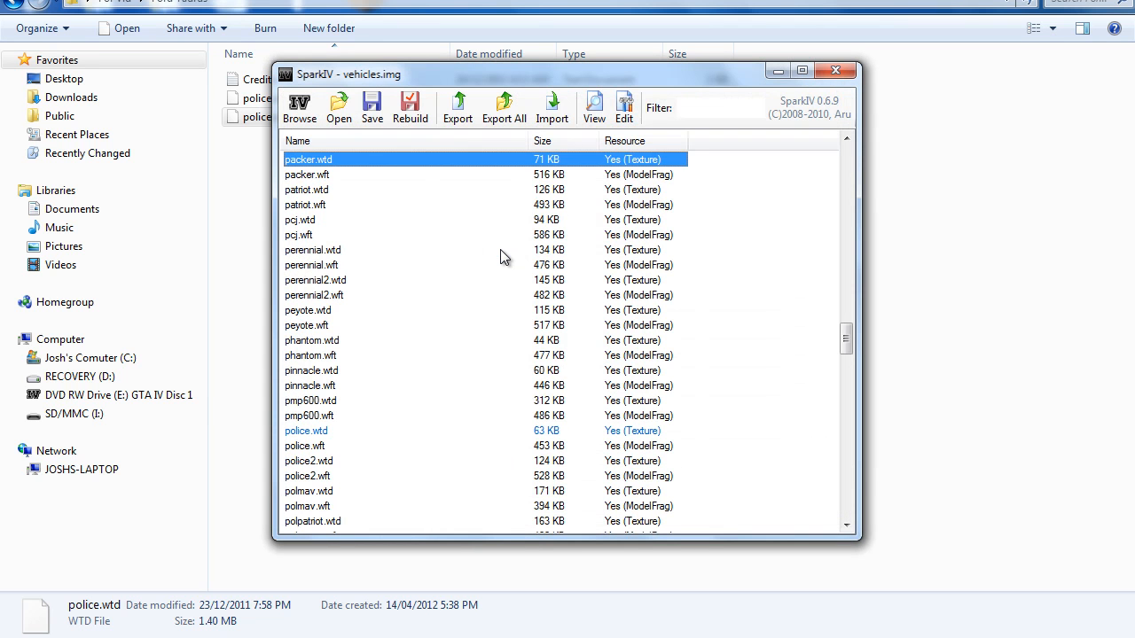
click(314, 295)
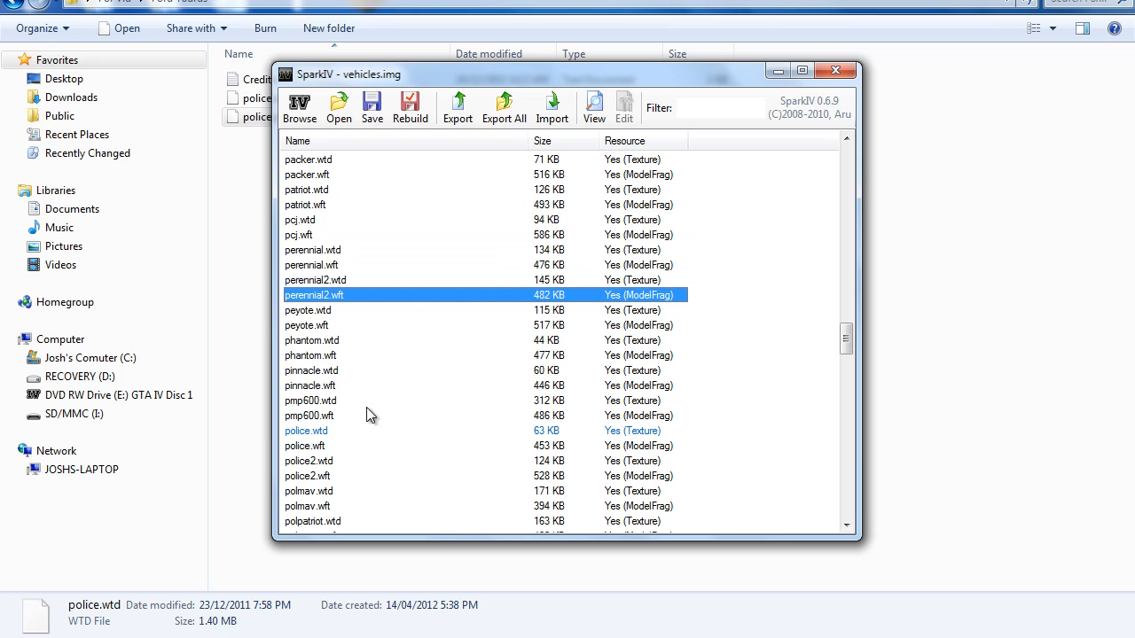
mouse_move(346, 444)
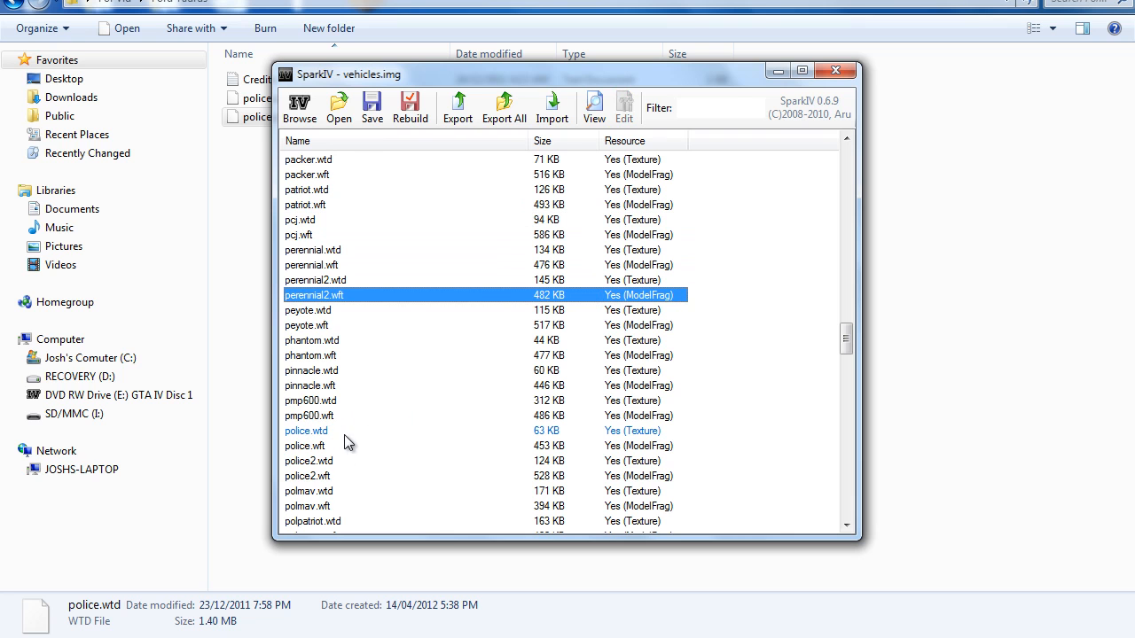
mouse_move(315, 414)
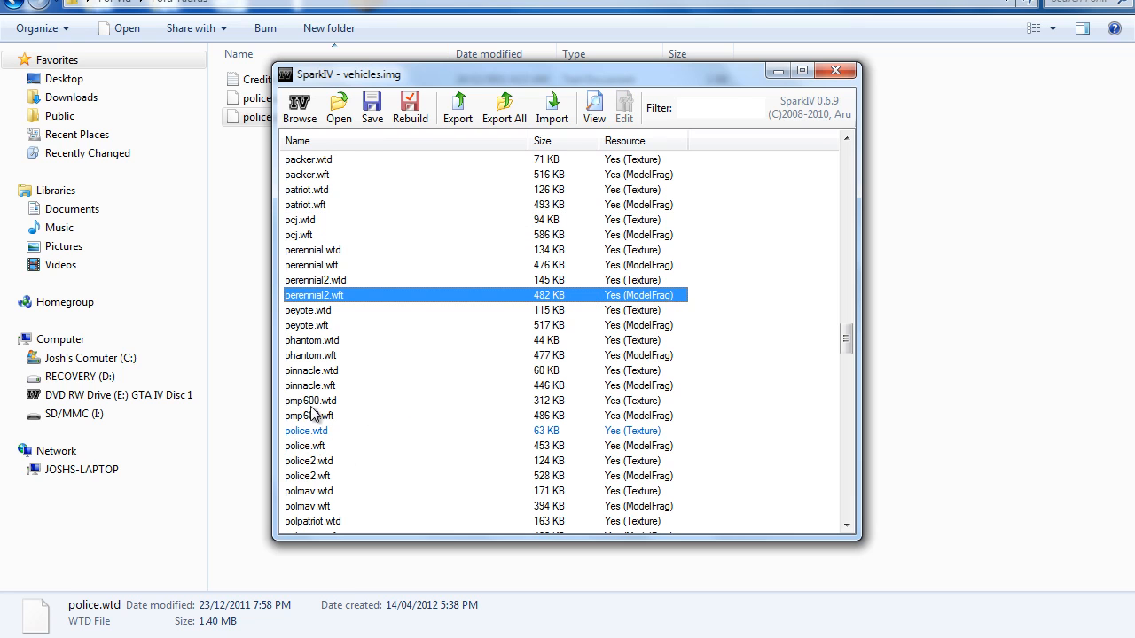
click(305, 446)
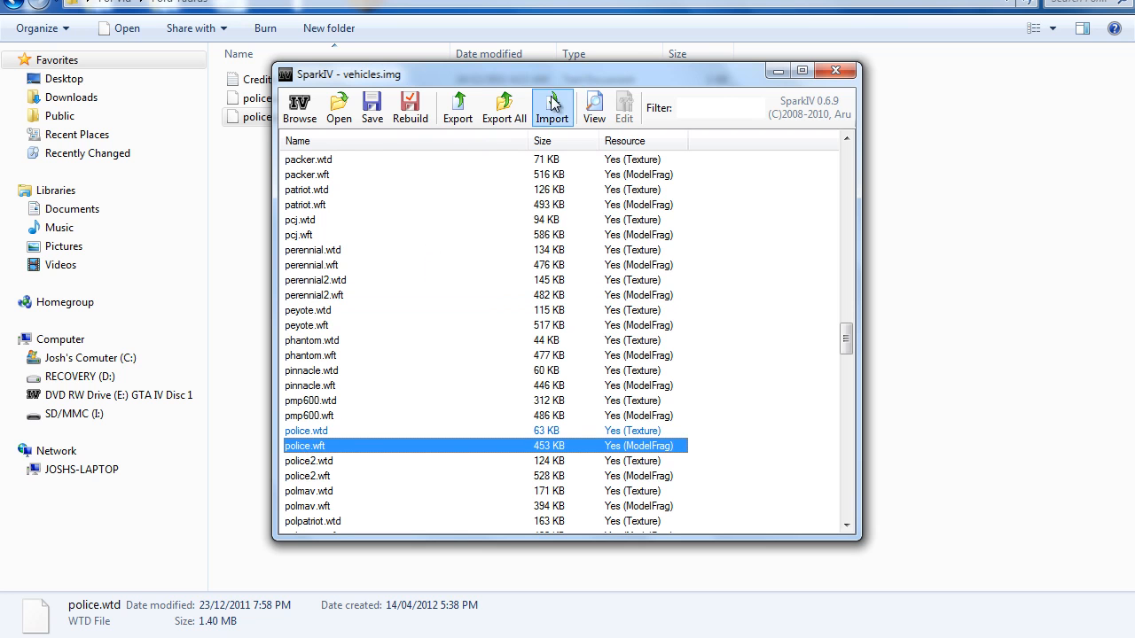
click(551, 106)
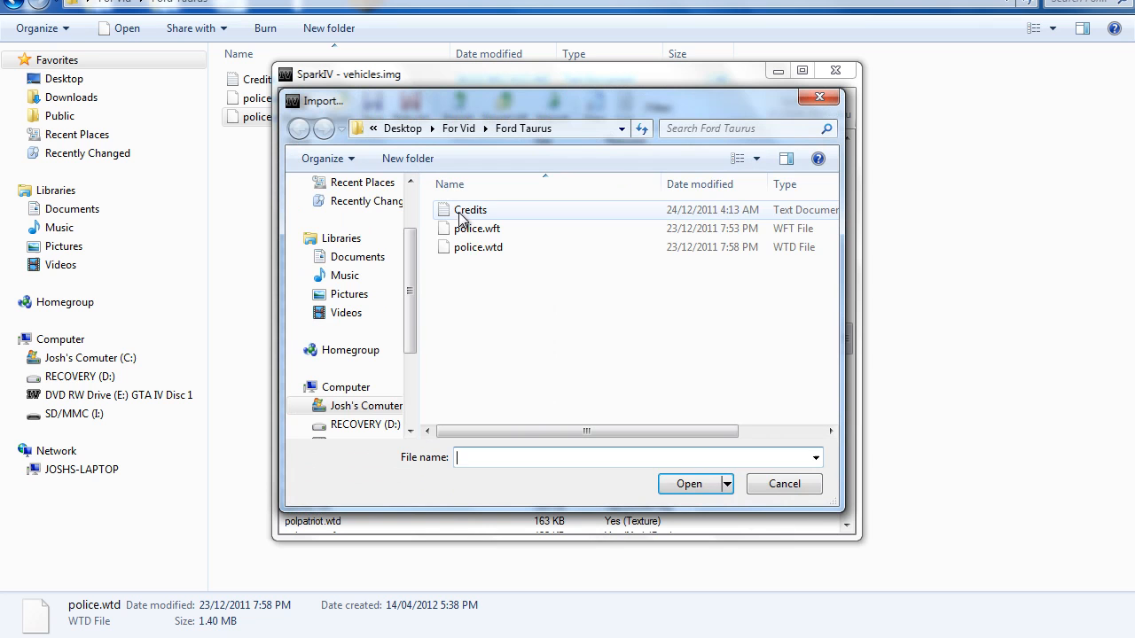
mouse_move(476, 228)
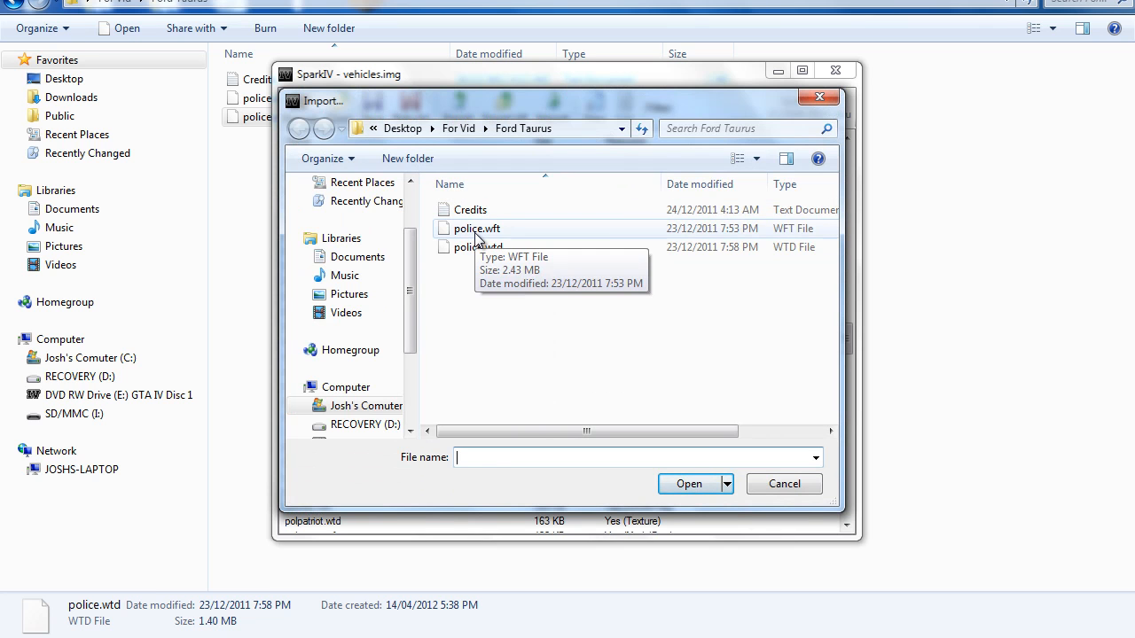
click(477, 229)
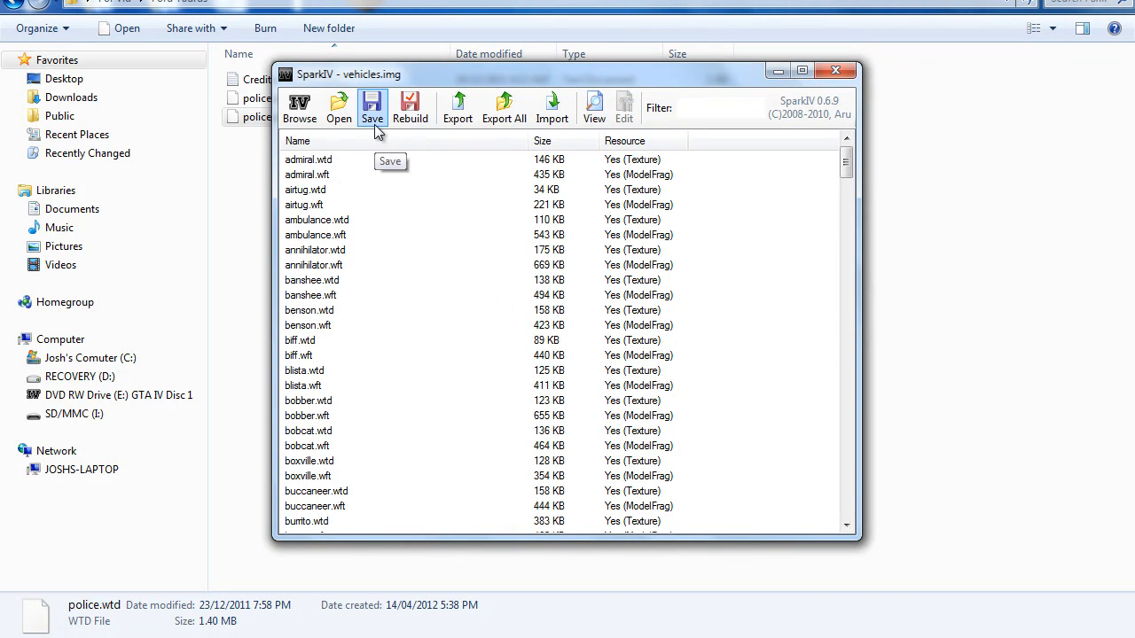
Save and rebuild vehicles.img, dismissing both confirmation messages
click(371, 106)
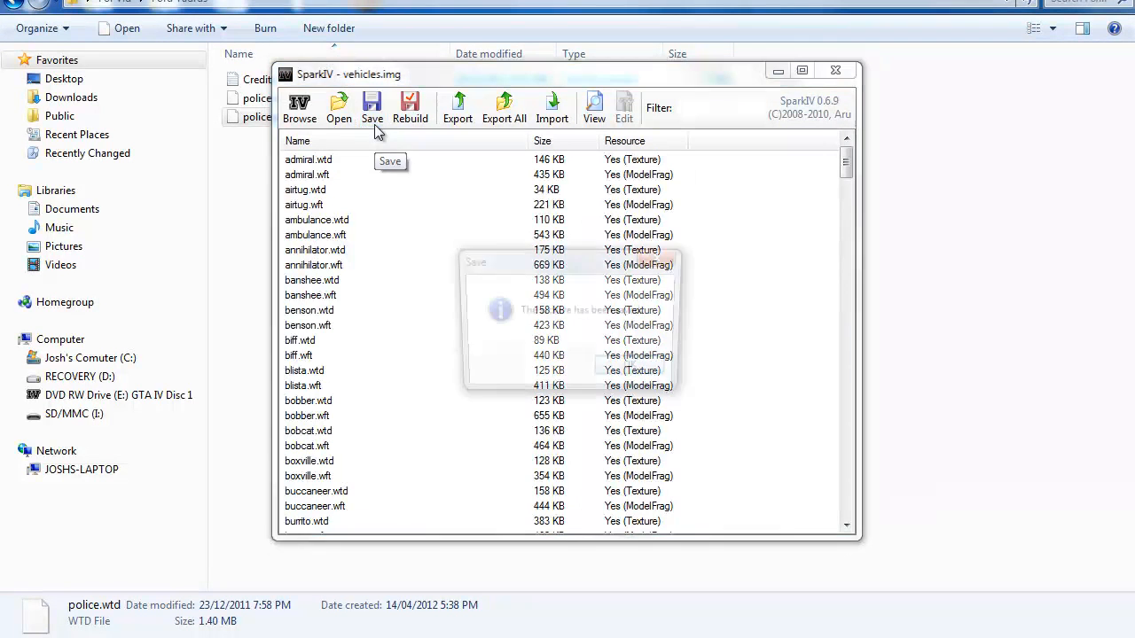
click(409, 107)
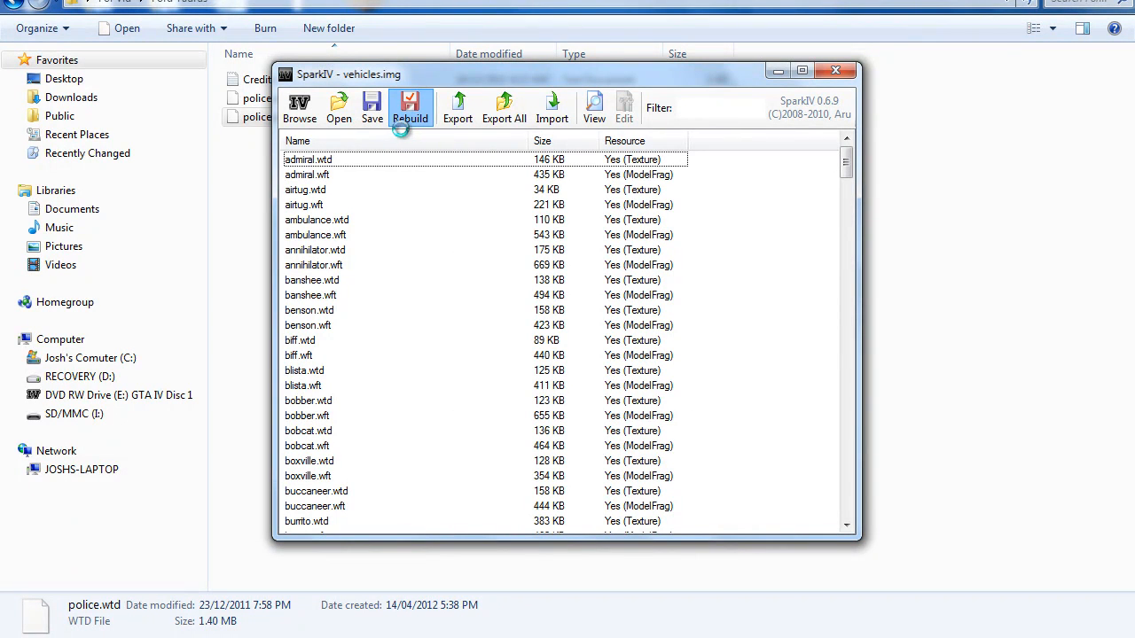
click(411, 106)
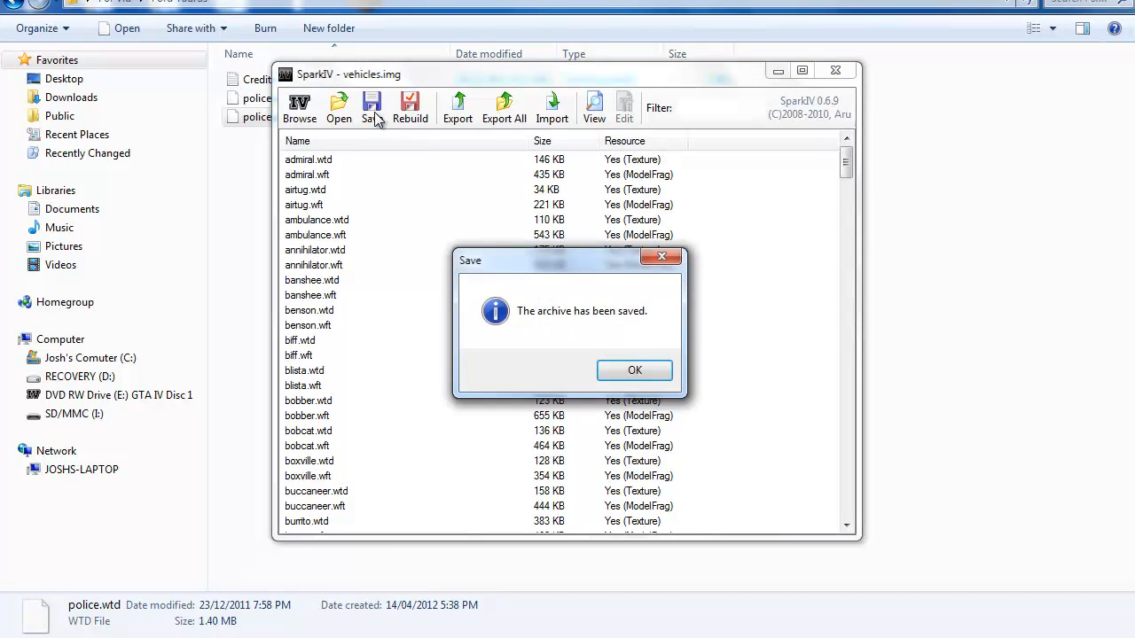
click(634, 369)
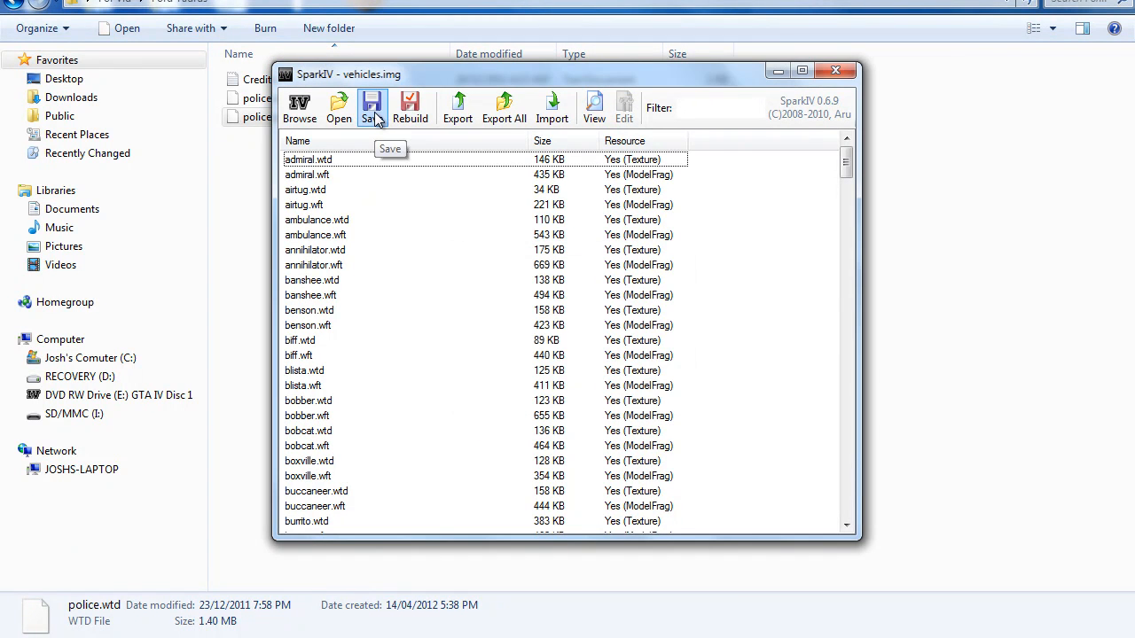
mouse_move(371, 212)
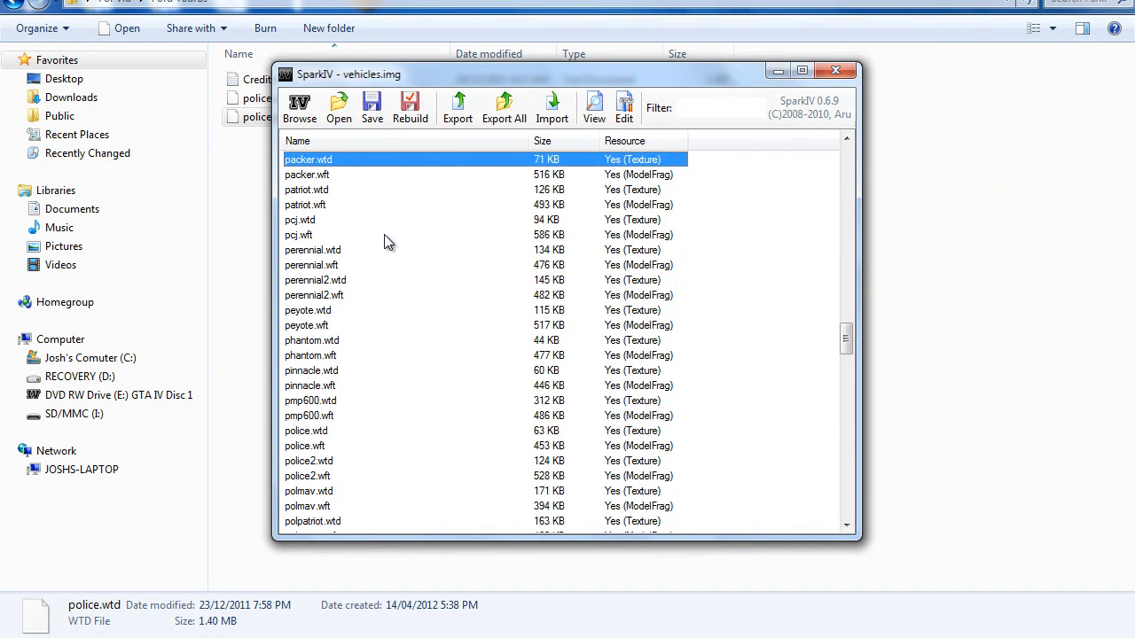
click(307, 174)
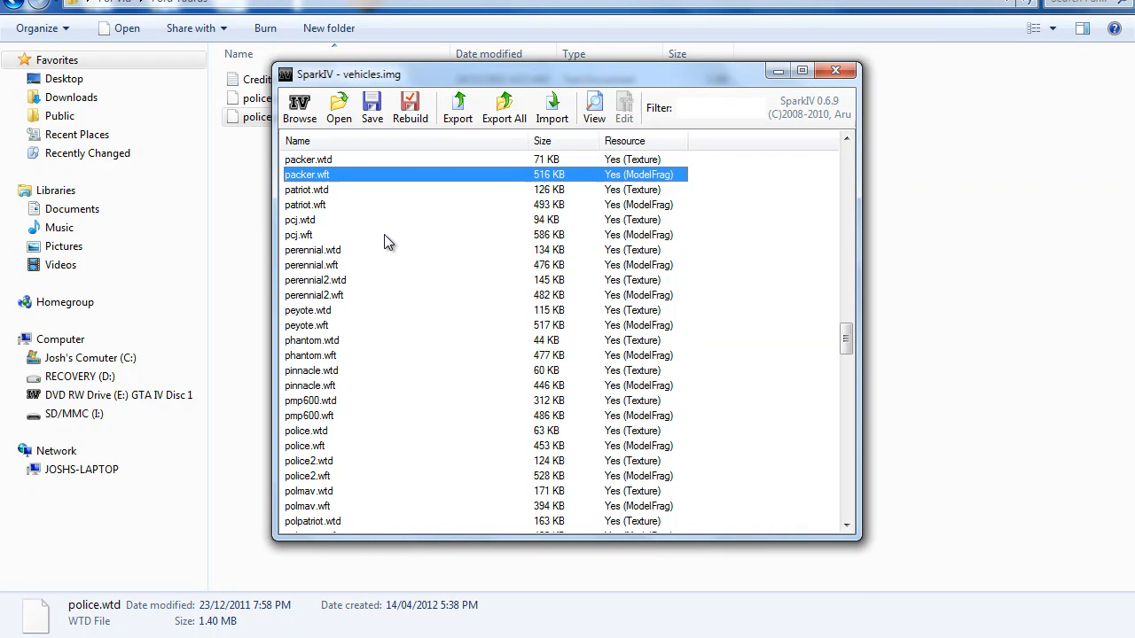
click(312, 249)
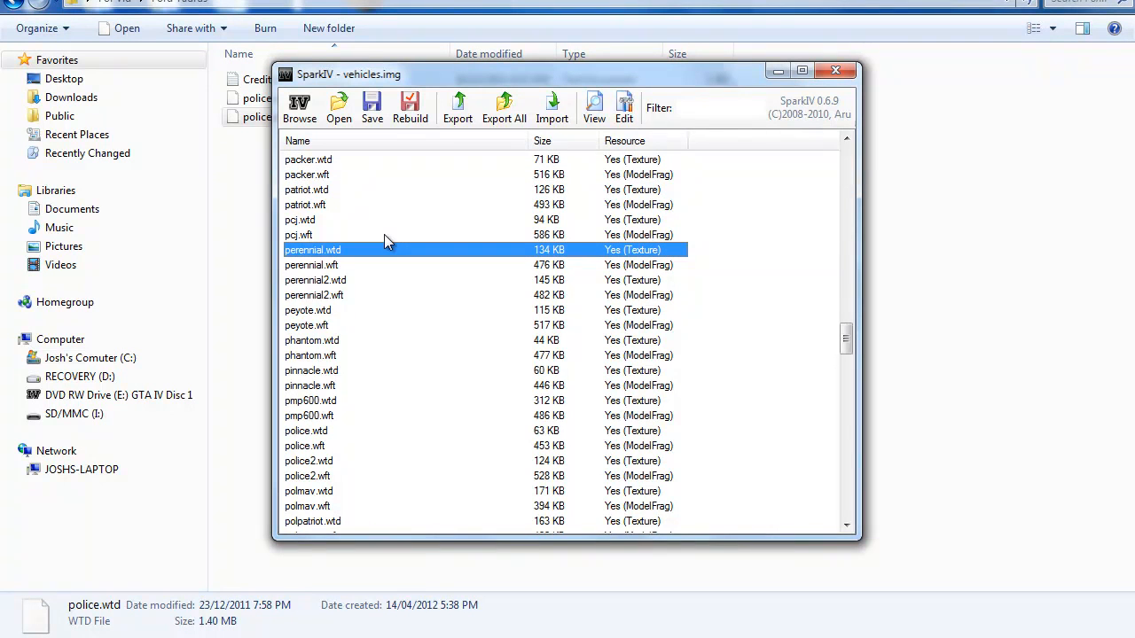
click(306, 431)
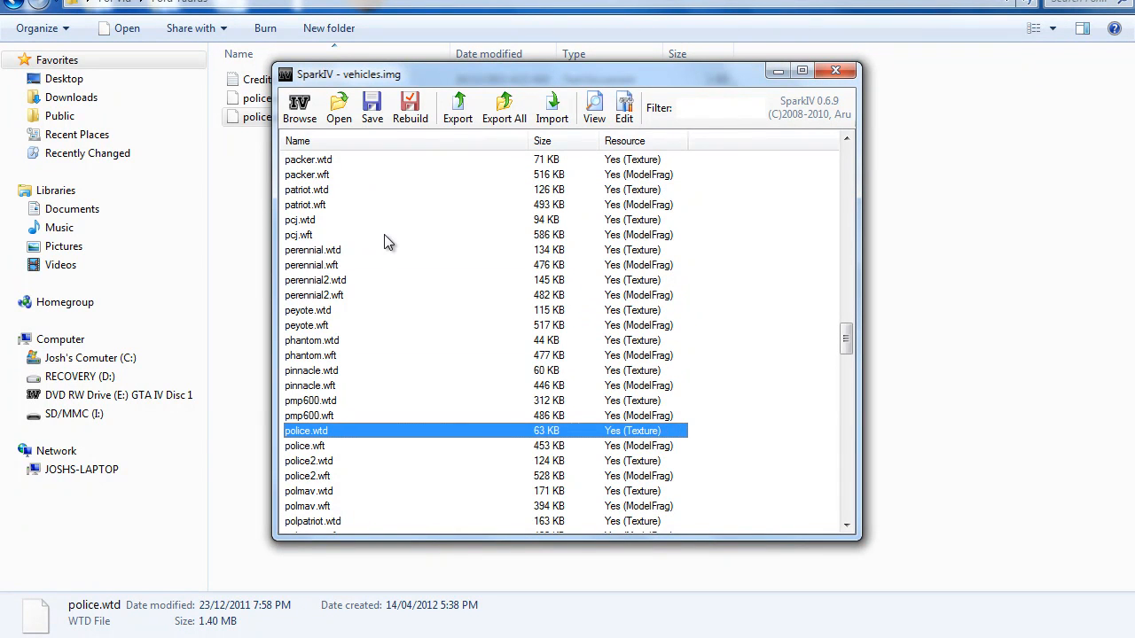
mouse_move(408, 273)
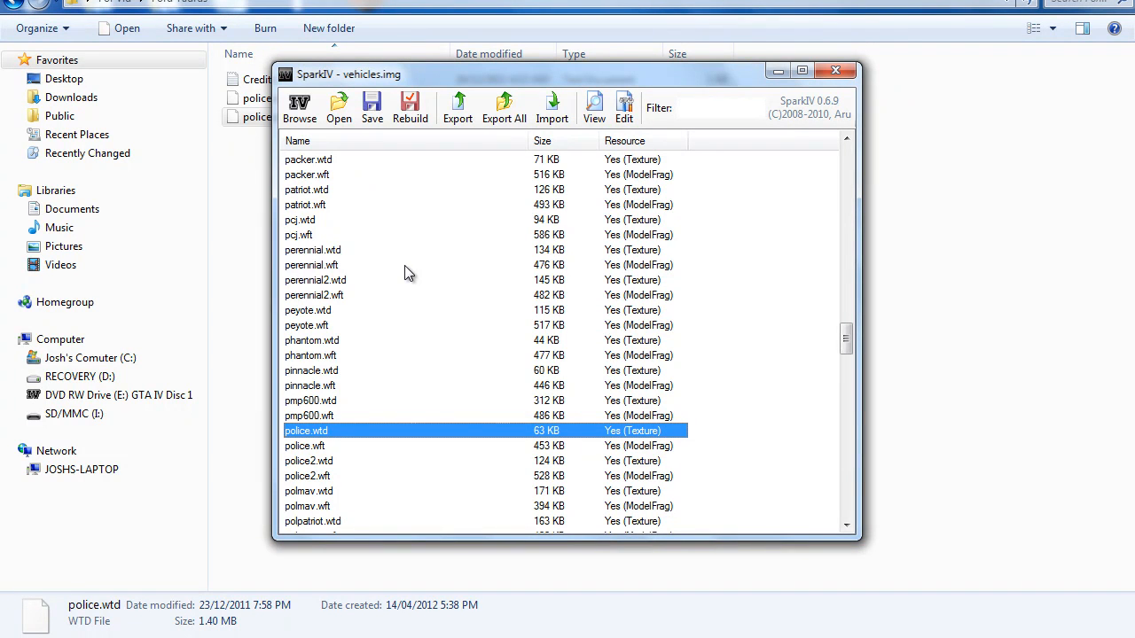
mouse_move(480, 440)
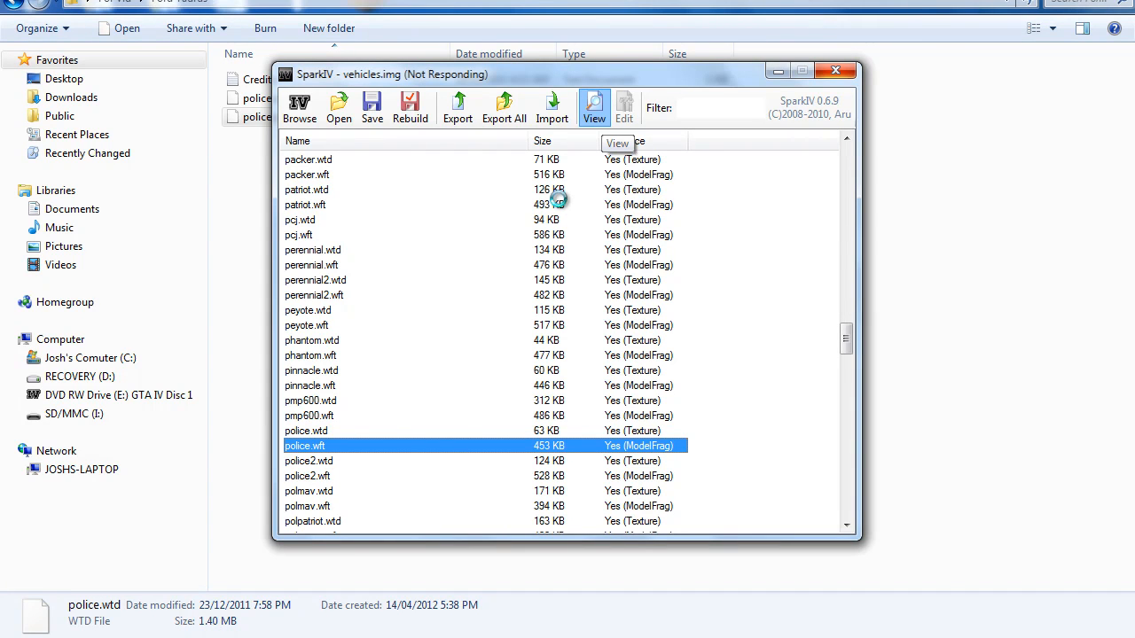
click(593, 106)
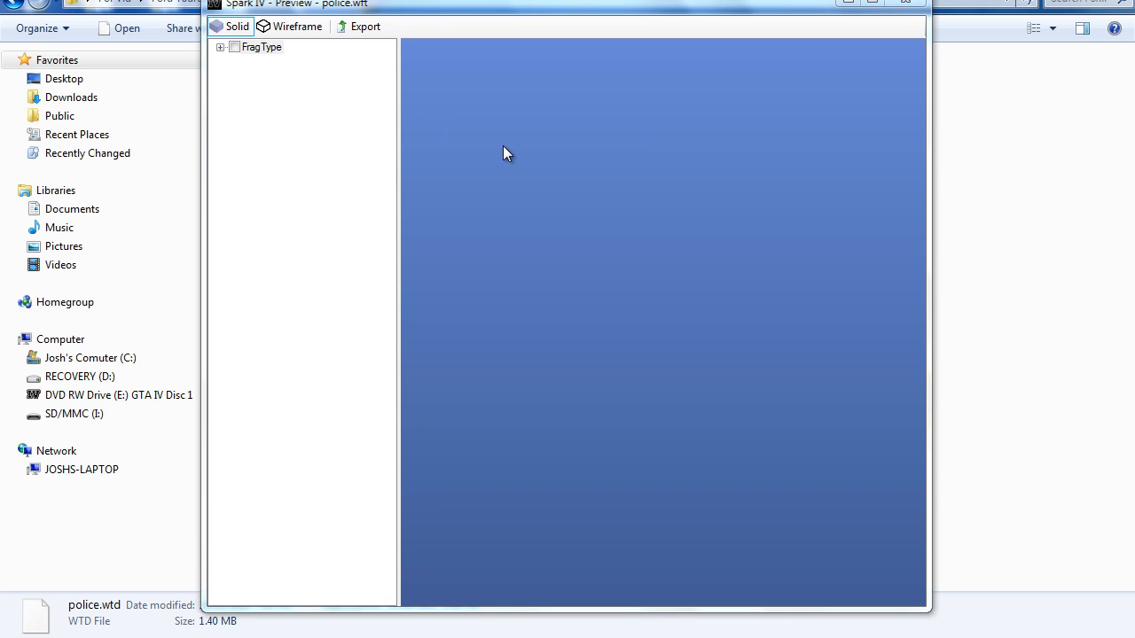
mouse_move(232, 51)
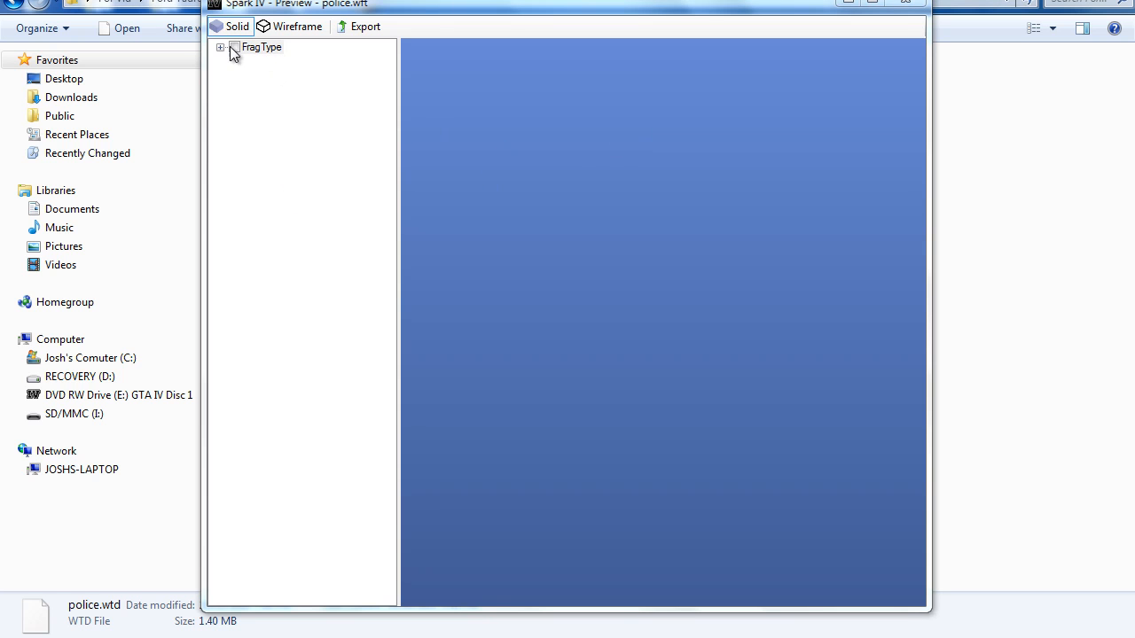
click(221, 47)
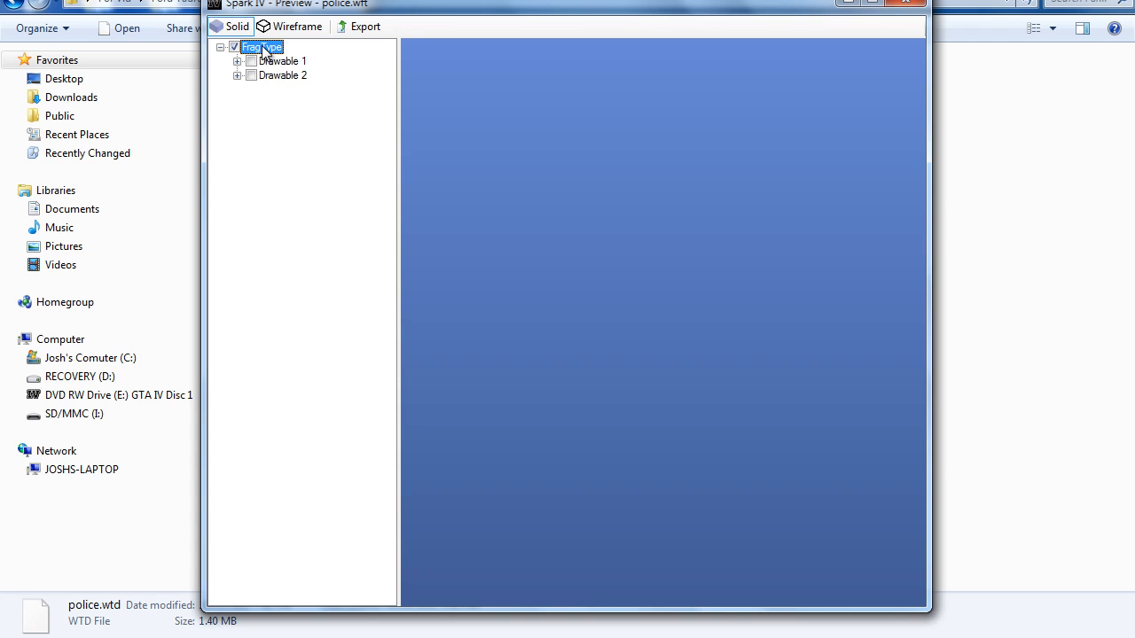
click(281, 61)
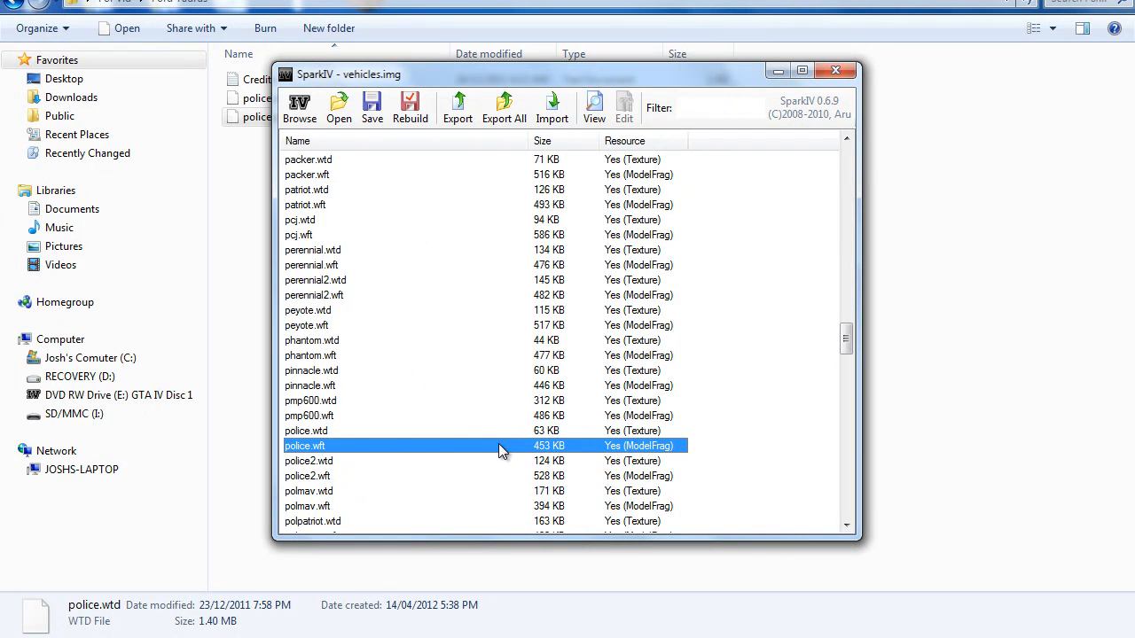
Open police.wtd in the texture editor and browse its textures to police_sign_1
click(305, 431)
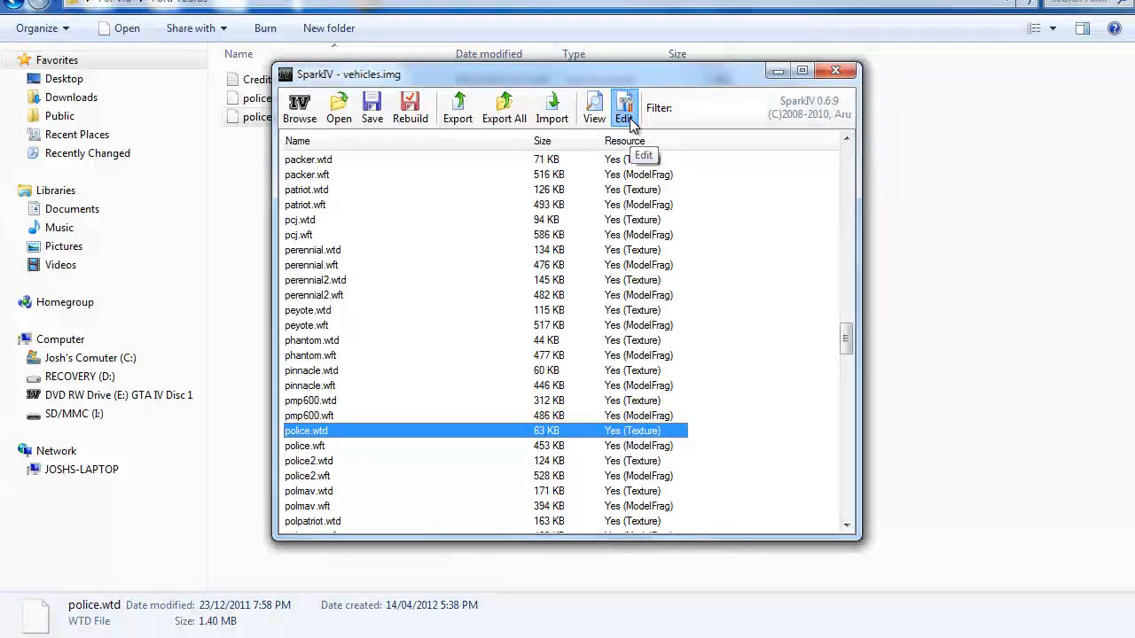
click(624, 107)
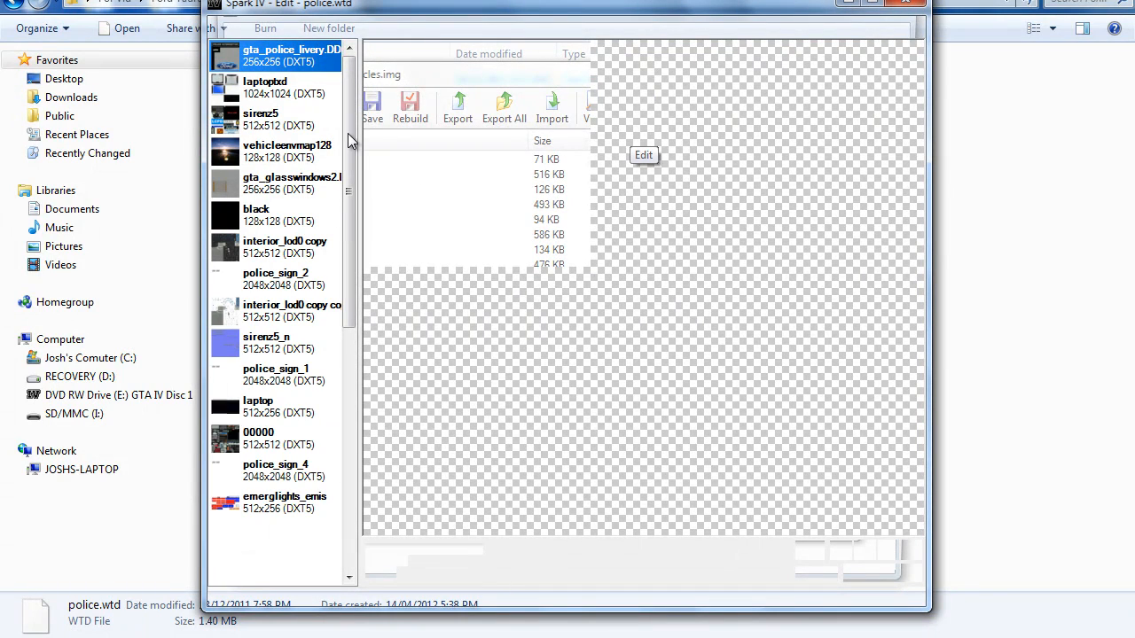
click(644, 154)
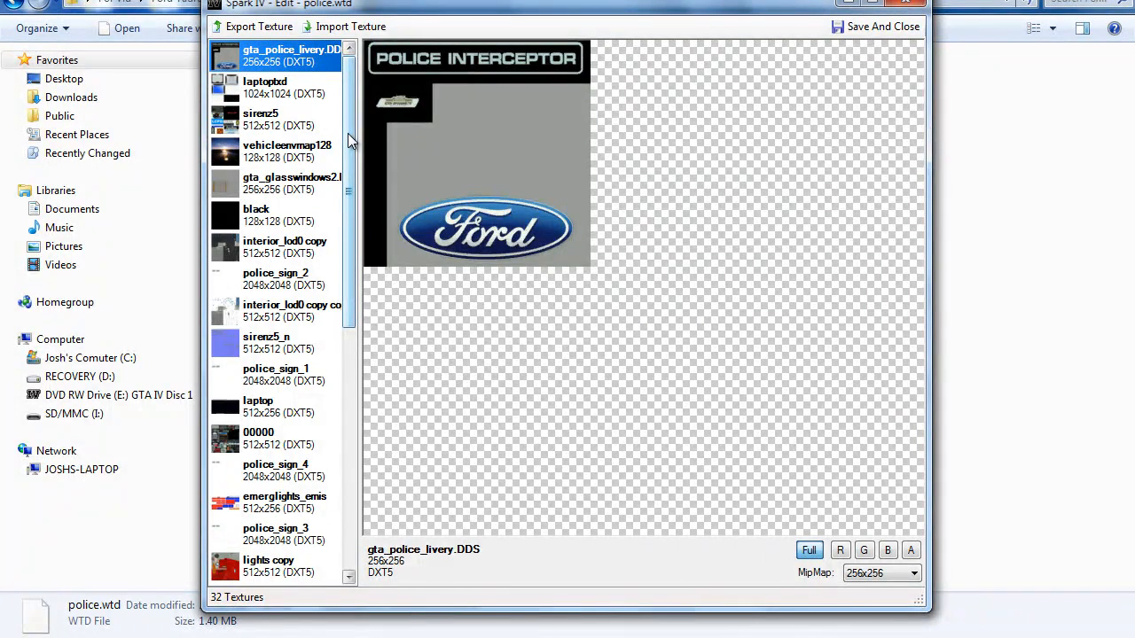
scroll(down, 3)
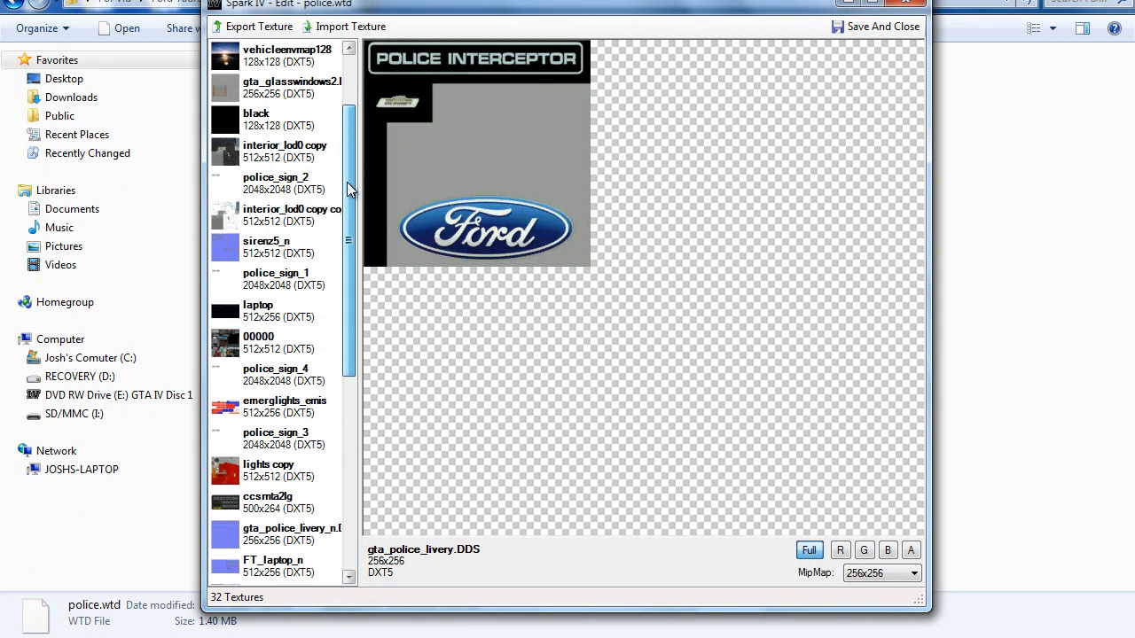
click(276, 183)
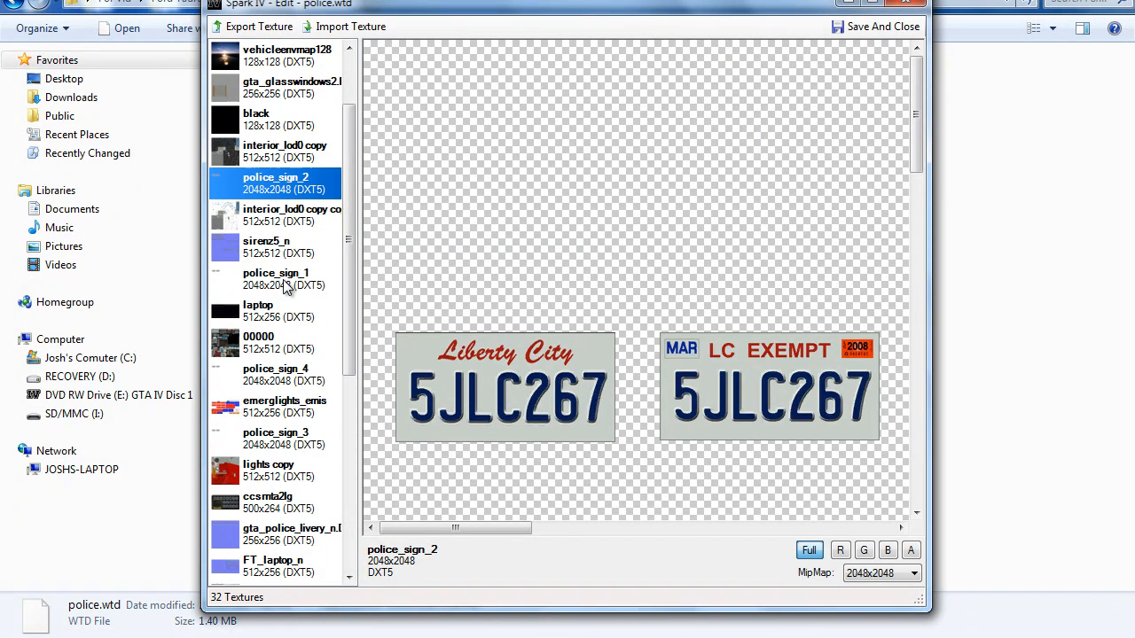
mouse_move(283, 445)
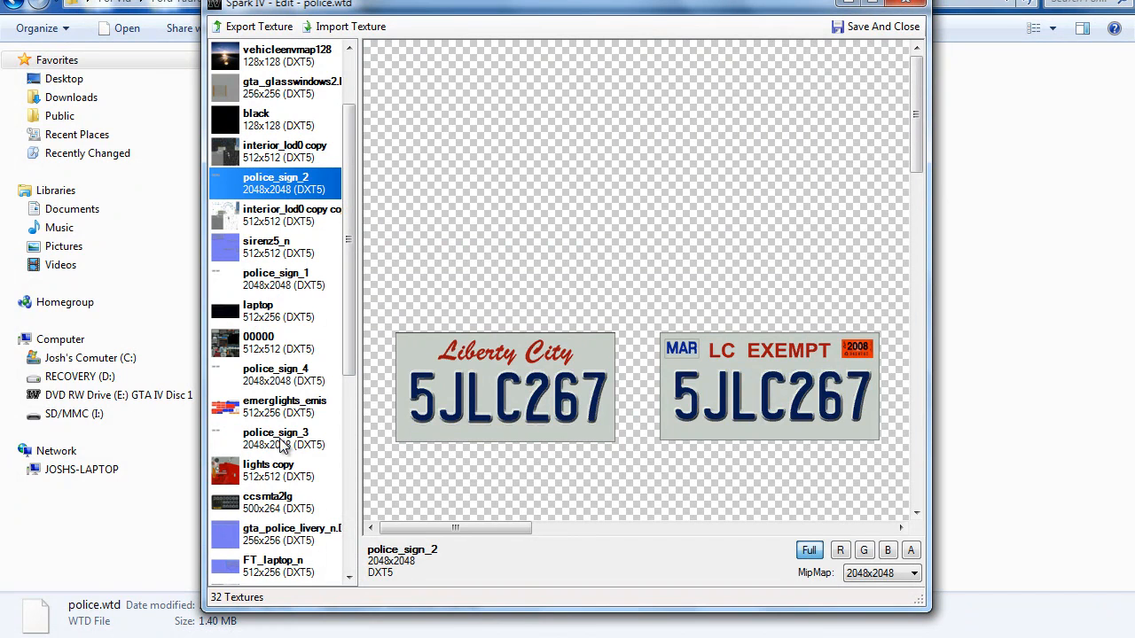
scroll(down, 3)
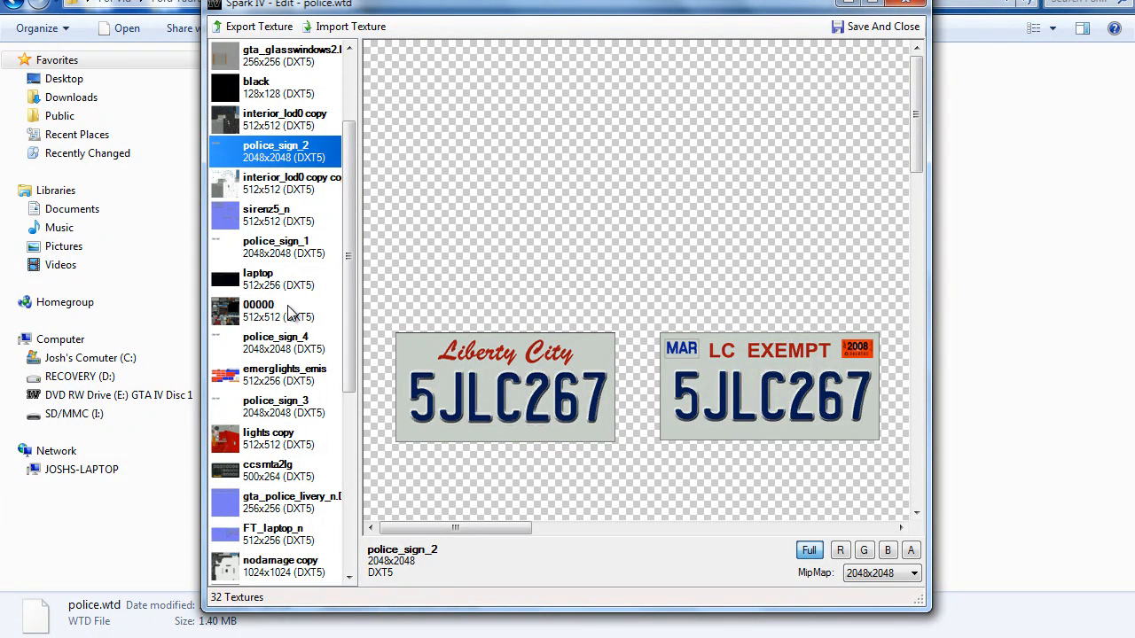
click(274, 279)
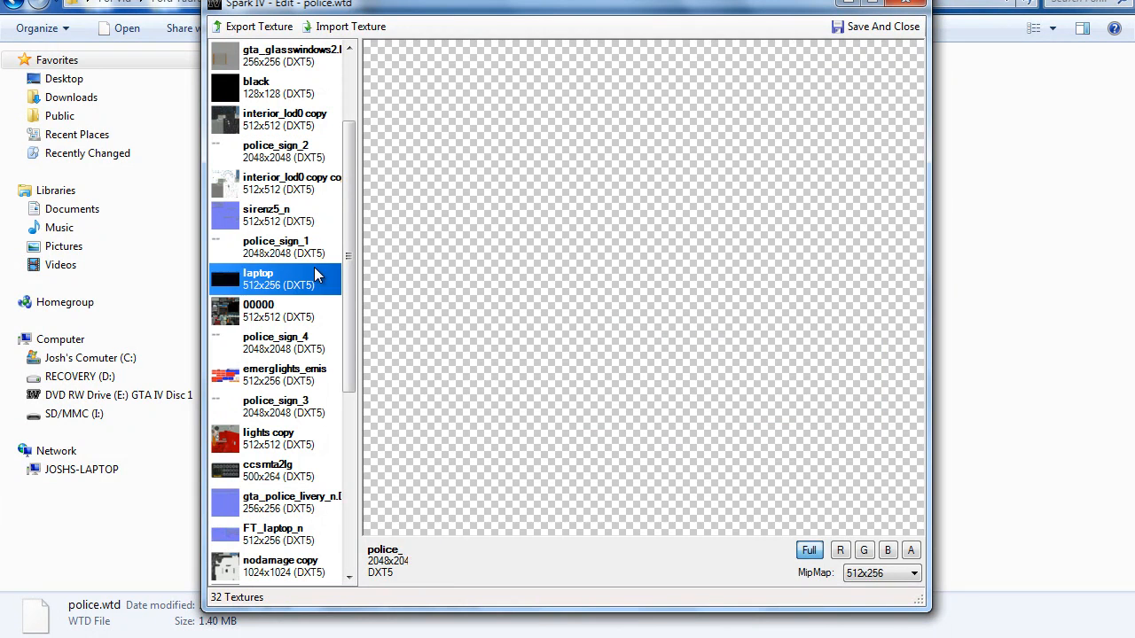
click(275, 246)
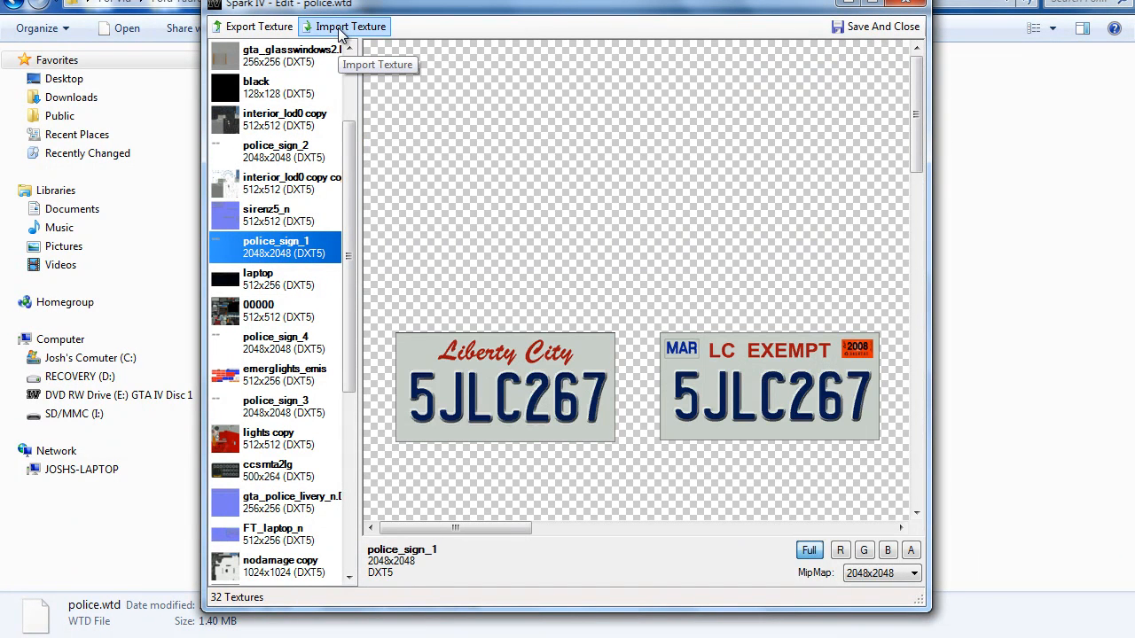
Replace police_sign_1 with lone_CHP_taurus from Textures\textures
click(348, 26)
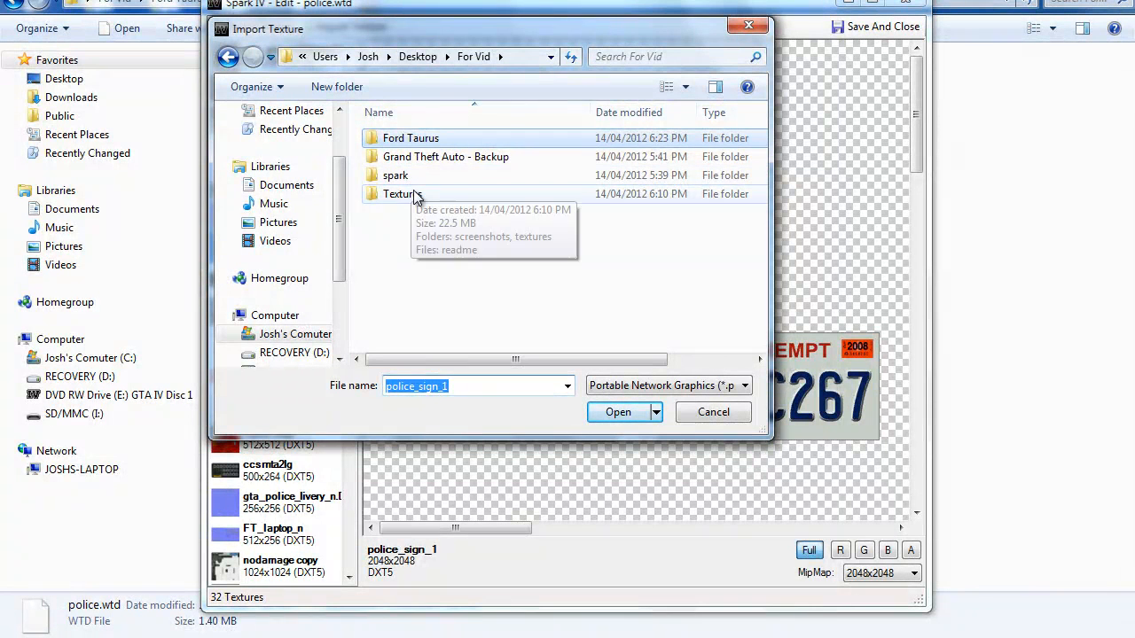
double_click(400, 193)
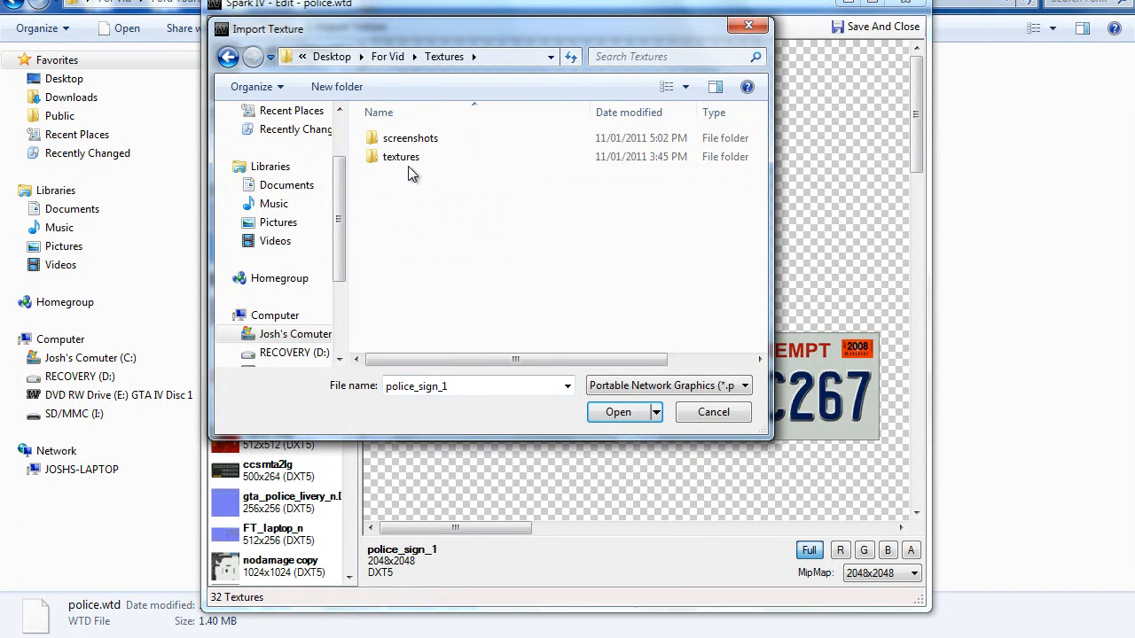
click(400, 156)
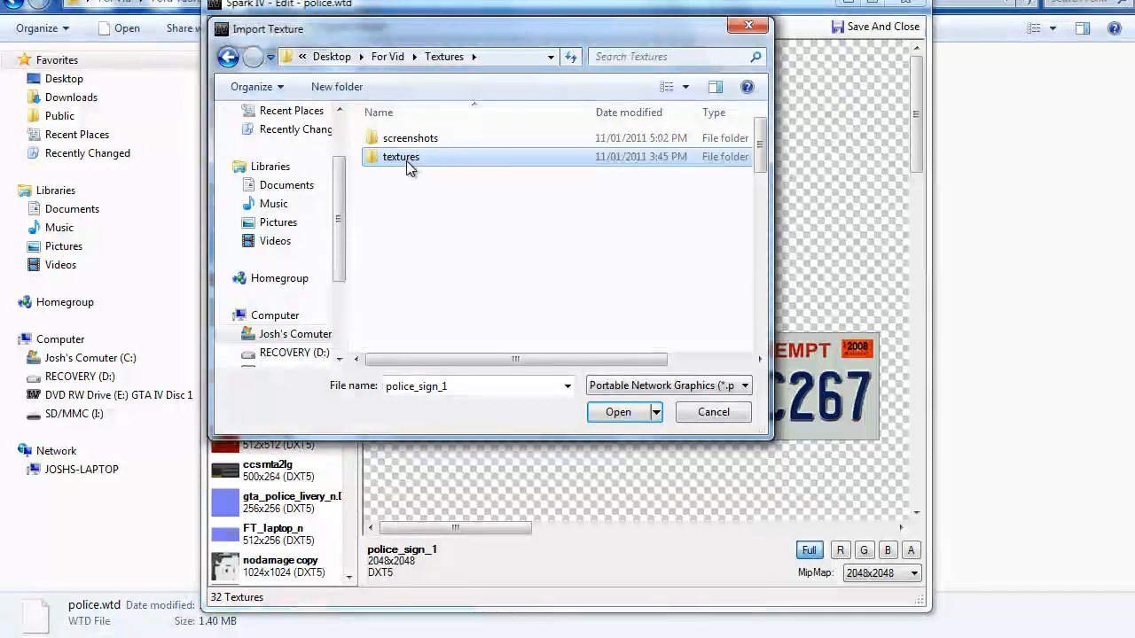
double_click(401, 157)
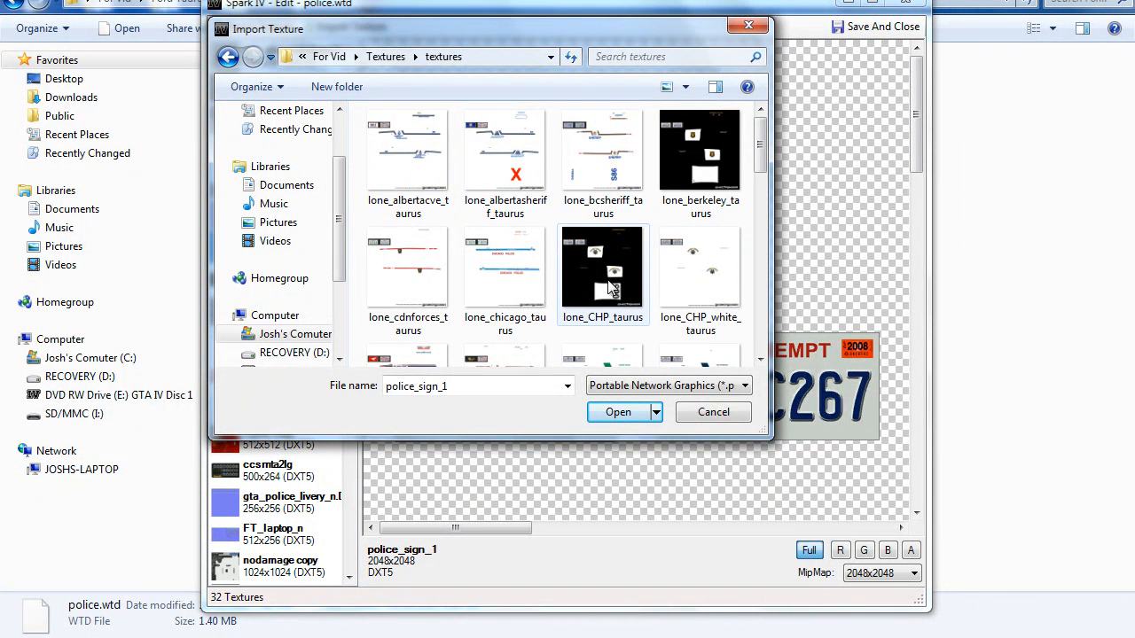
click(602, 266)
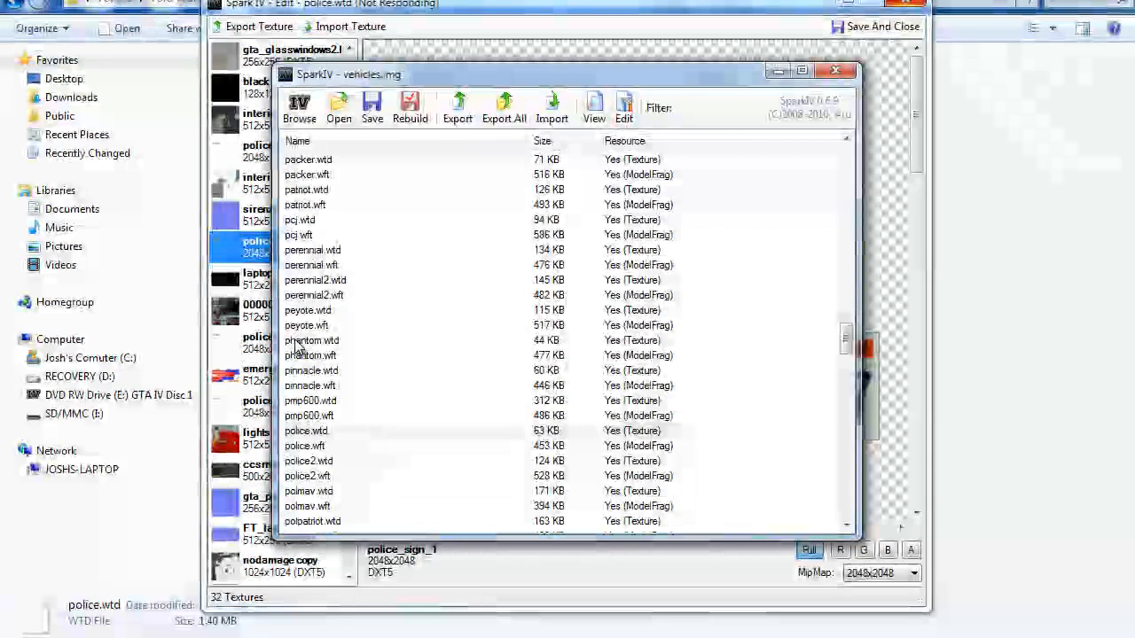
Select police_sign_2 and start importing its replacement texture
click(278, 278)
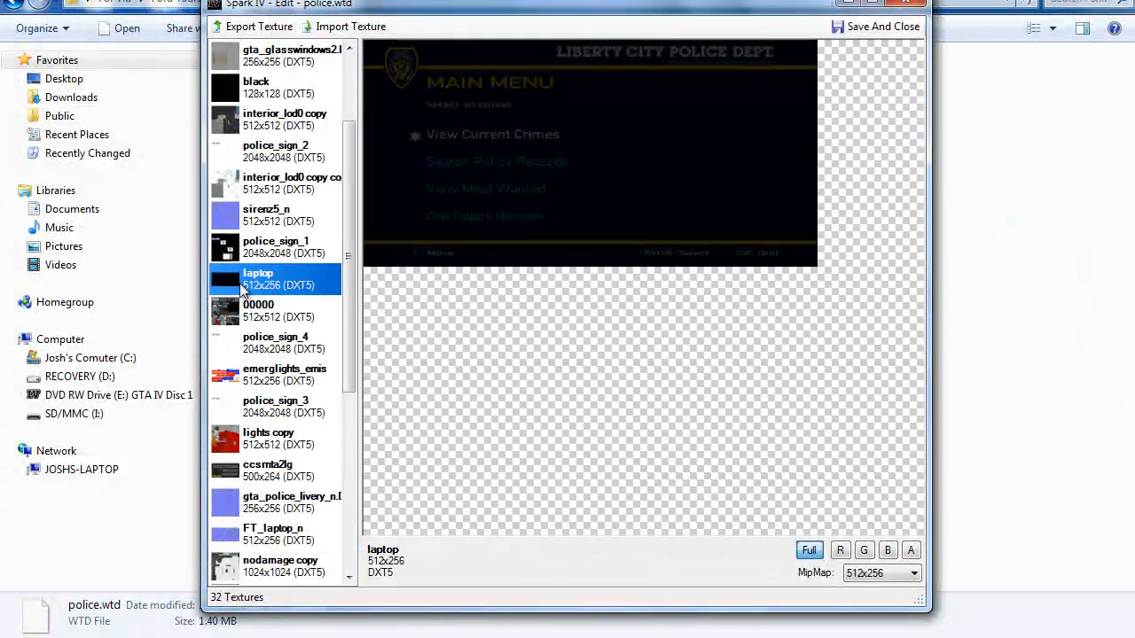
click(275, 151)
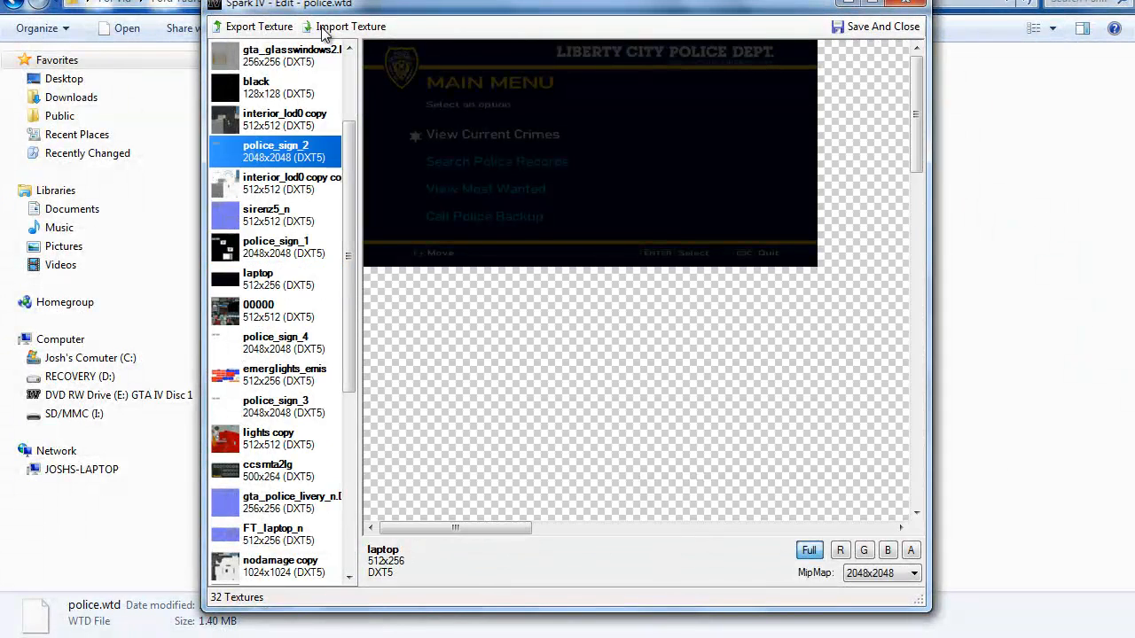
click(350, 26)
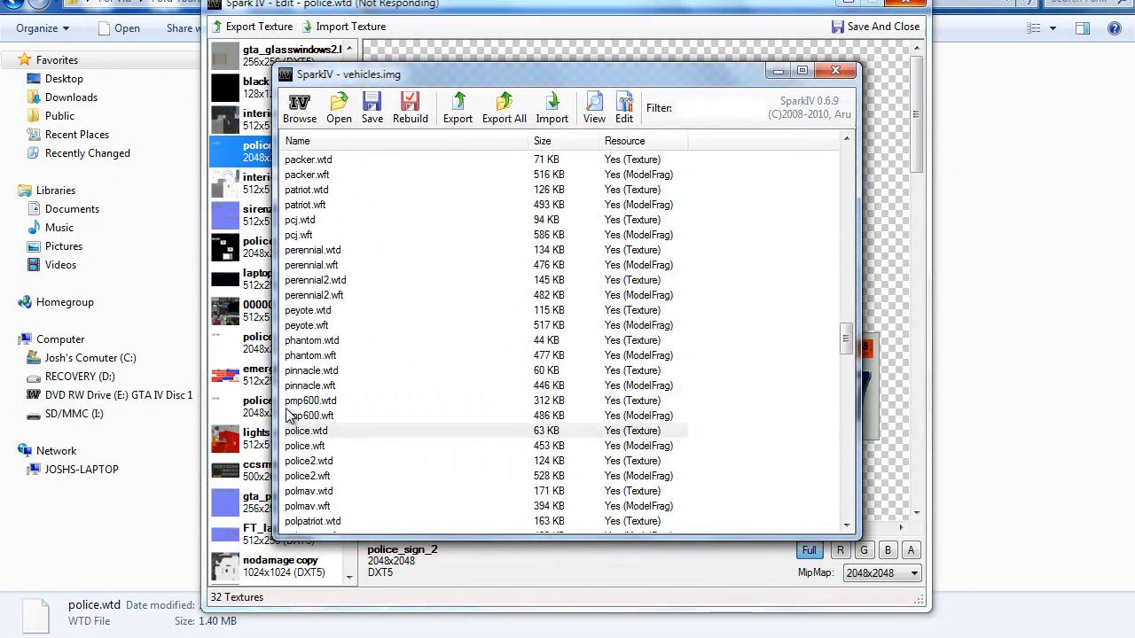
Import the CHP Taurus image into police_sign_3 and police_sign_4
click(835, 70)
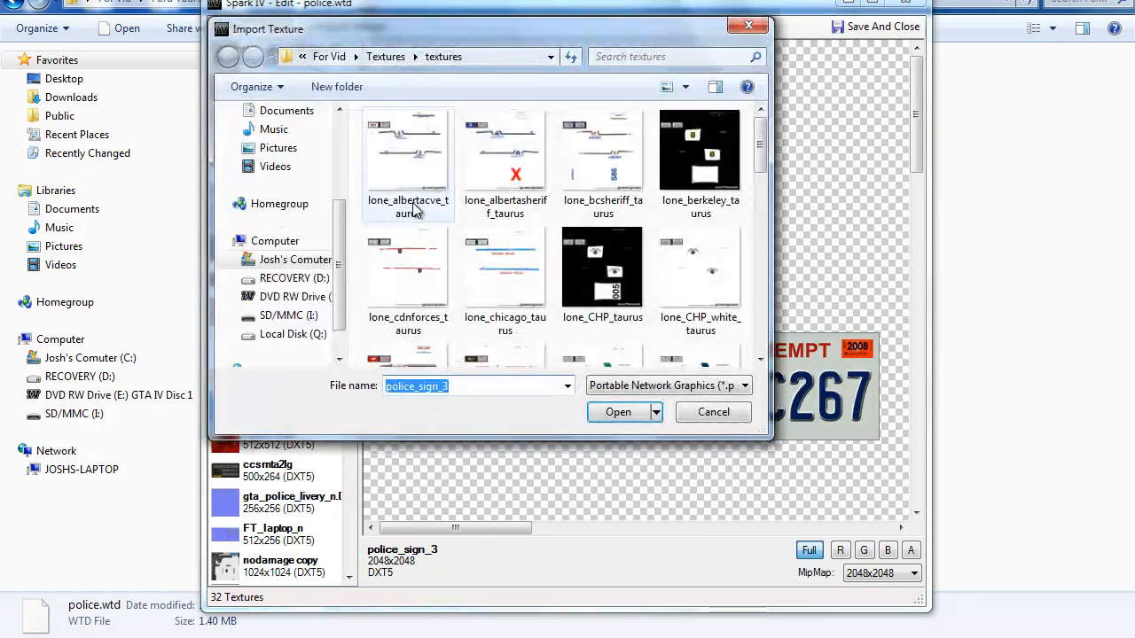
click(713, 411)
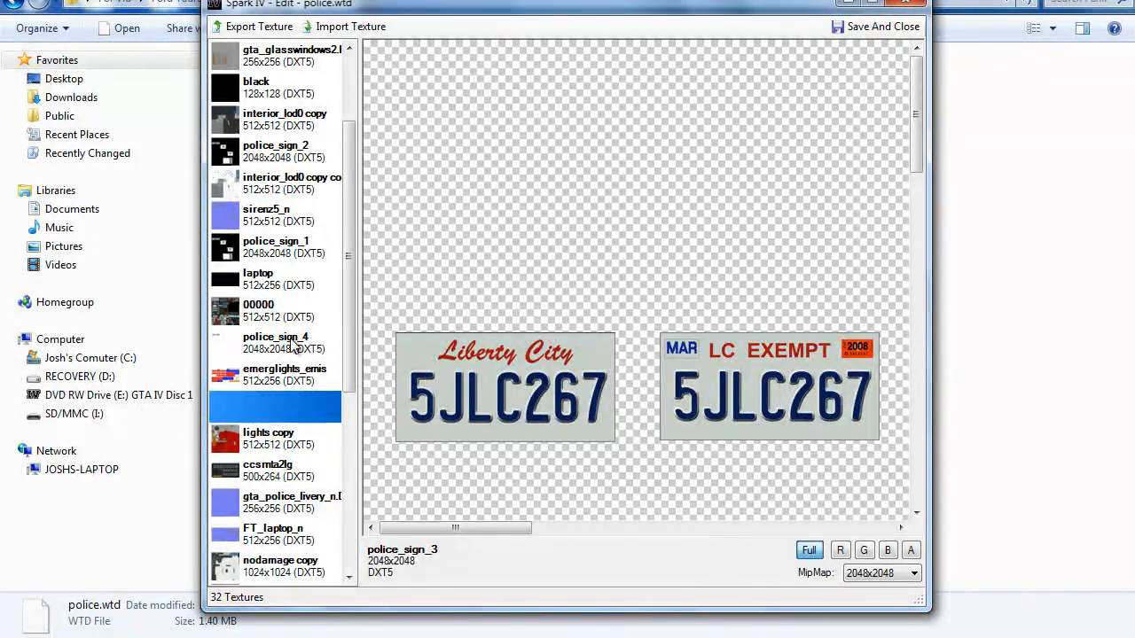
click(276, 342)
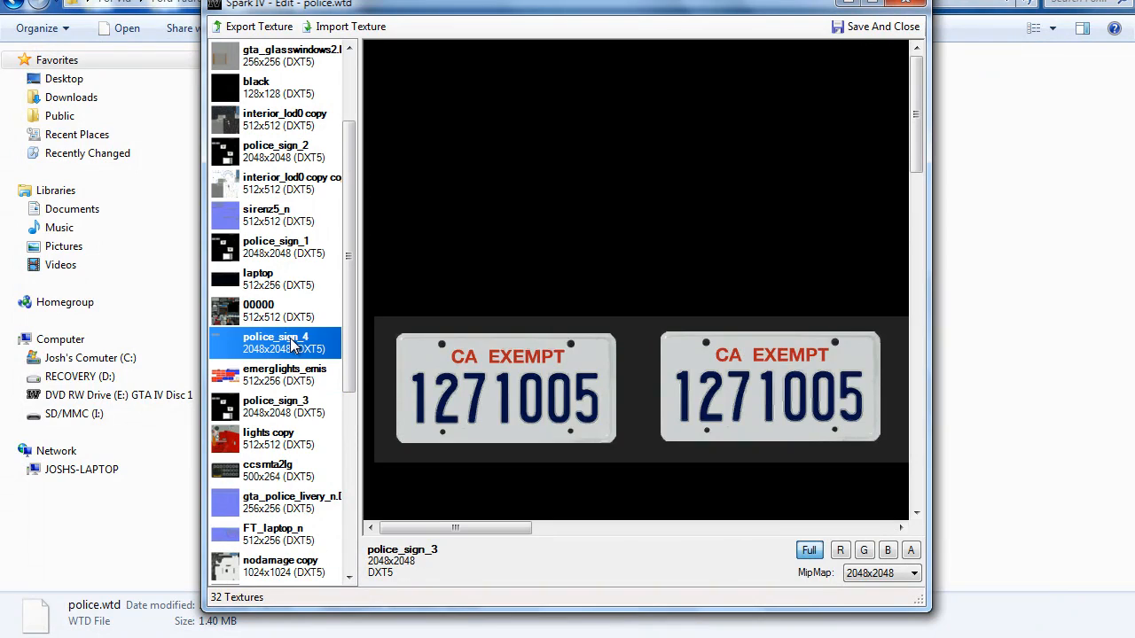
click(275, 342)
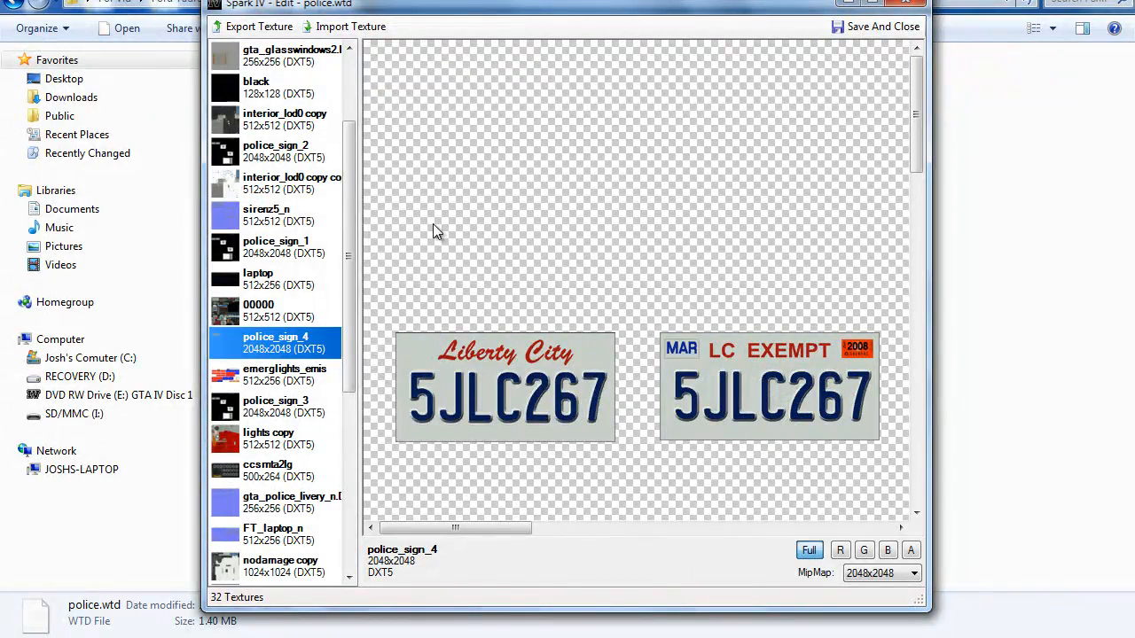
mouse_move(599, 144)
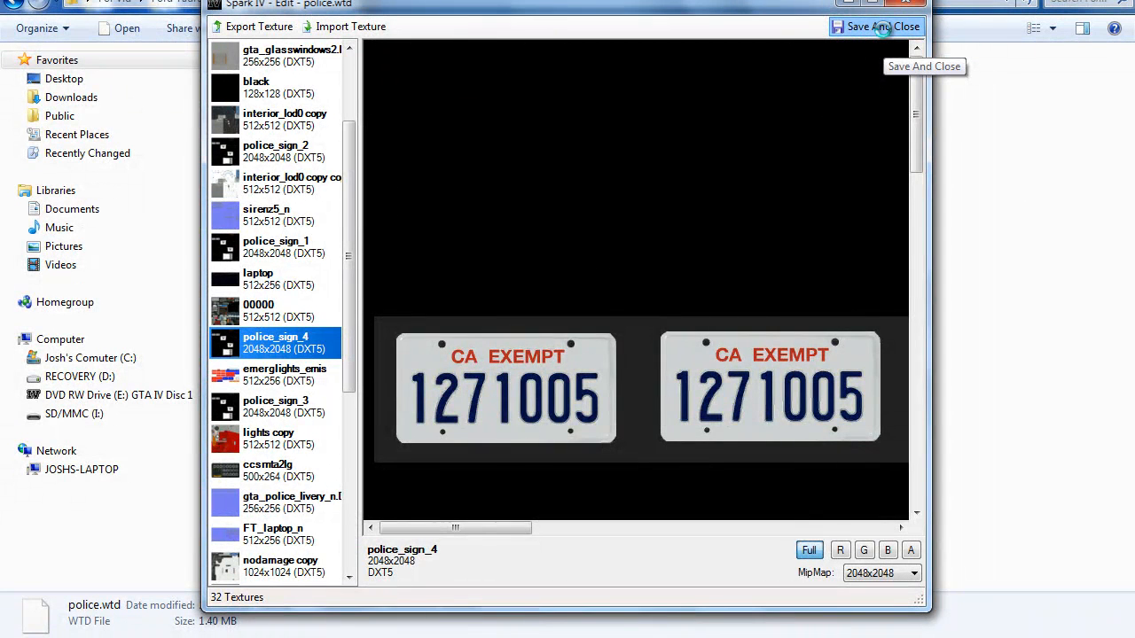
Save and close the texture editor, then save and rebuild vehicles.img
click(876, 25)
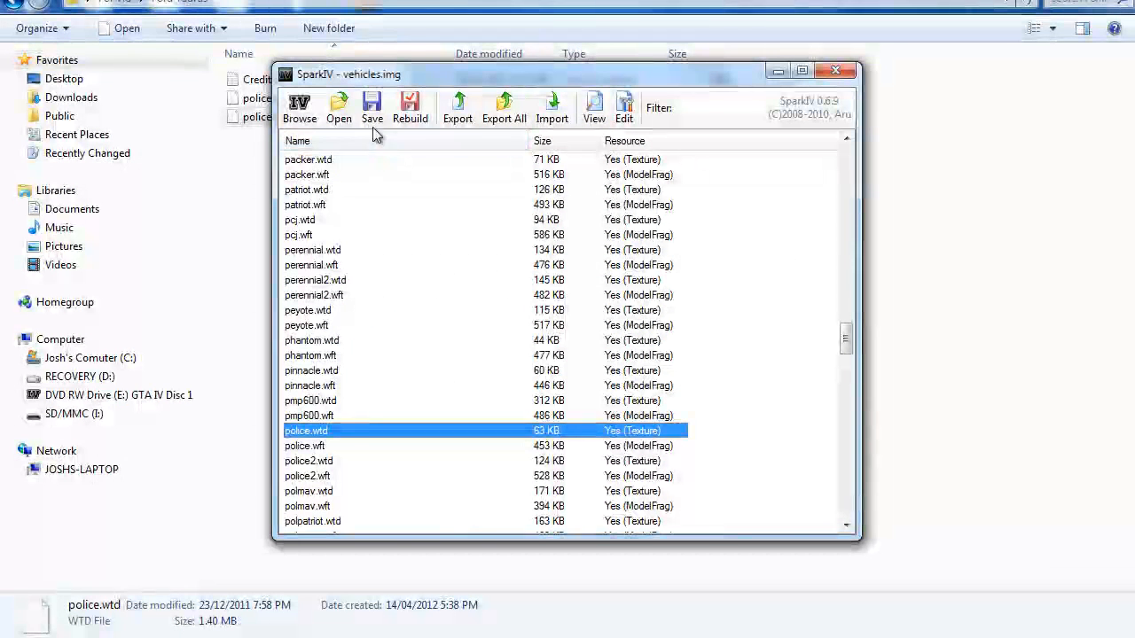
click(372, 107)
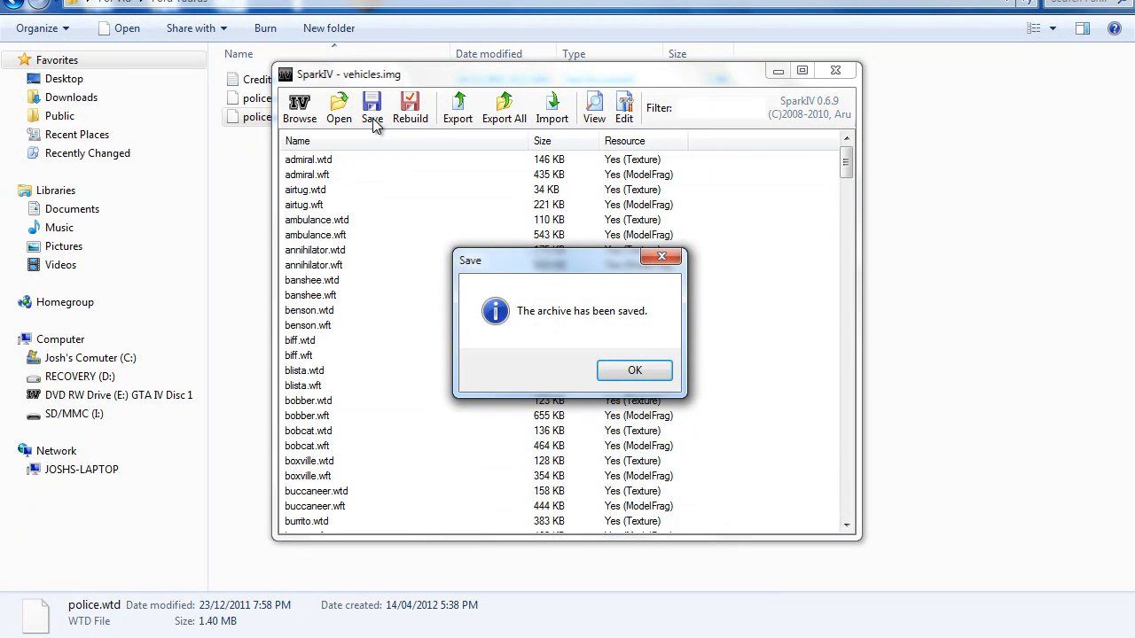
click(635, 370)
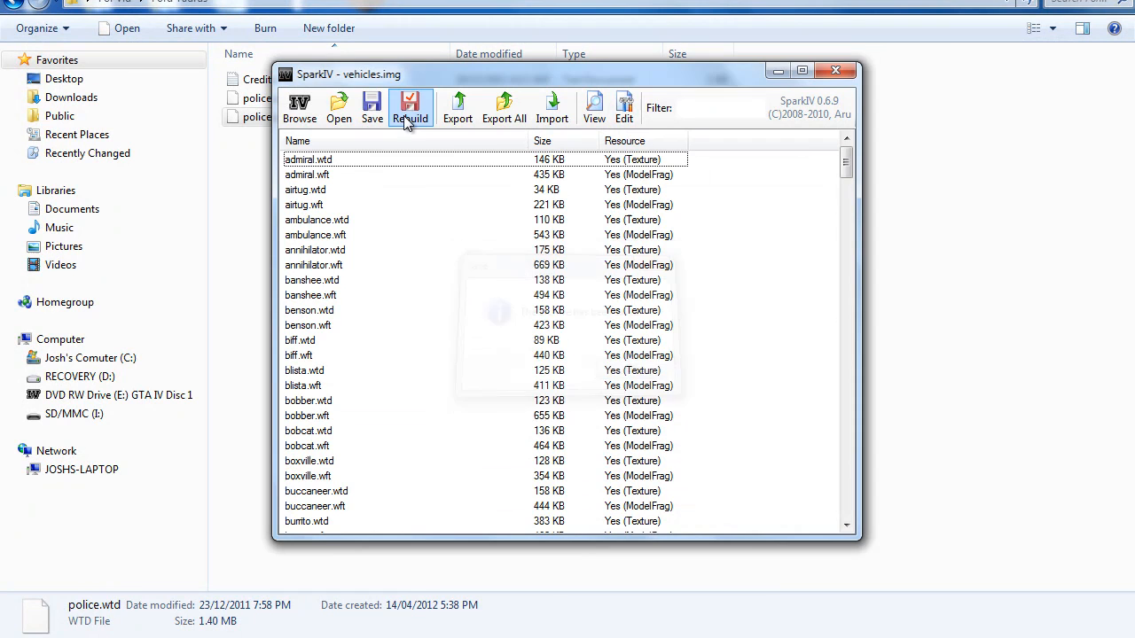
click(409, 107)
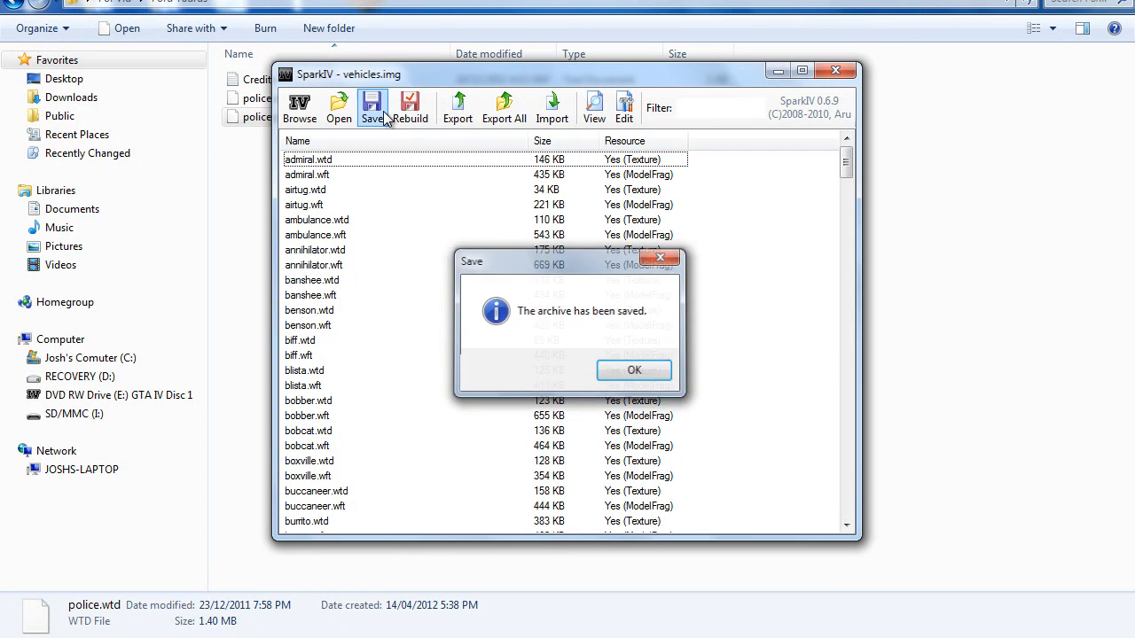
click(634, 369)
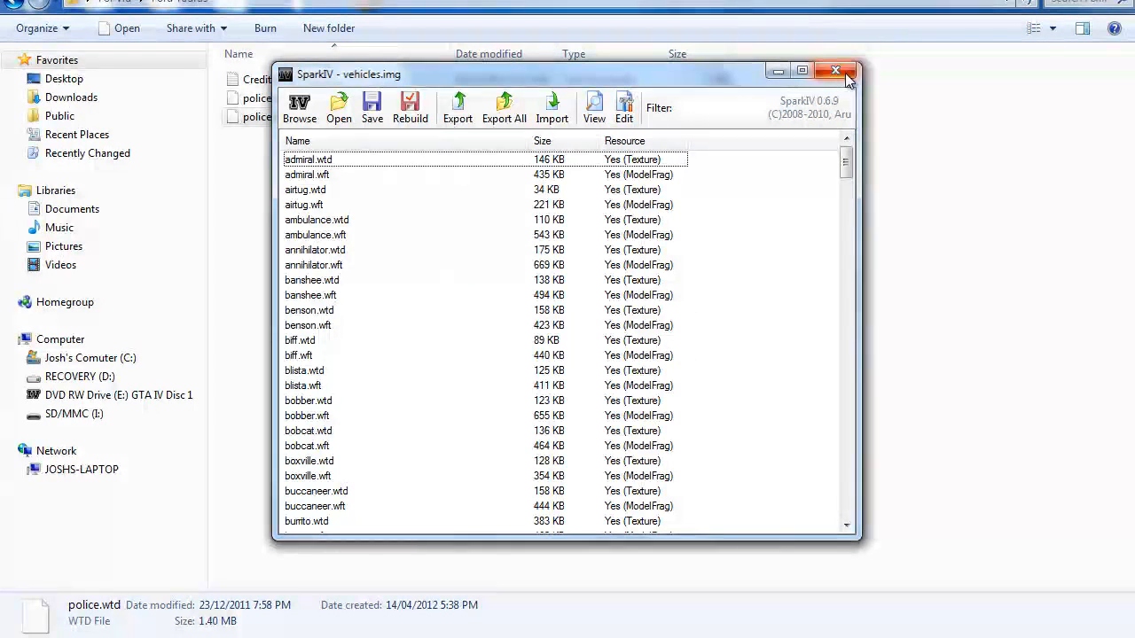
Close vehicles.img and browse the game directory to pc > audio > Sfx
click(834, 70)
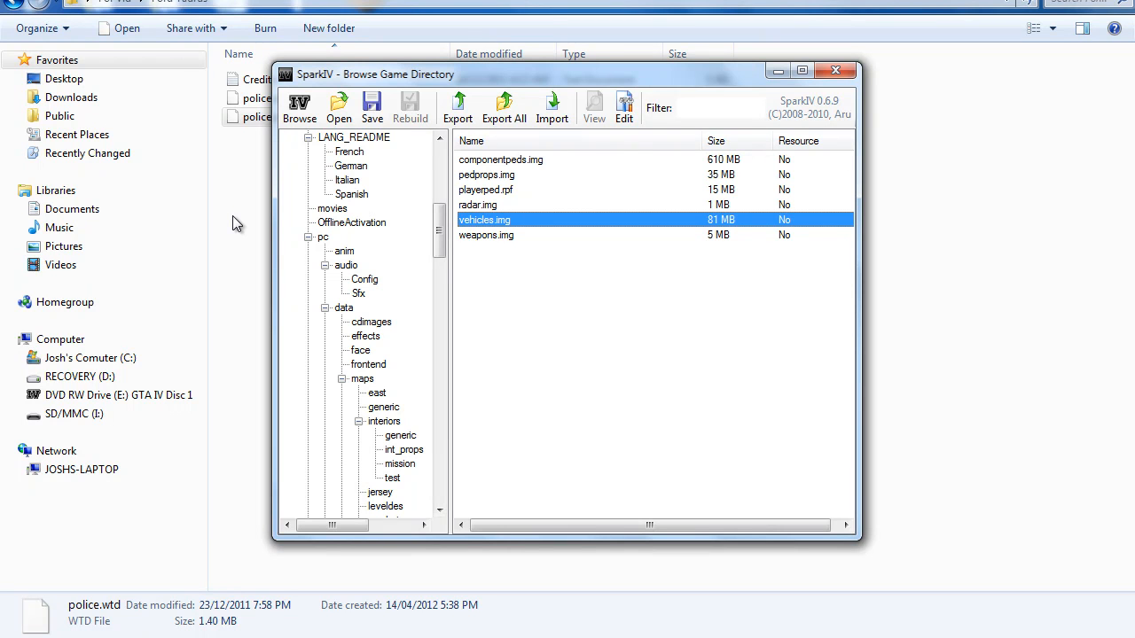
mouse_move(359, 256)
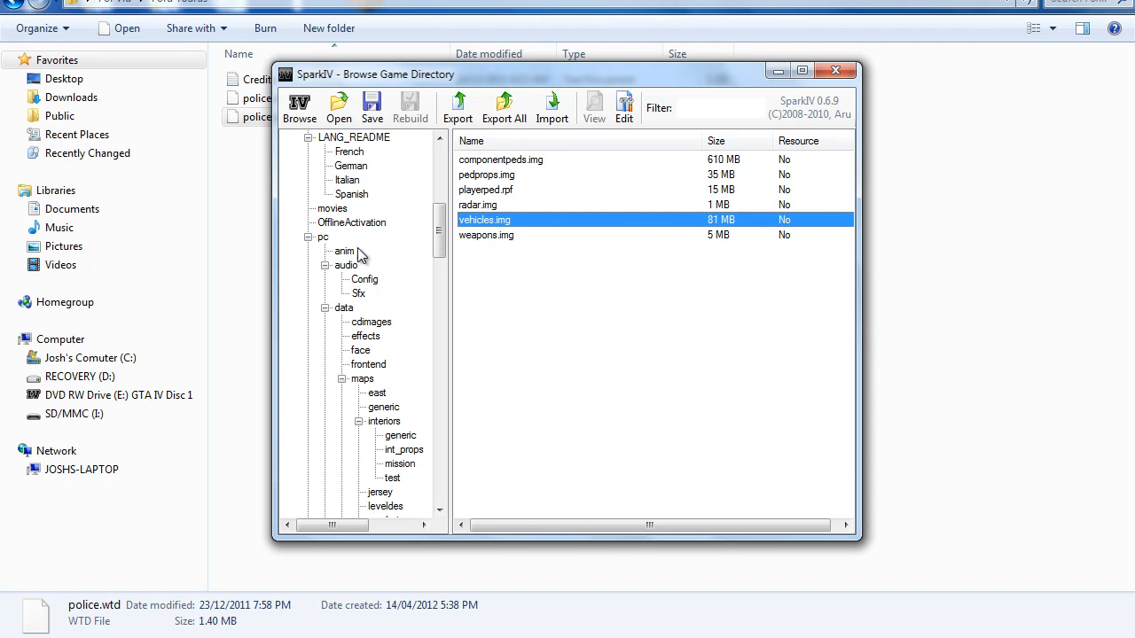
click(323, 237)
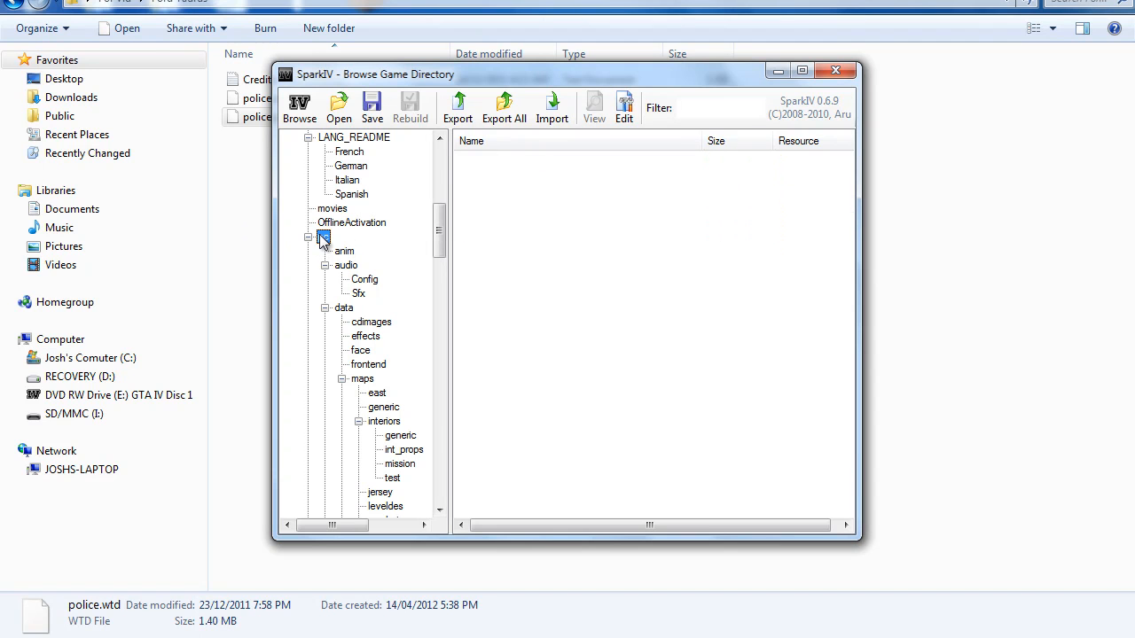
click(323, 237)
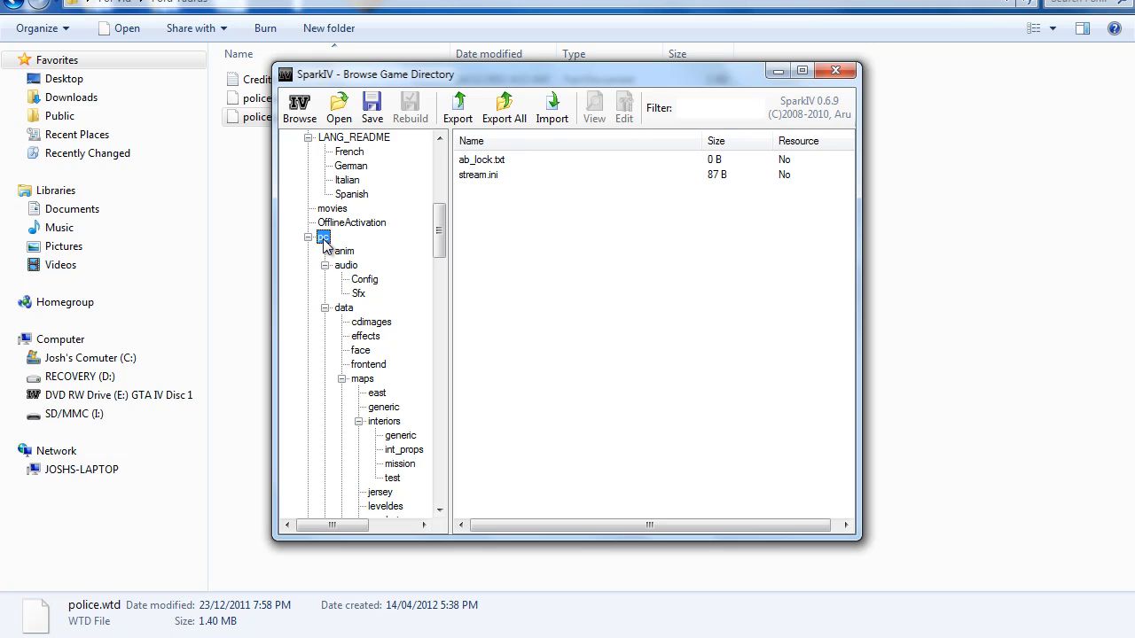
click(346, 265)
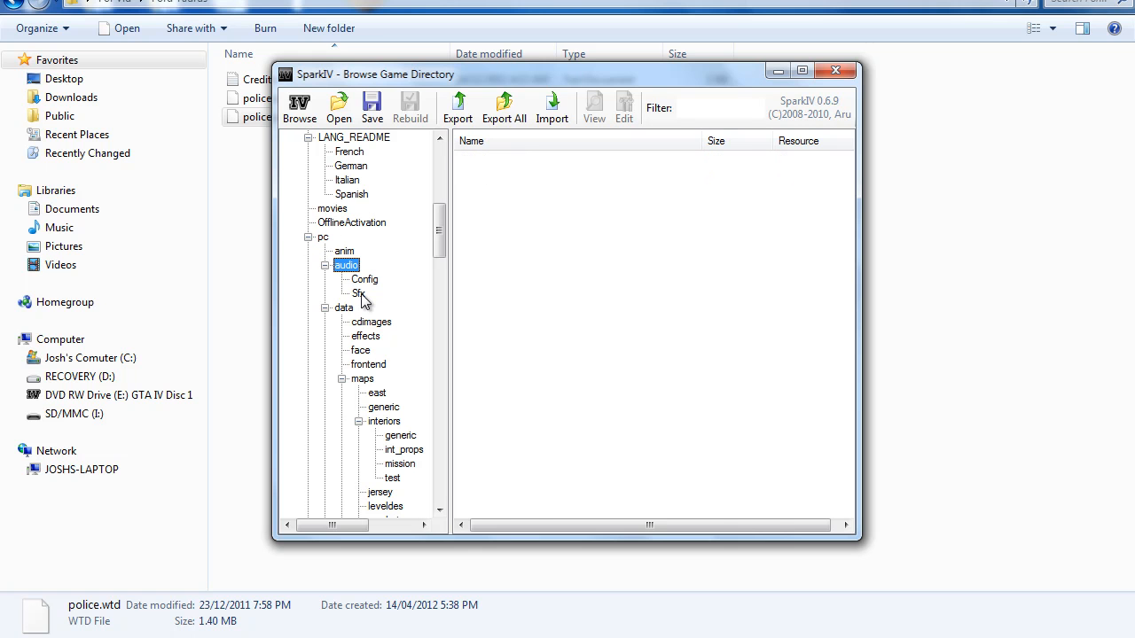
click(358, 293)
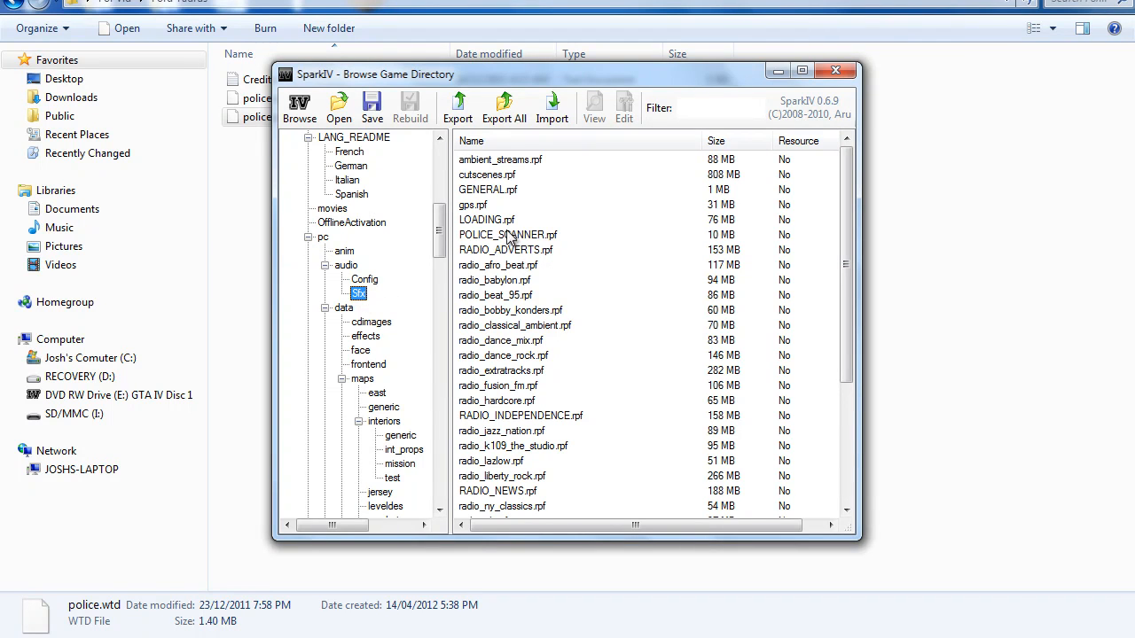
Select resident.rpf among the Sfx sound archives and open it
click(495, 280)
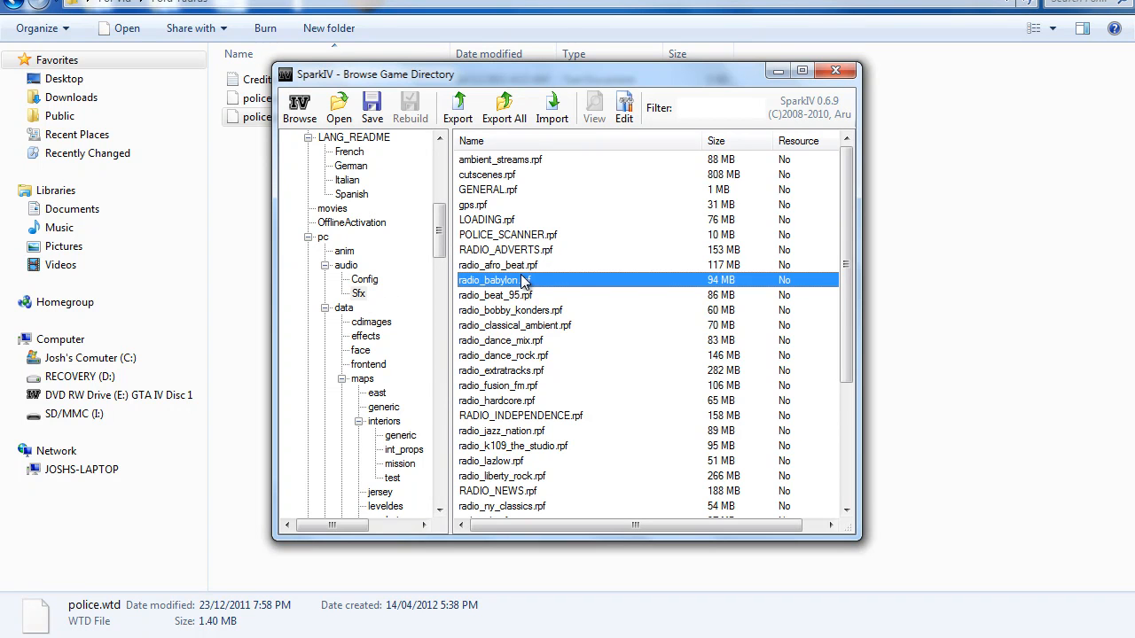
scroll(down, 3)
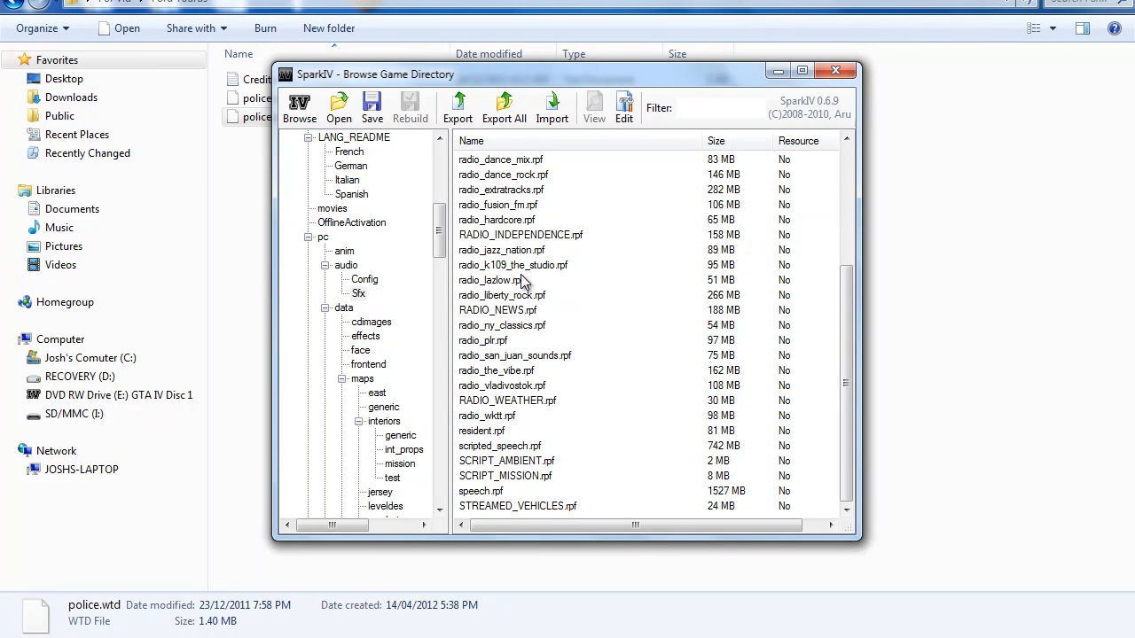
click(482, 431)
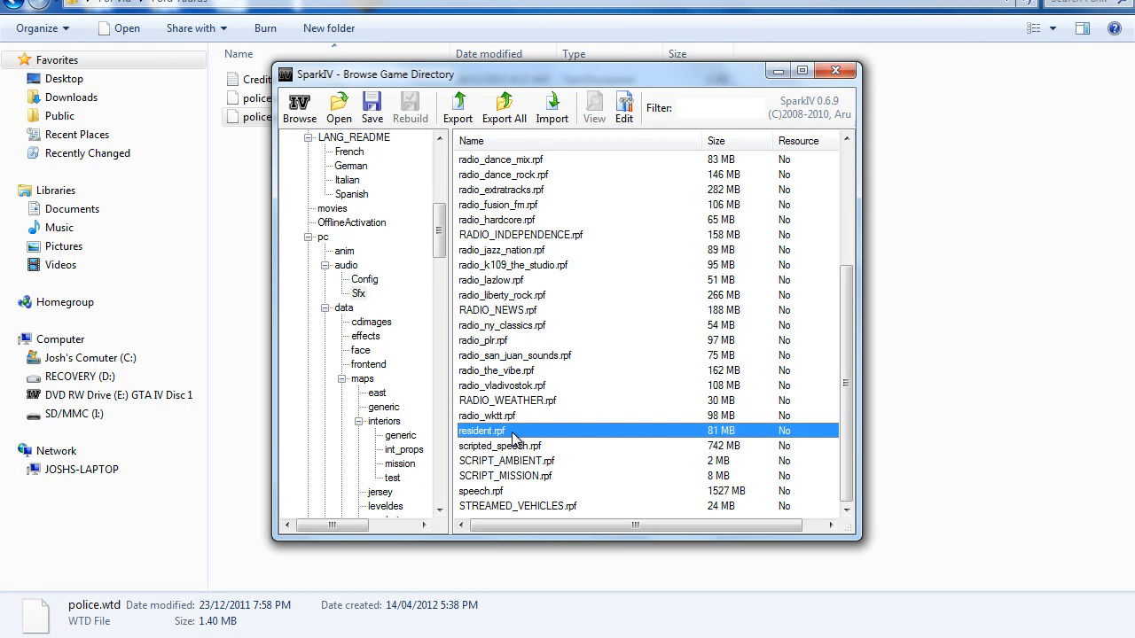
click(338, 106)
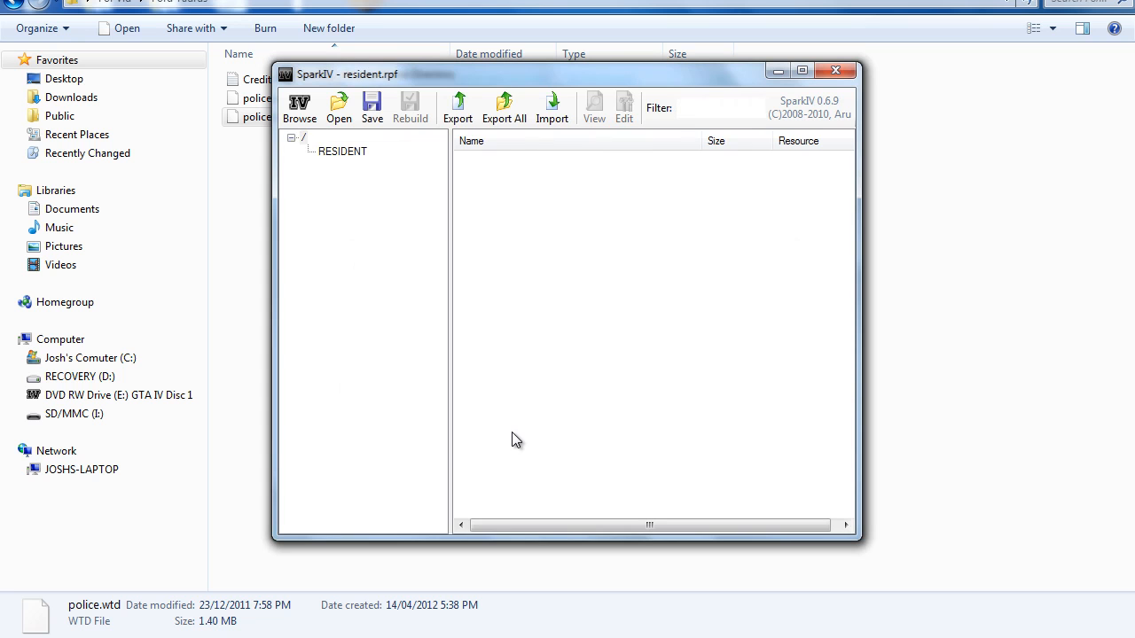
Open the RESIDENT folder, select HORNS.ivaud, and start importing a replacement siren file
click(343, 151)
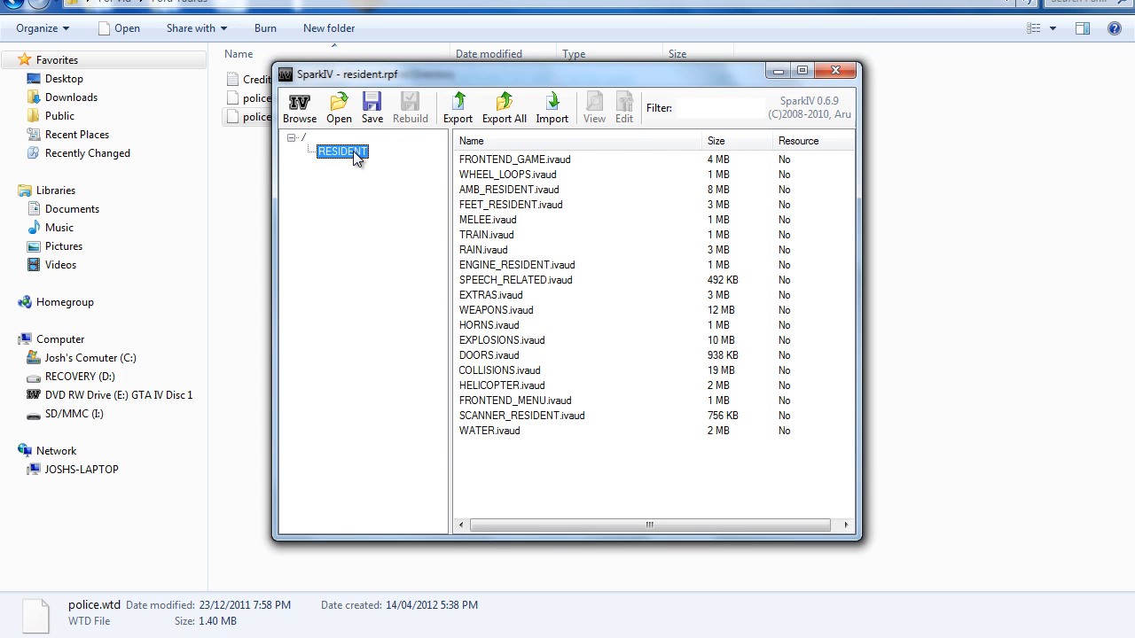
mouse_move(497, 341)
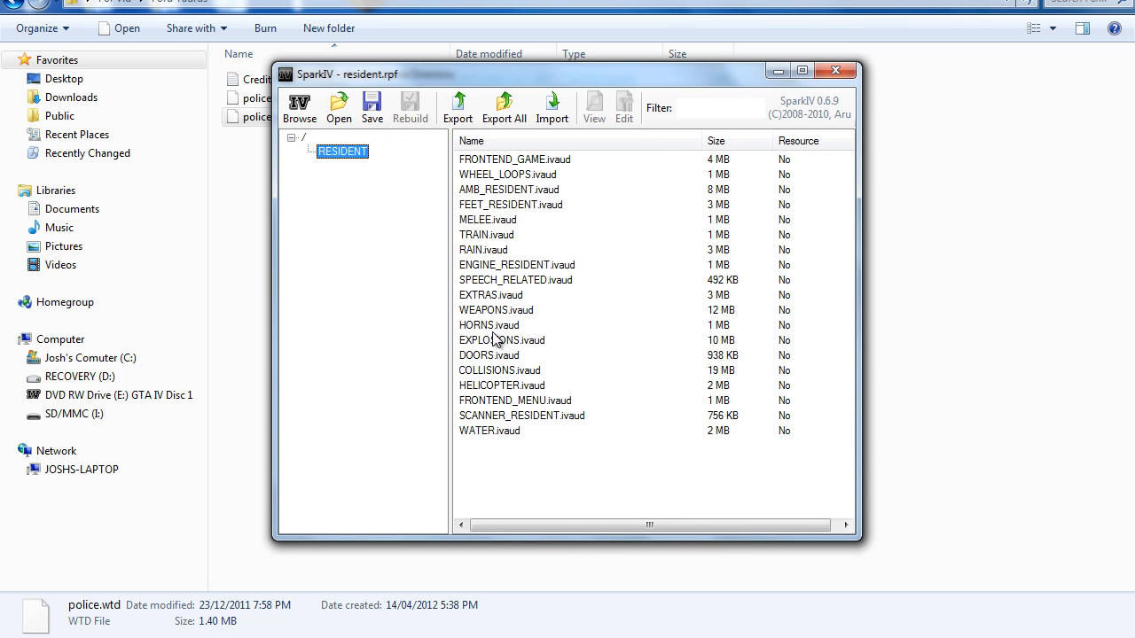
click(488, 325)
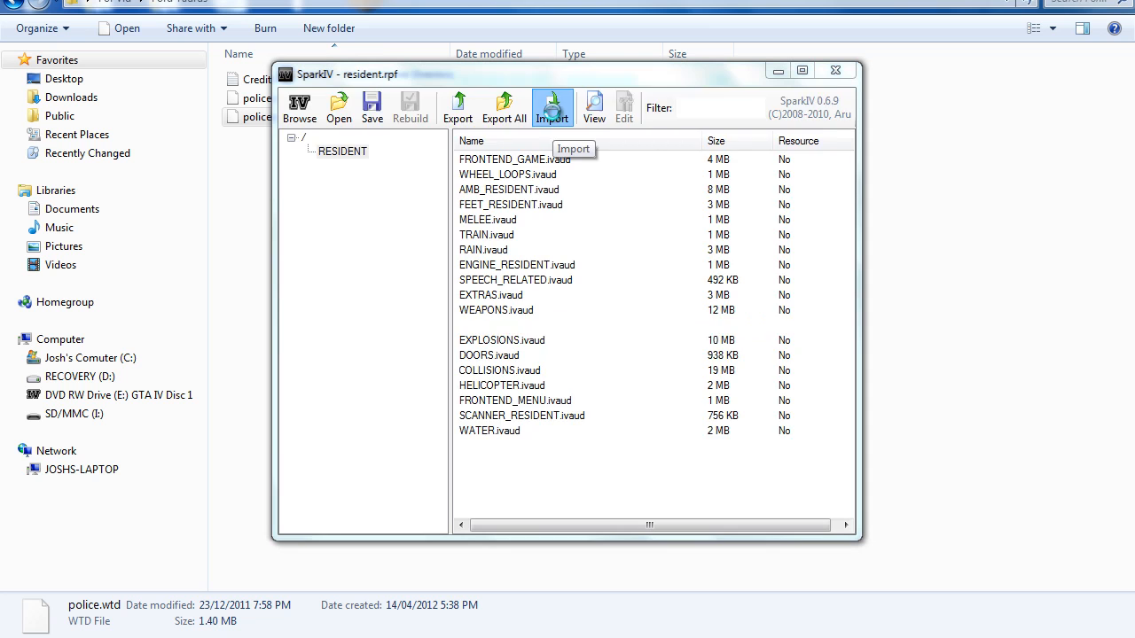
click(551, 106)
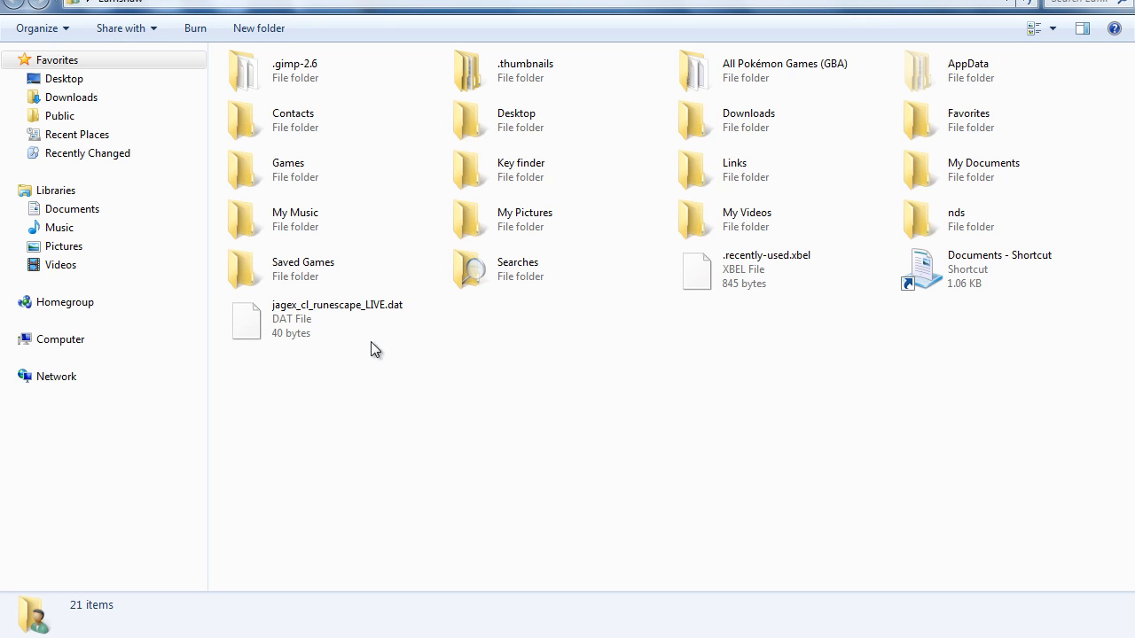
Extract HORNS.ivaud and Readme.txt from the downloaded 5c01dc…rar archive into For Vid
click(521, 169)
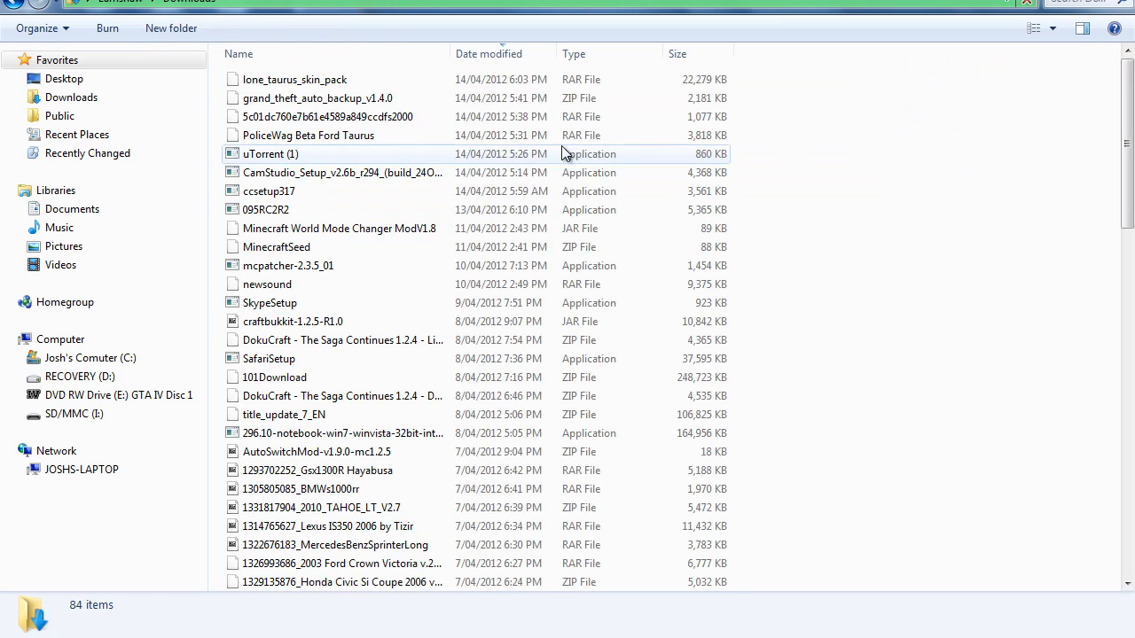
click(318, 98)
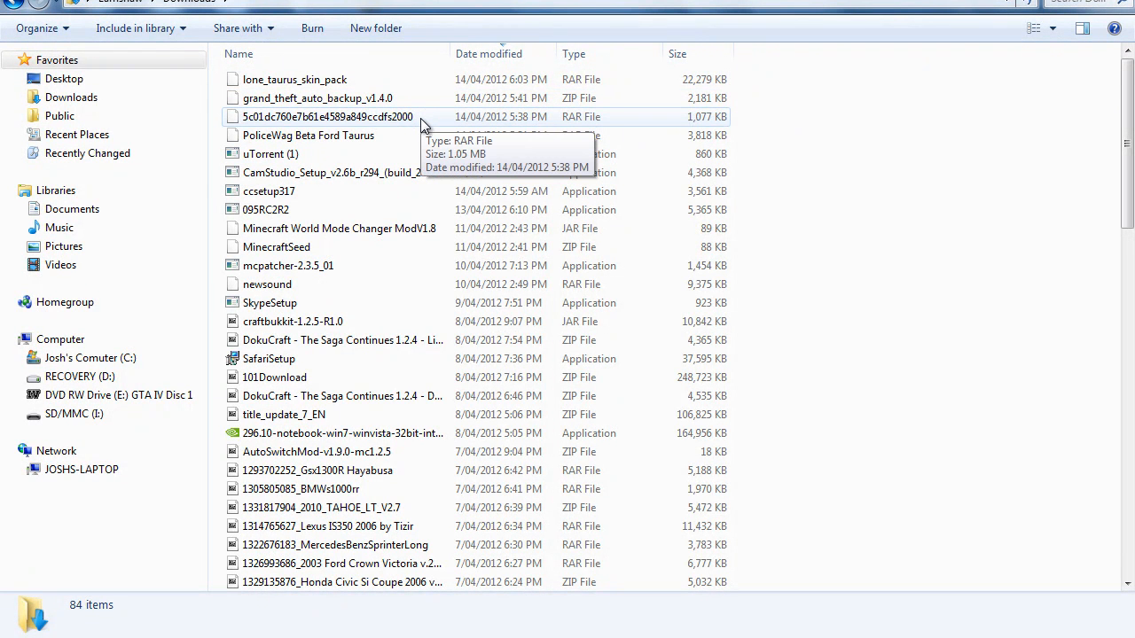
click(328, 116)
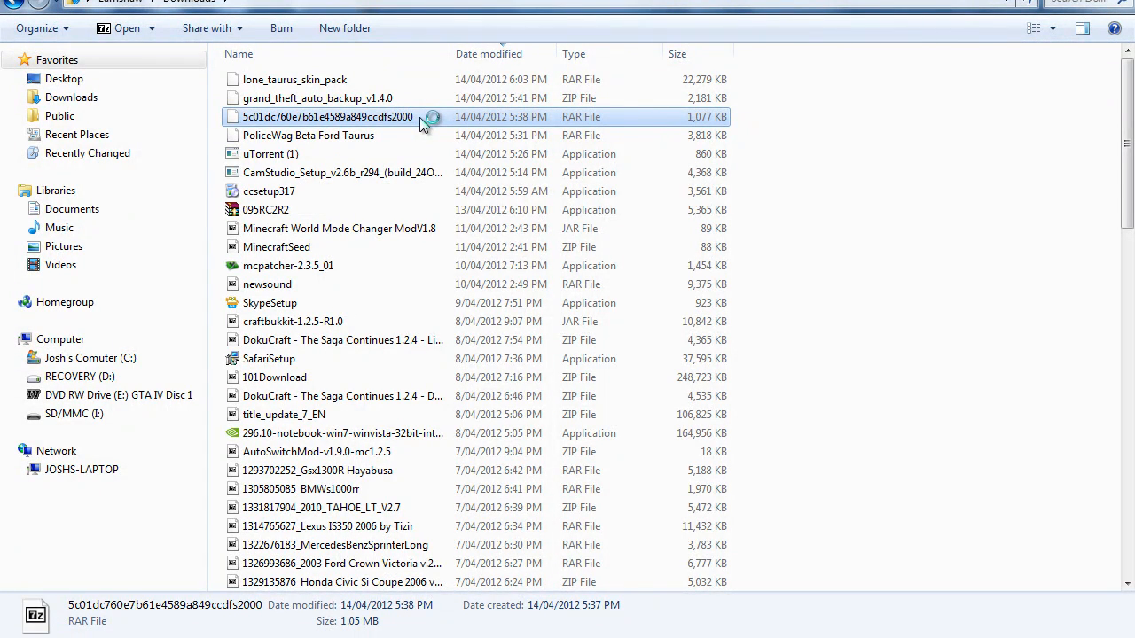
double_click(327, 116)
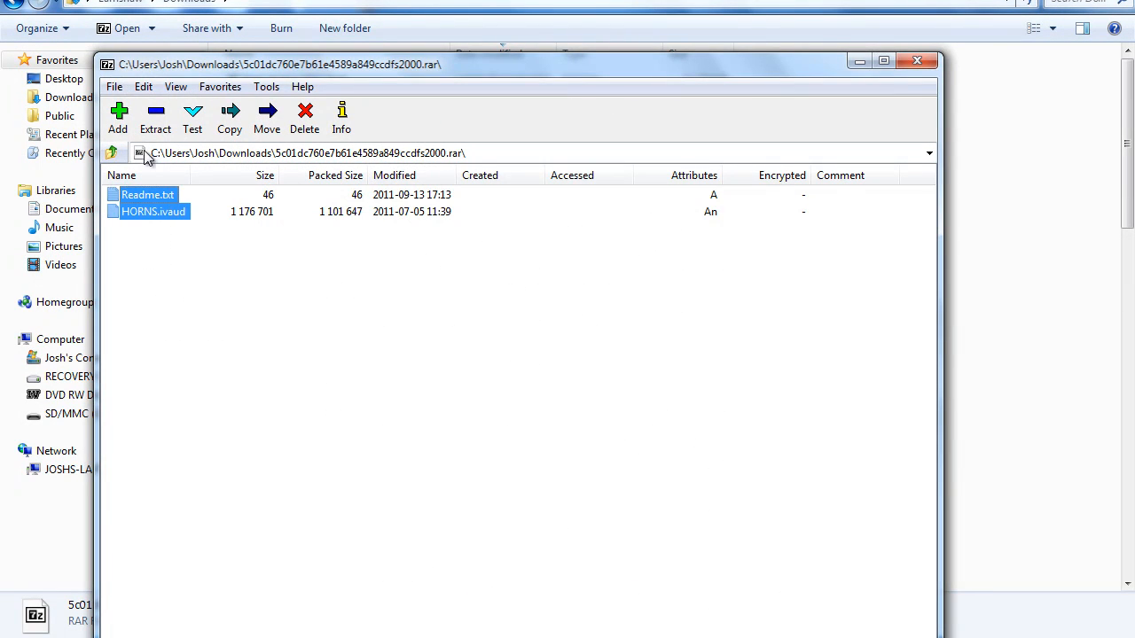
click(229, 120)
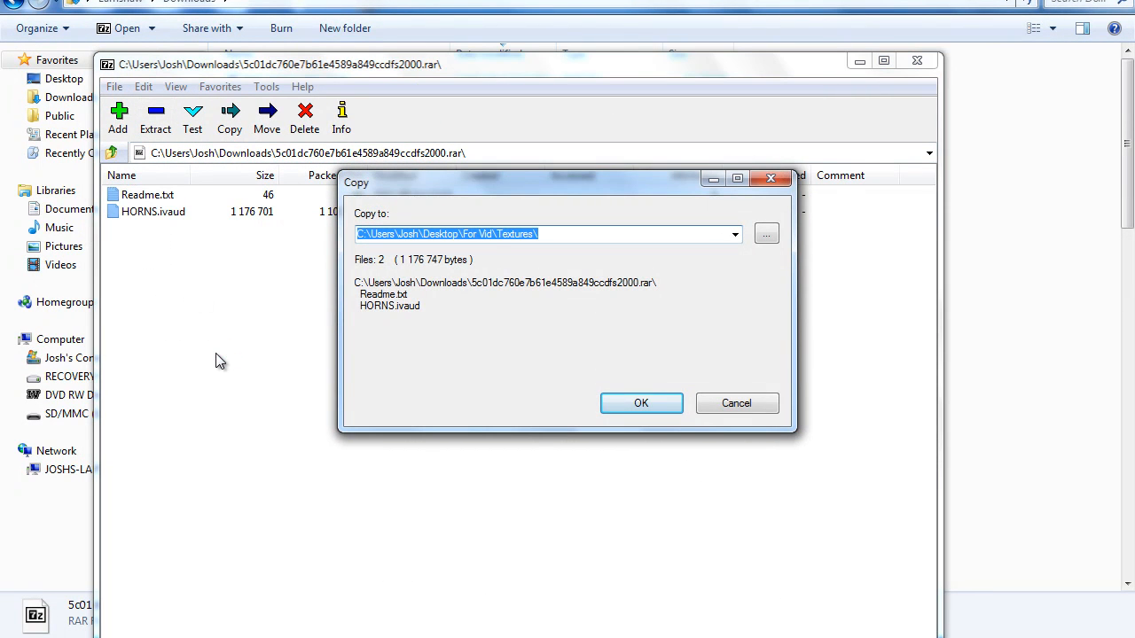
click(641, 403)
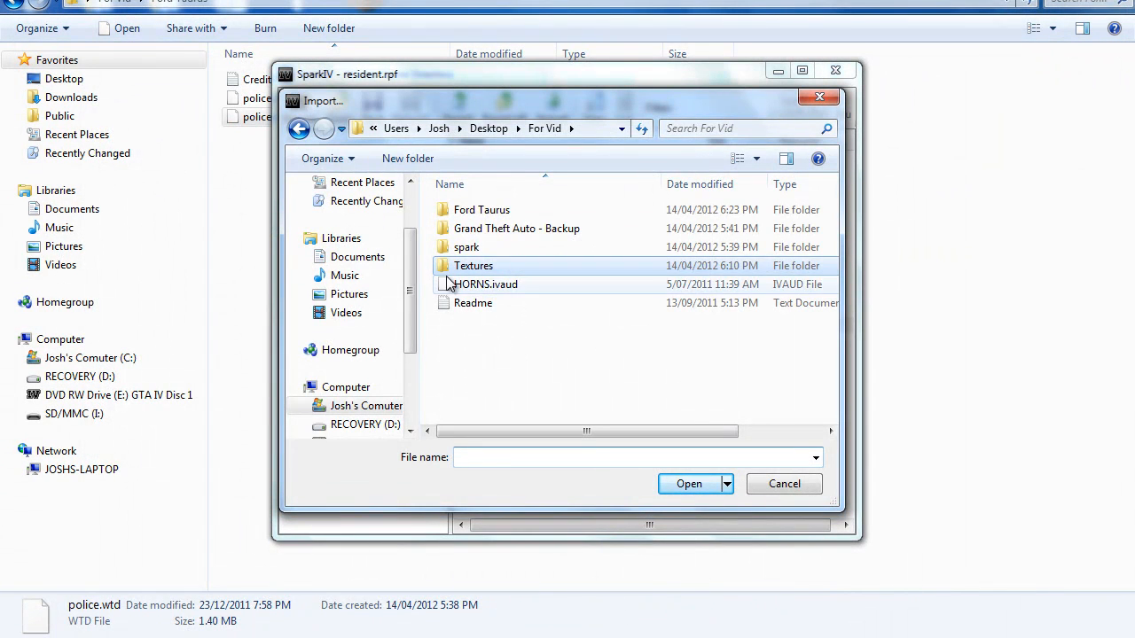
Import For Vid\HORNS.ivaud into resident.rpf, save the archive, and close SparkIV
click(486, 284)
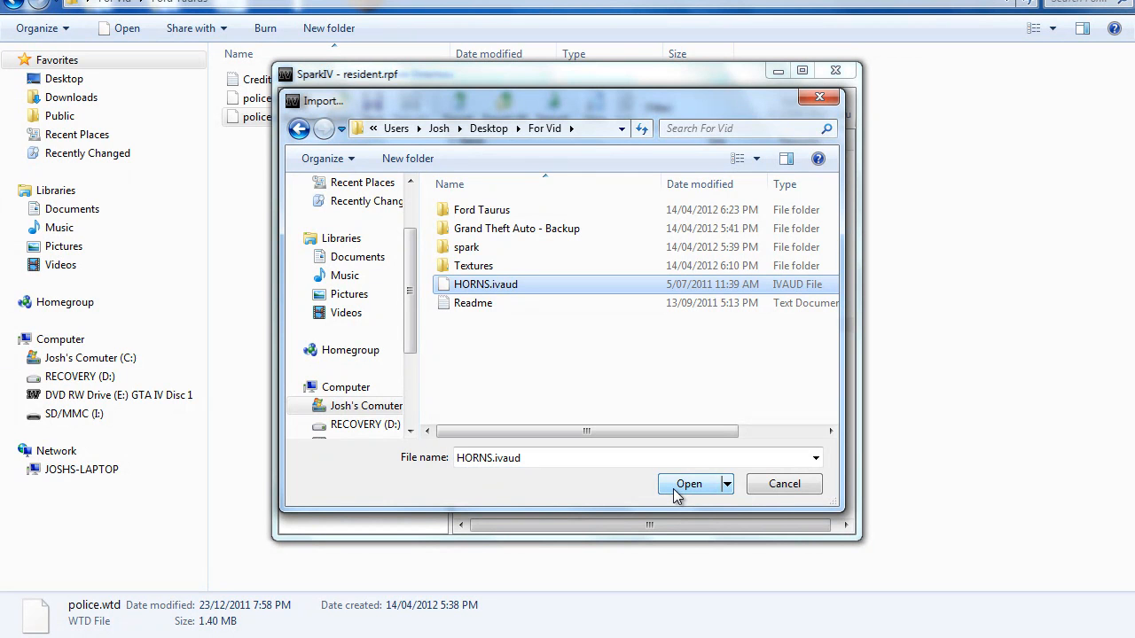
click(689, 483)
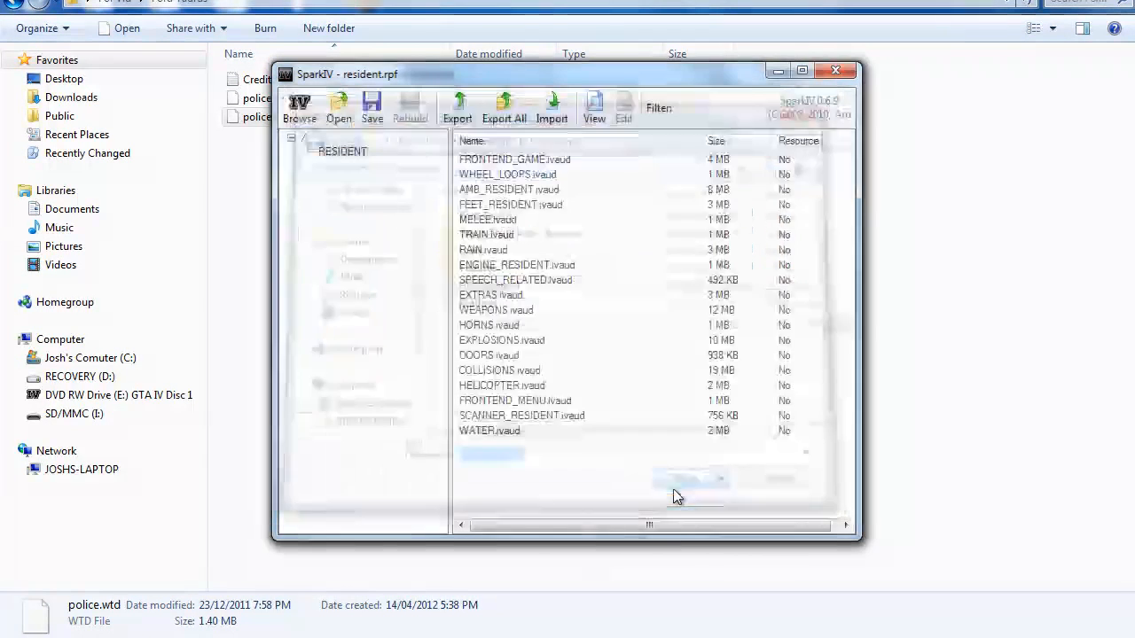
click(371, 107)
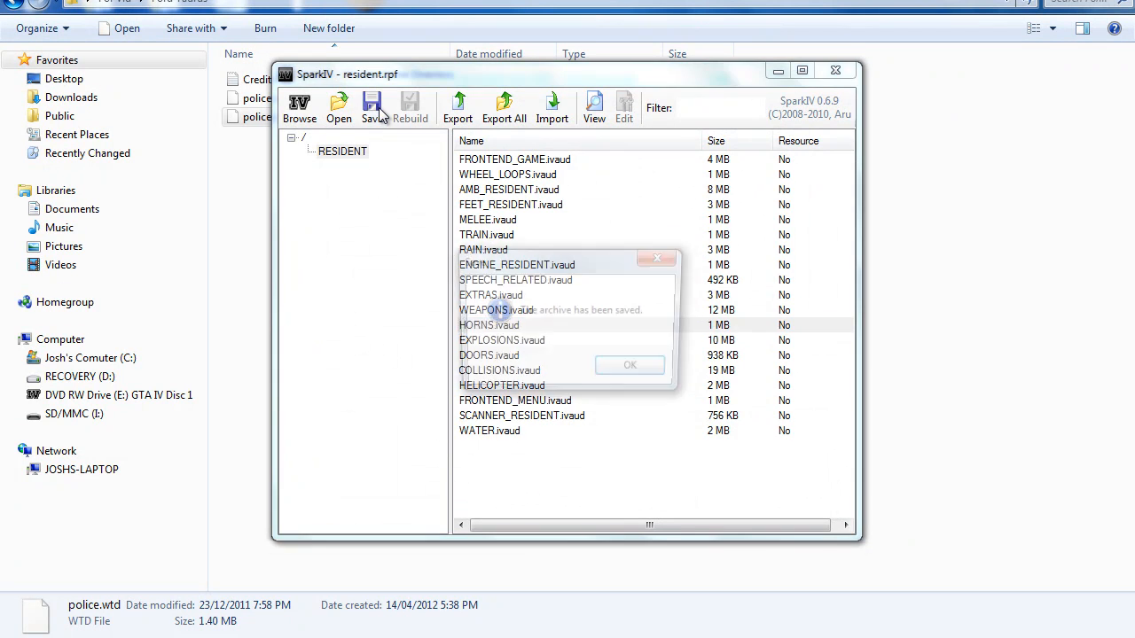
click(630, 365)
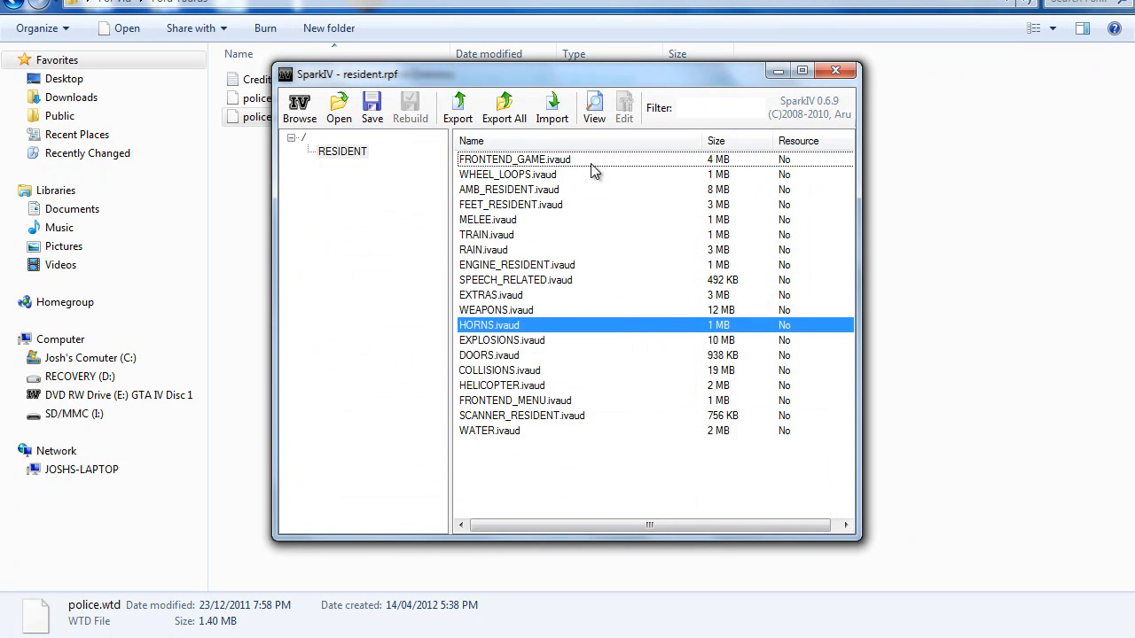
click(299, 106)
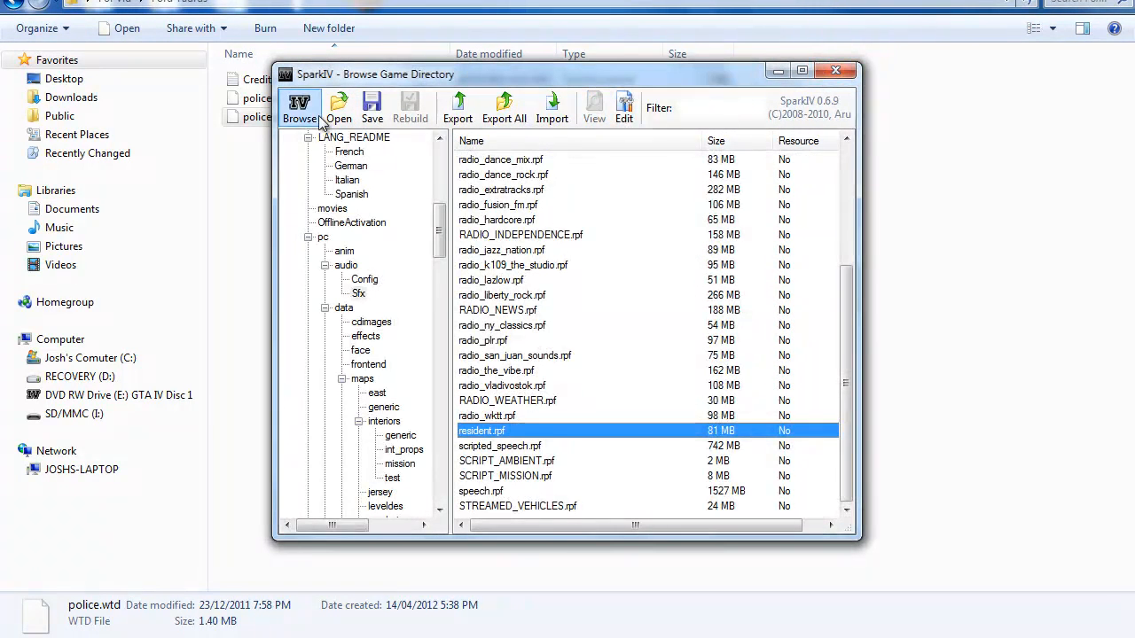
click(372, 106)
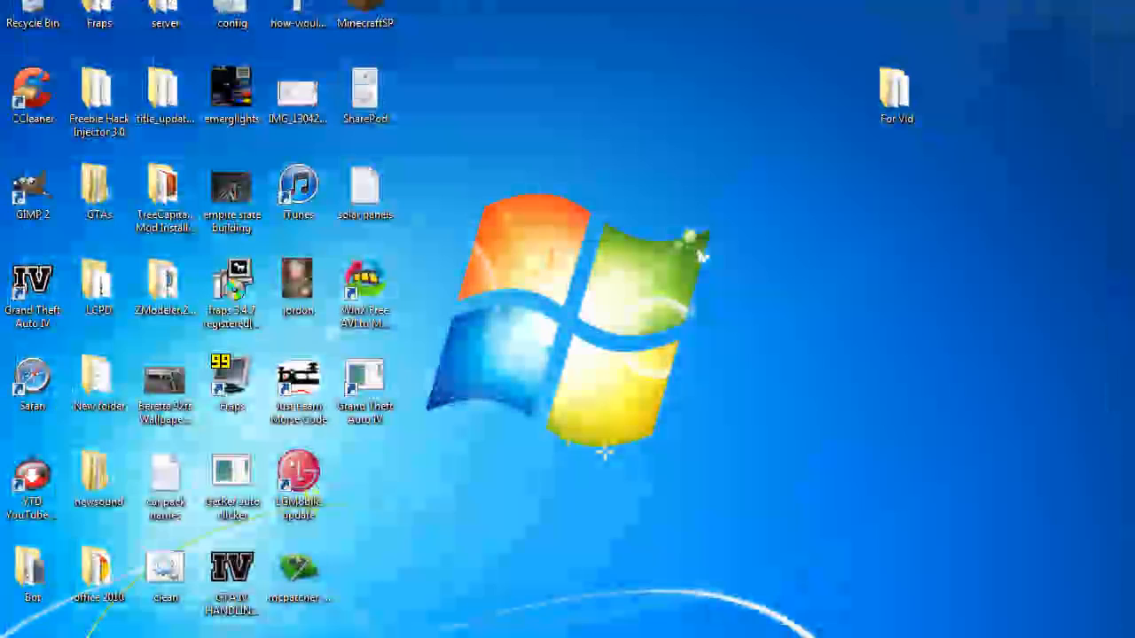
click(896, 96)
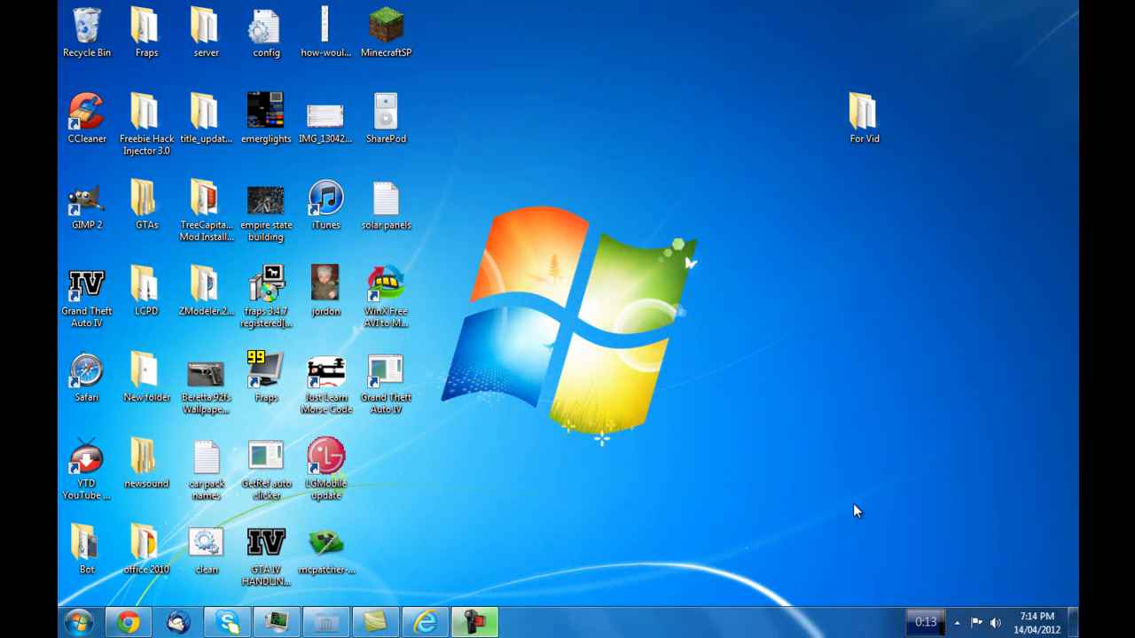
click(863, 111)
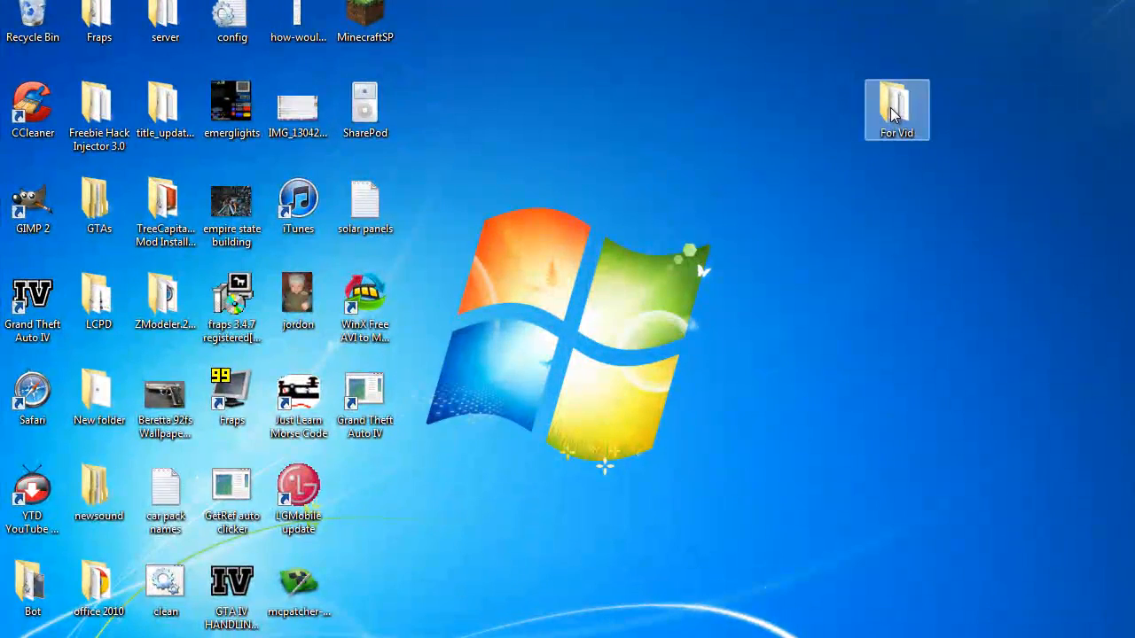
Open For Vid > ELS V6 > ELS and select the ELS mod files, including ScriptHook.dll
double_click(897, 109)
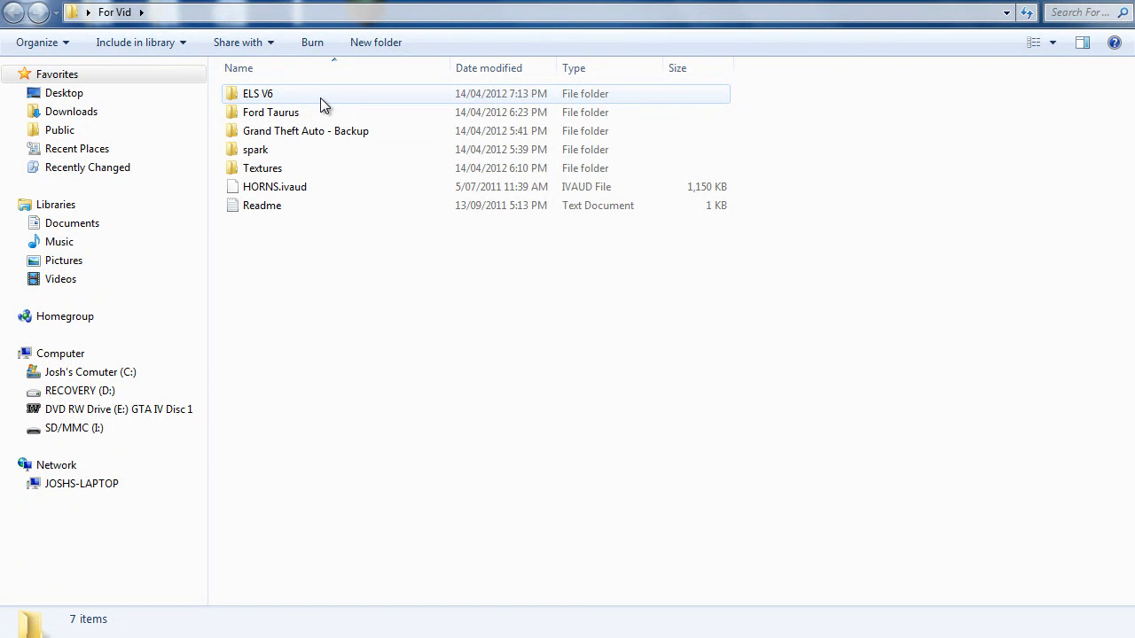
double_click(258, 93)
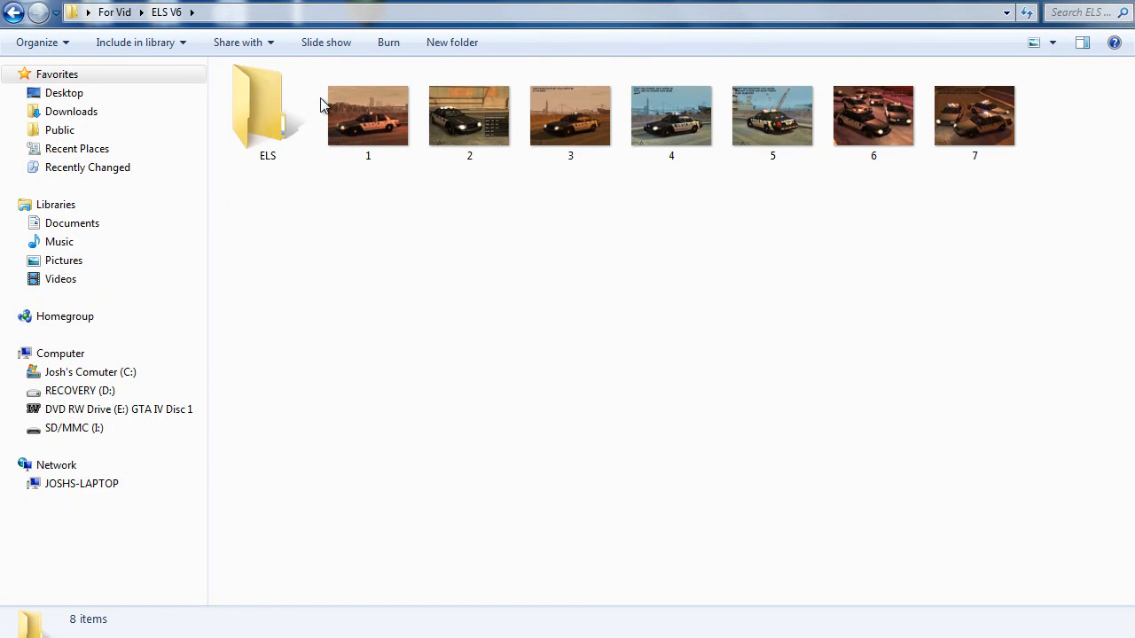
double_click(267, 104)
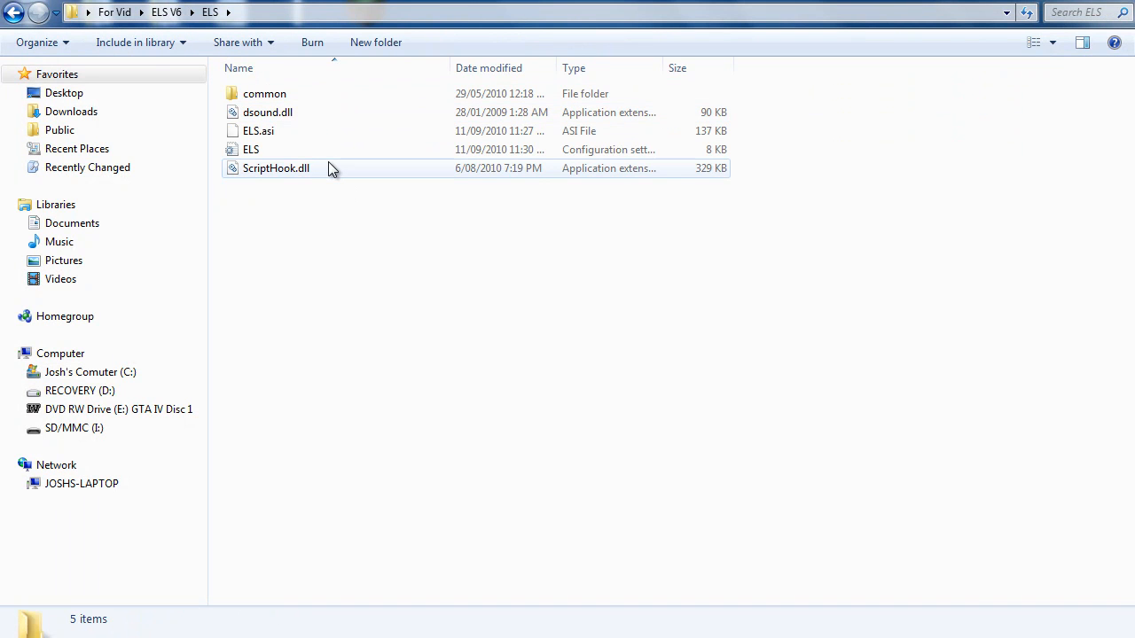
click(275, 168)
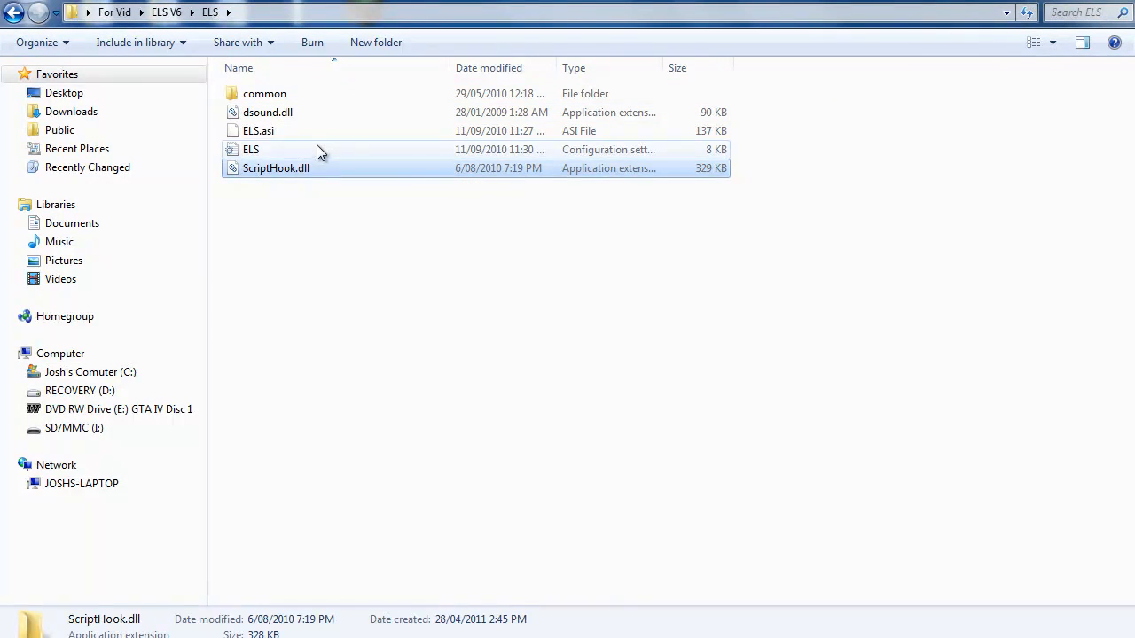
click(251, 149)
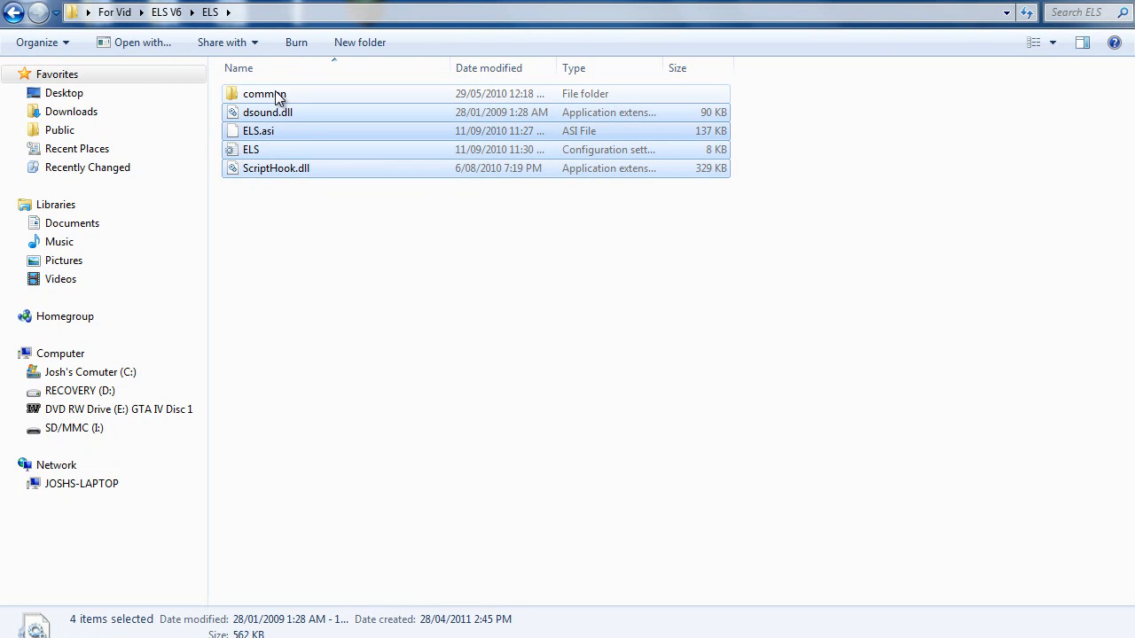
double_click(263, 93)
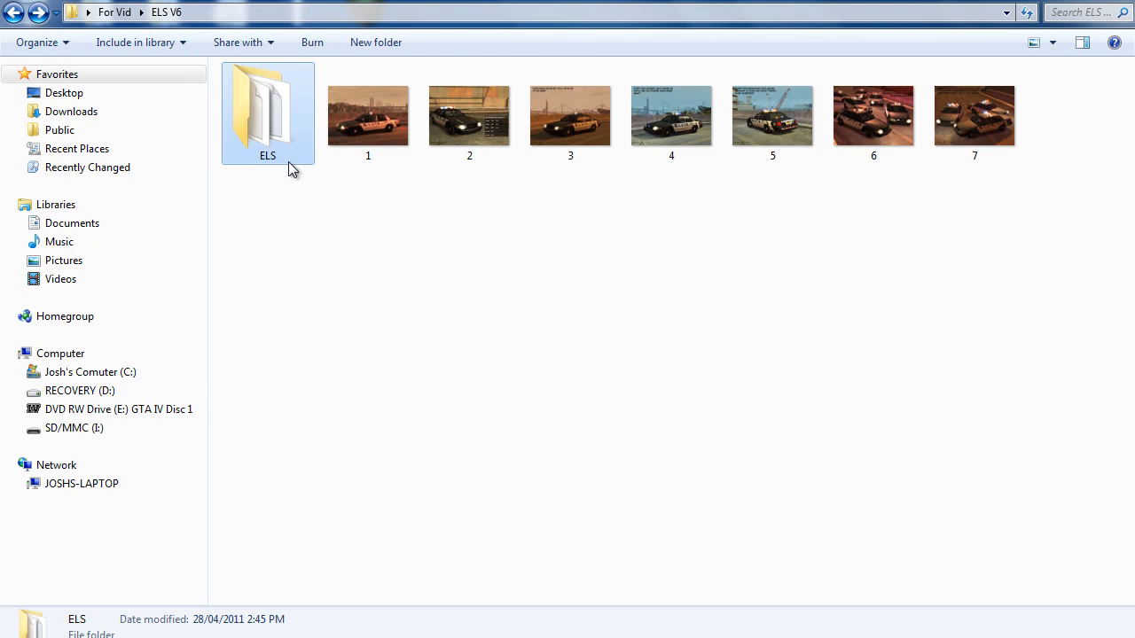
click(267, 114)
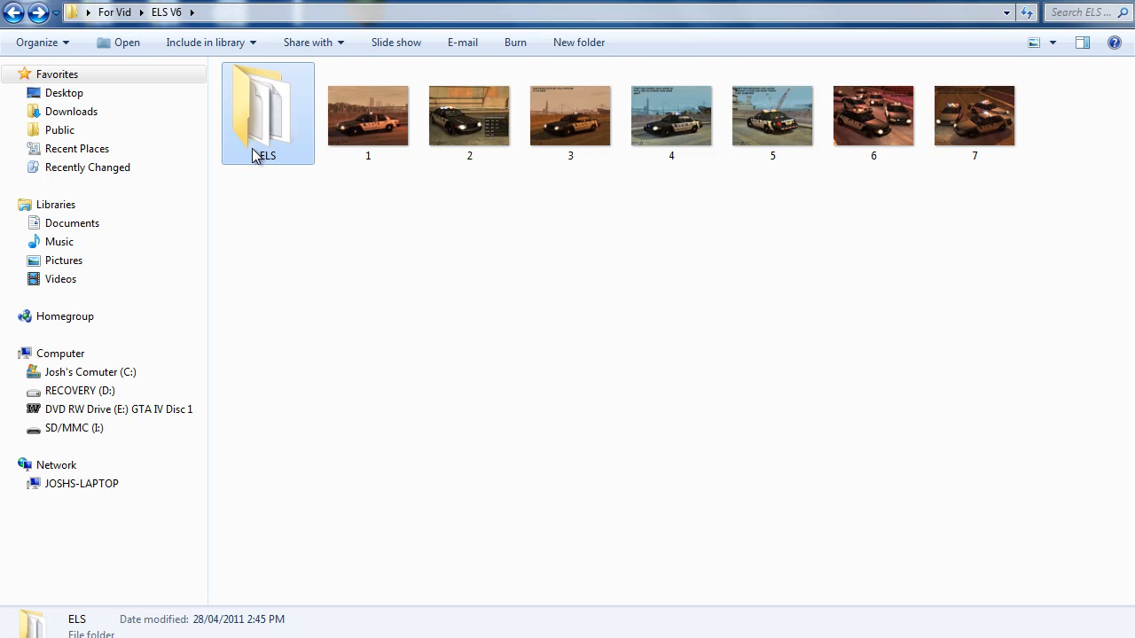
double_click(267, 106)
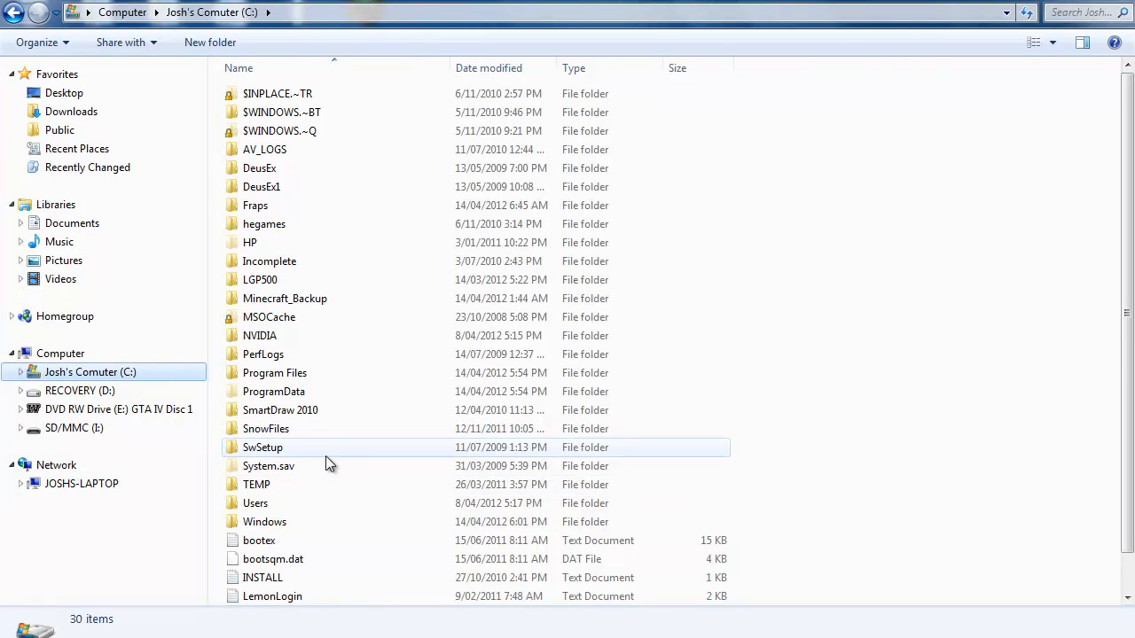
Paste ELS files into the Grand Theft Auto IV folder, replacing dsound.dll and merging data
click(275, 372)
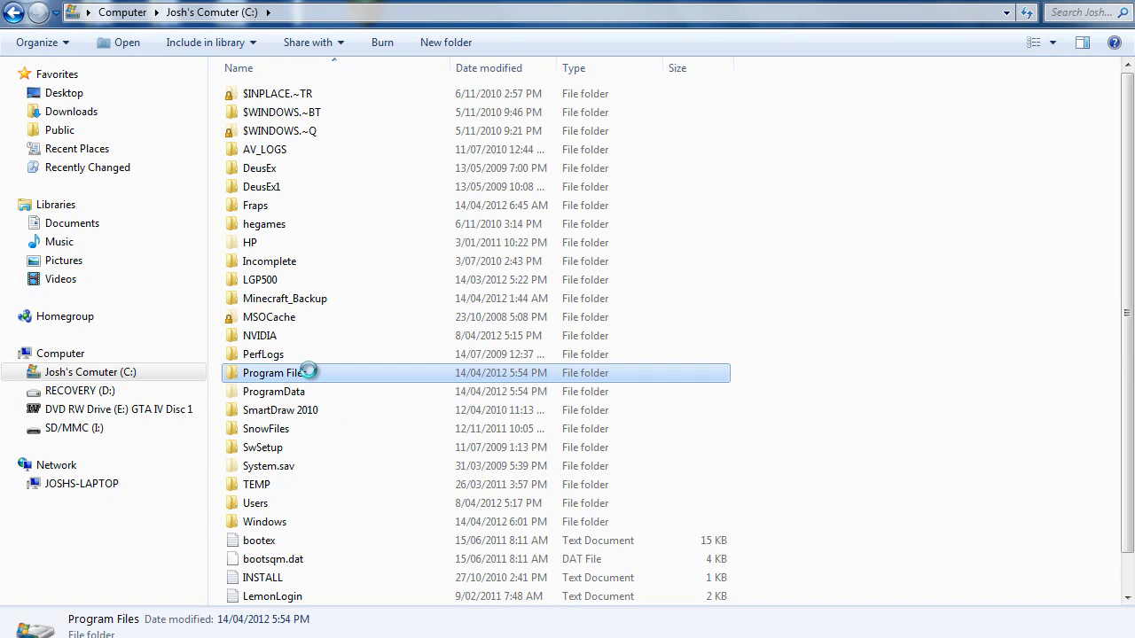
double_click(279, 372)
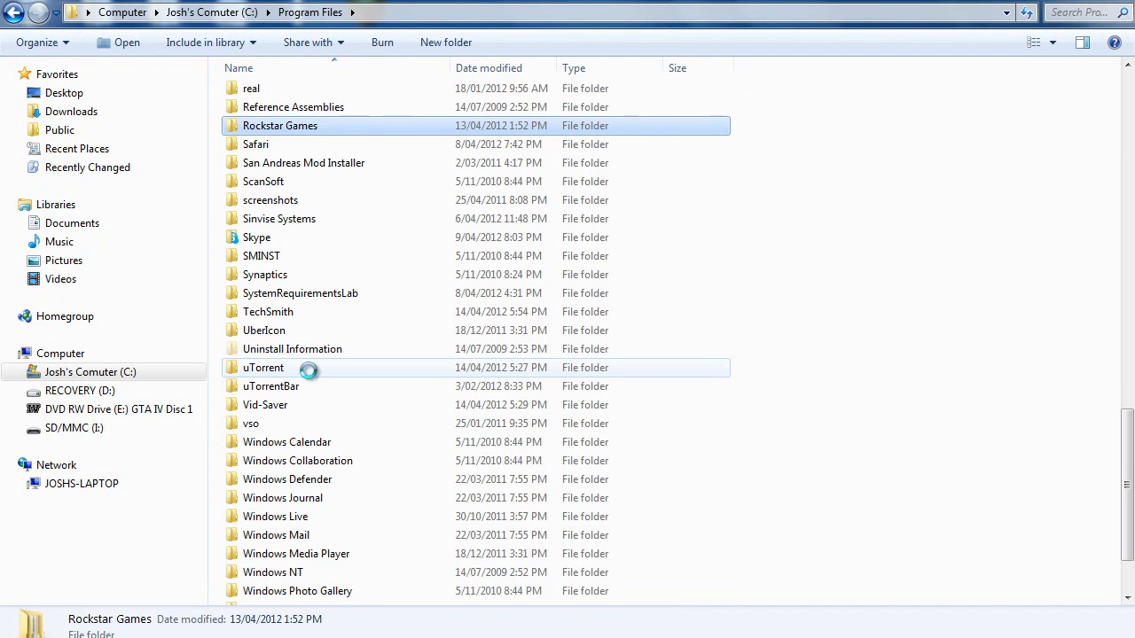
double_click(279, 125)
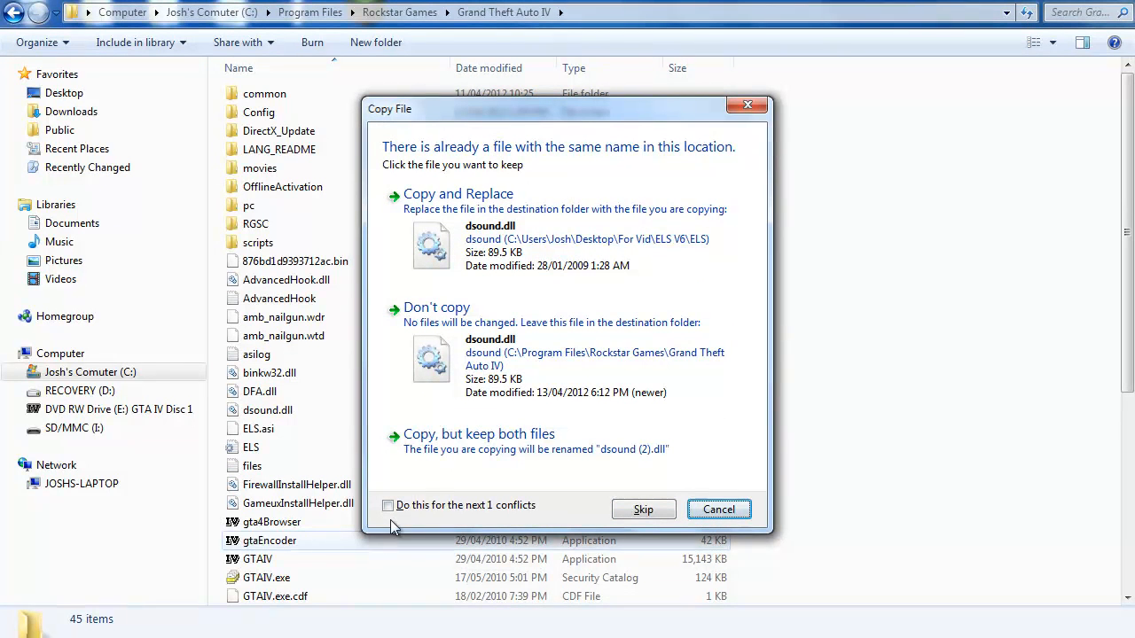
click(387, 505)
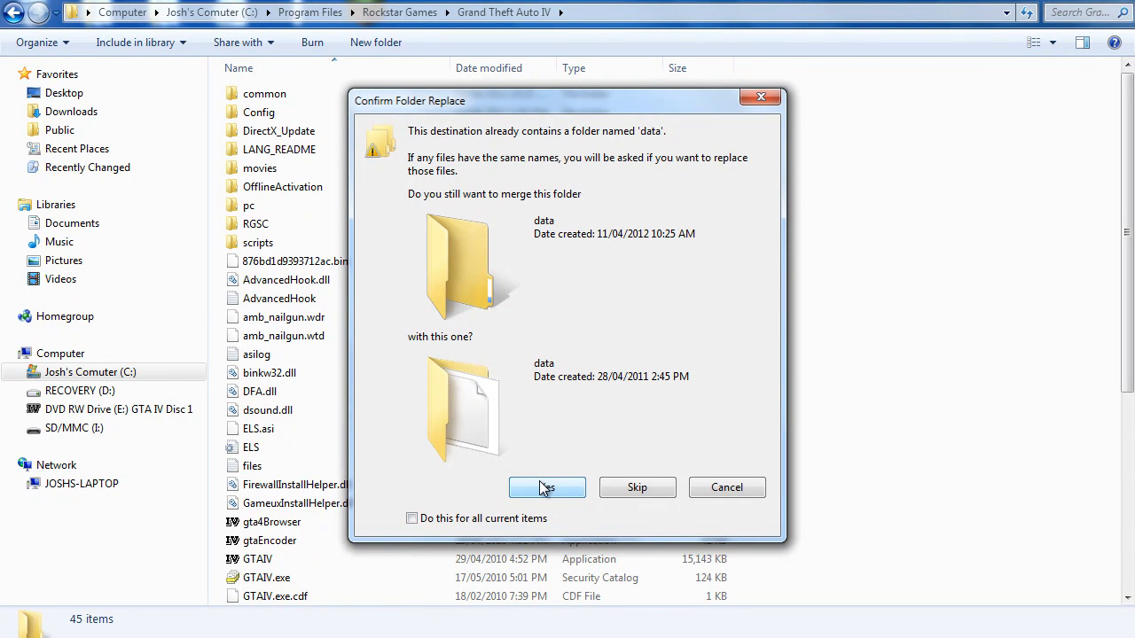
mouse_move(543, 511)
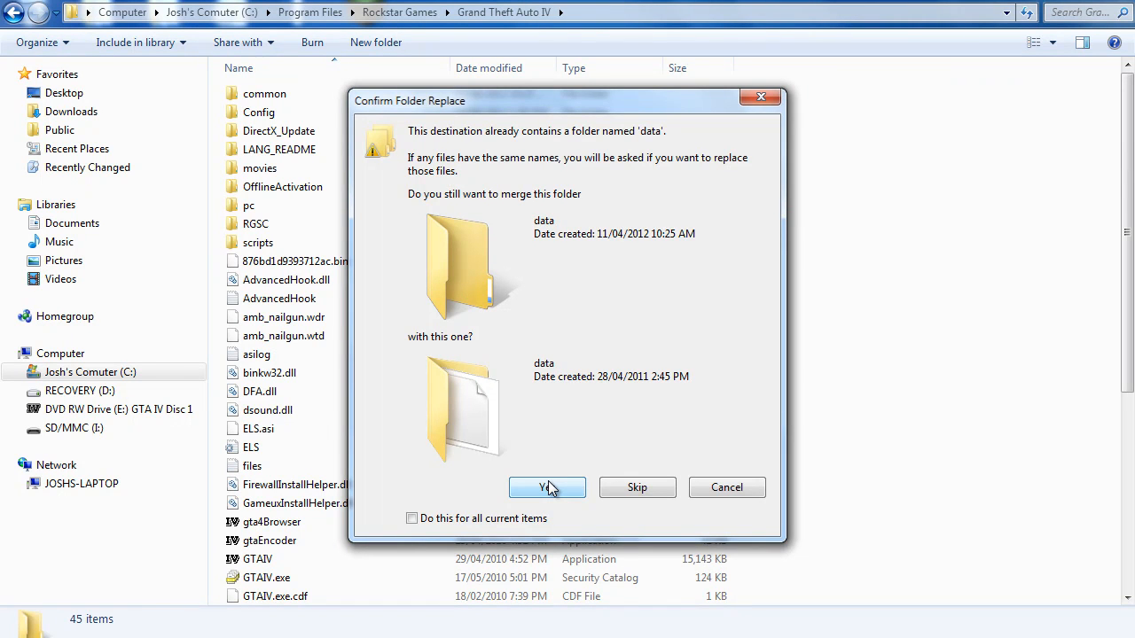
click(547, 487)
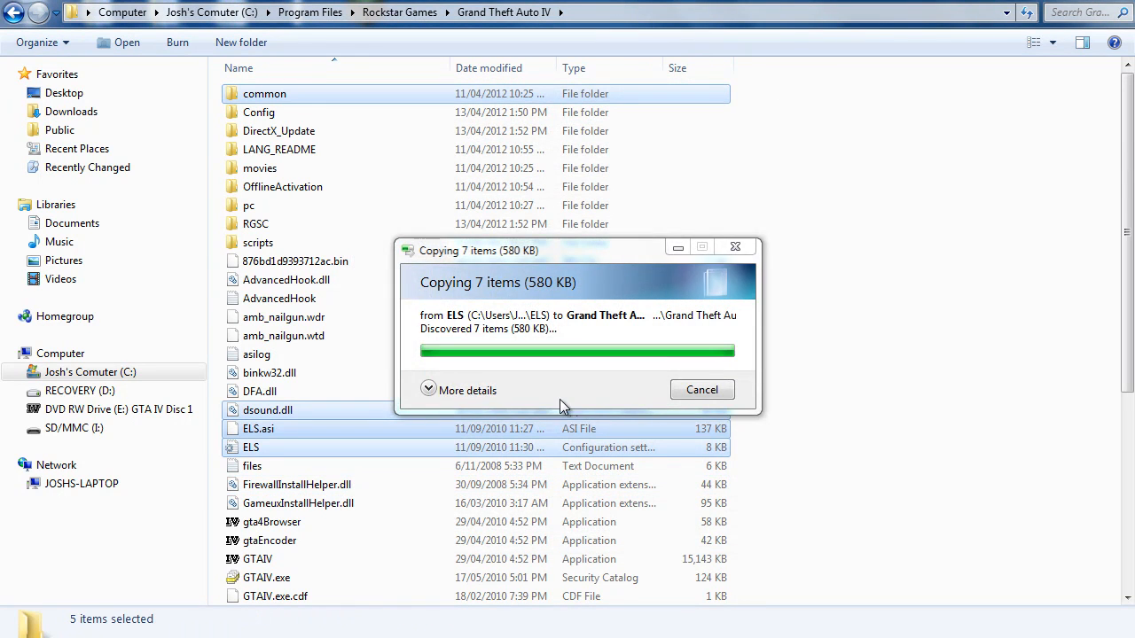